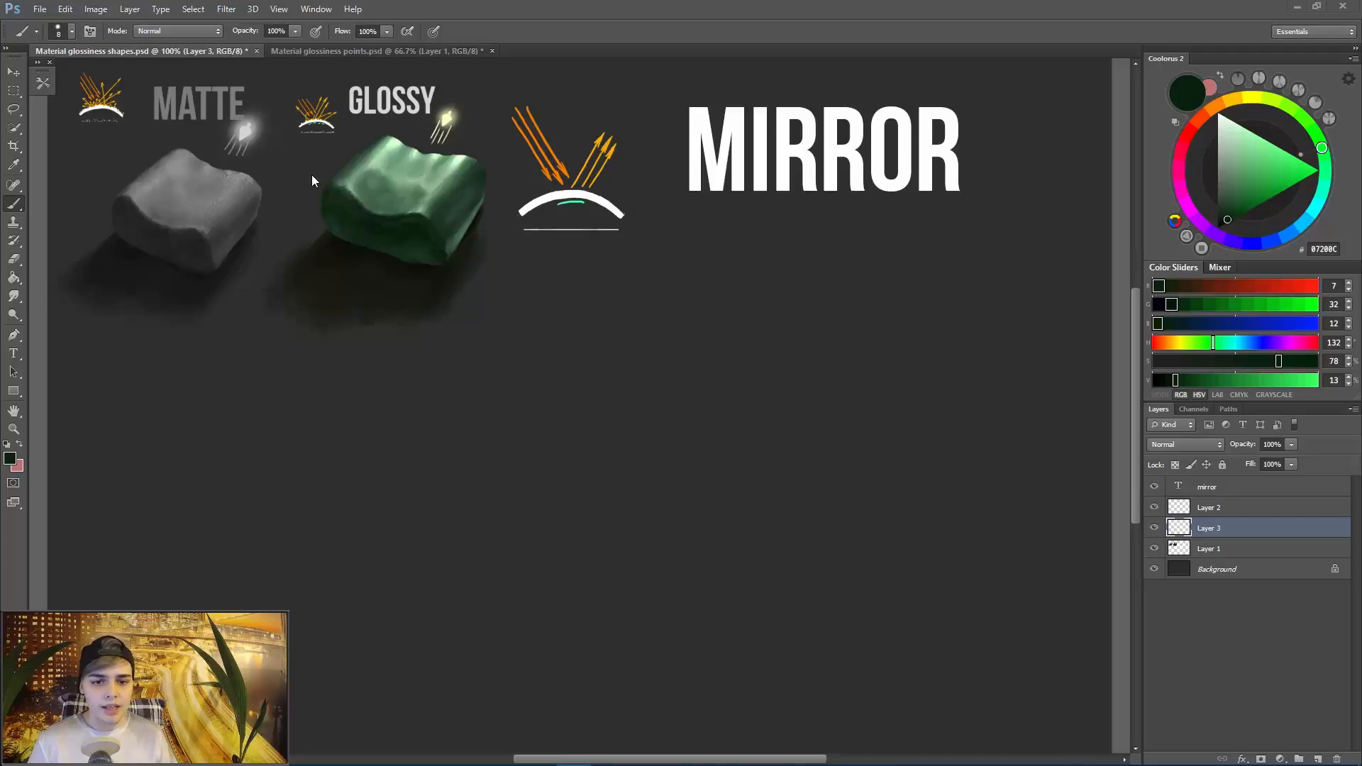
pyautogui.moveTo(738, 247)
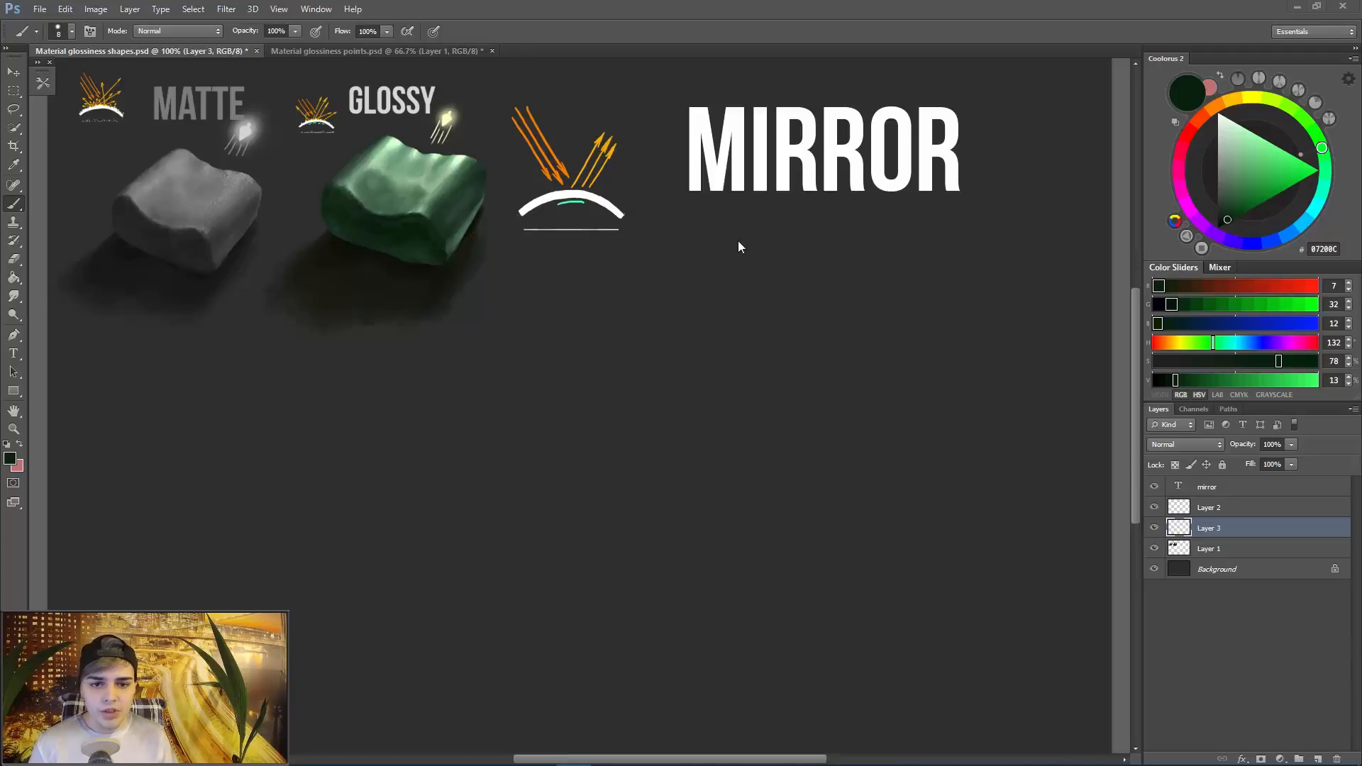
pyautogui.moveTo(692, 312)
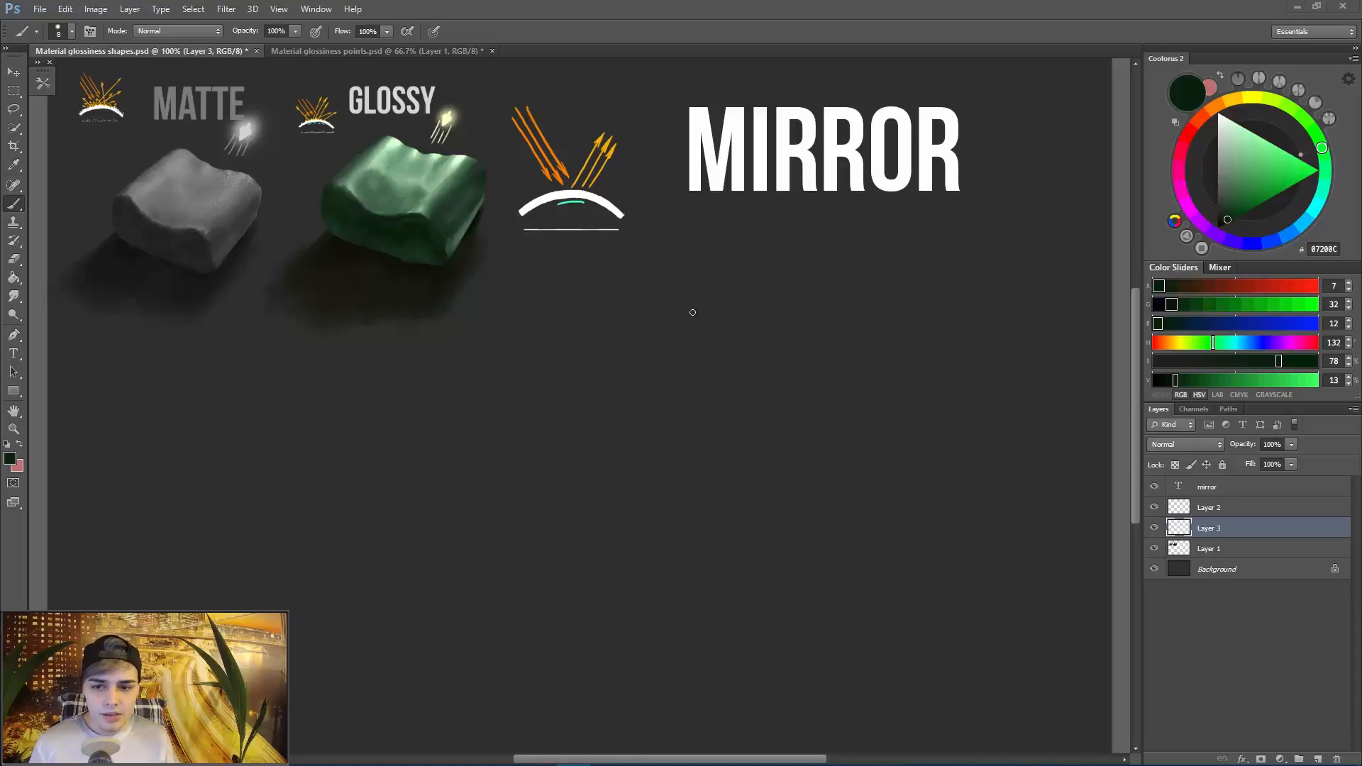
pyautogui.moveTo(594, 312)
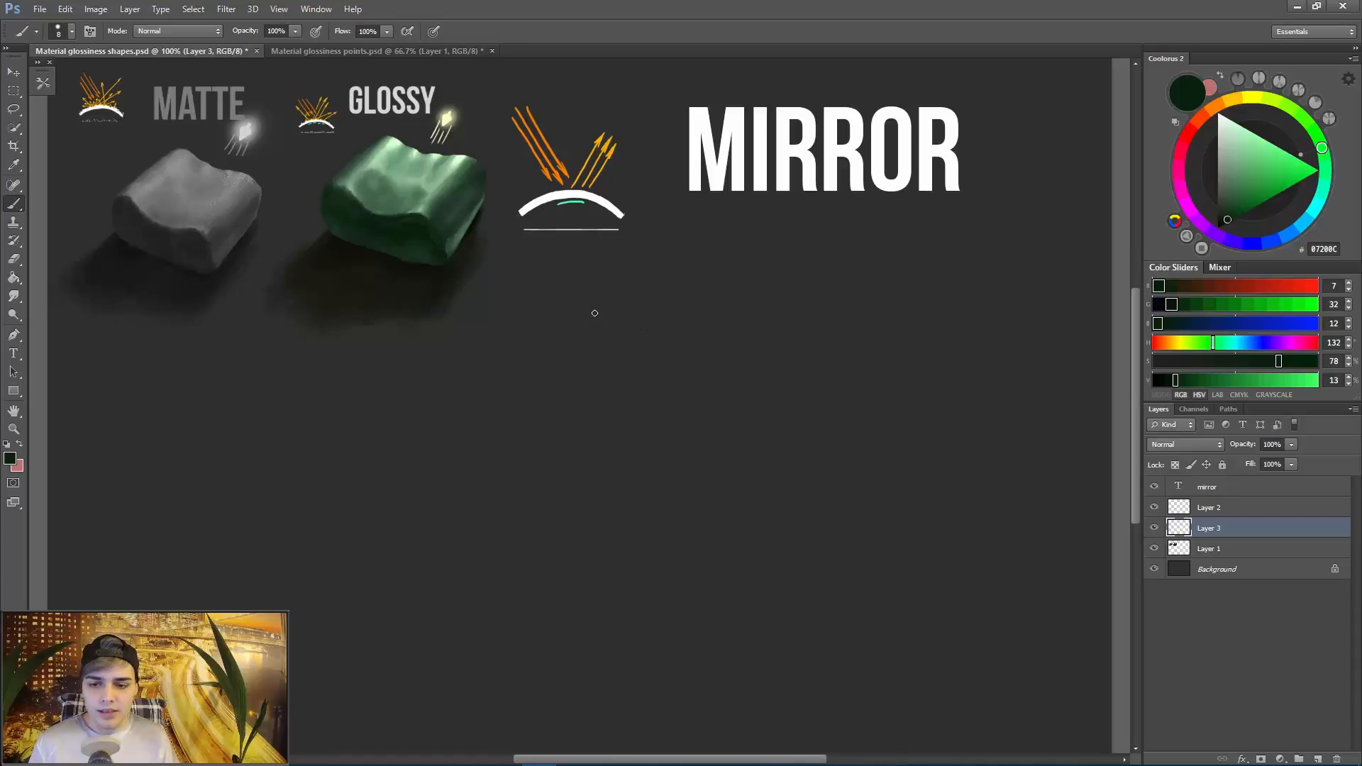
pyautogui.moveTo(525, 315)
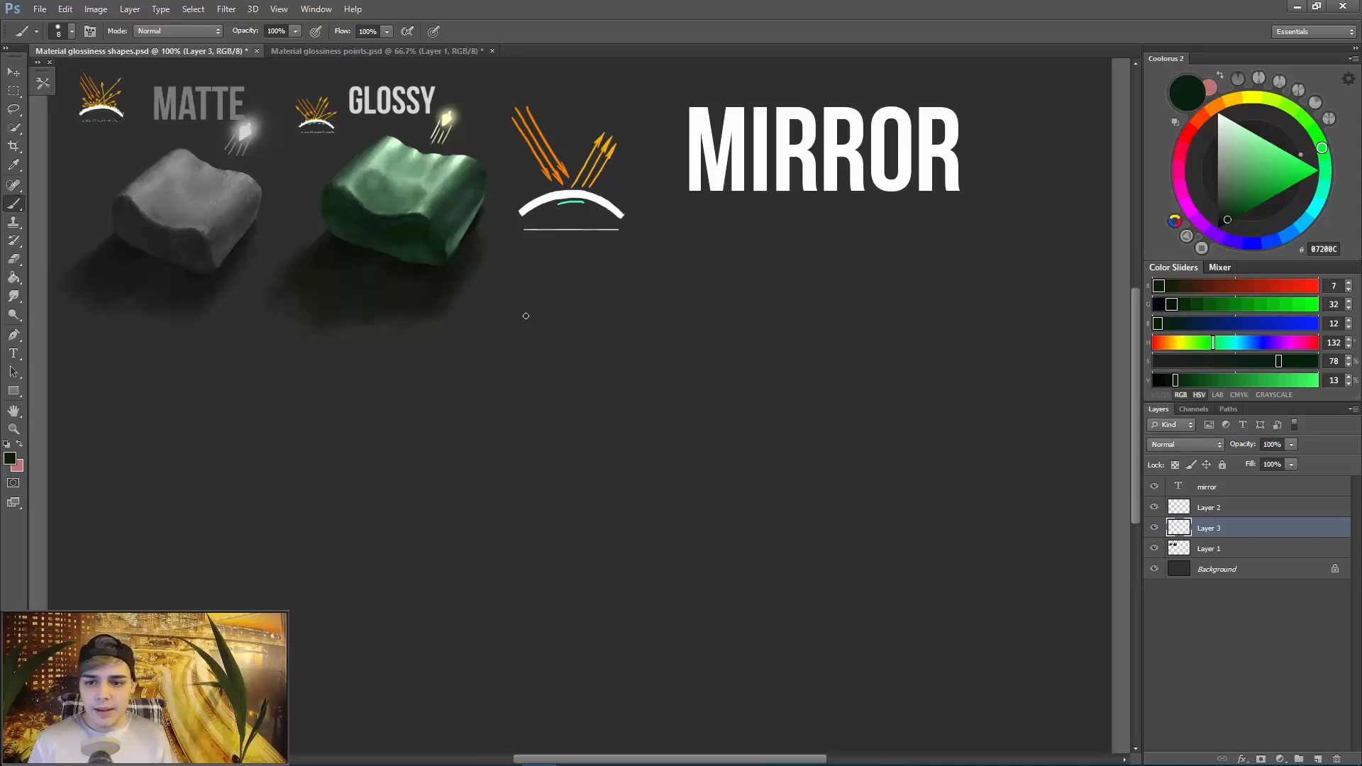
pyautogui.moveTo(519, 268)
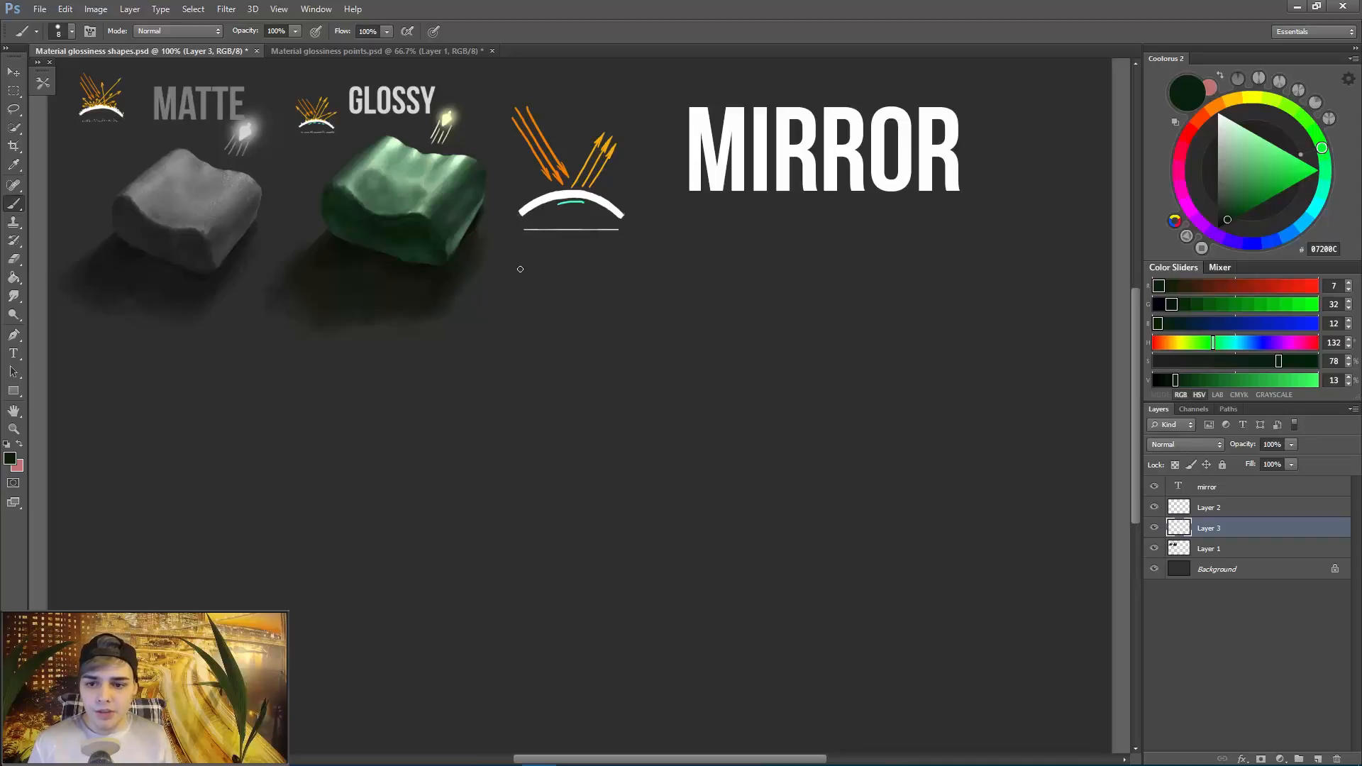
pyautogui.moveTo(530, 241)
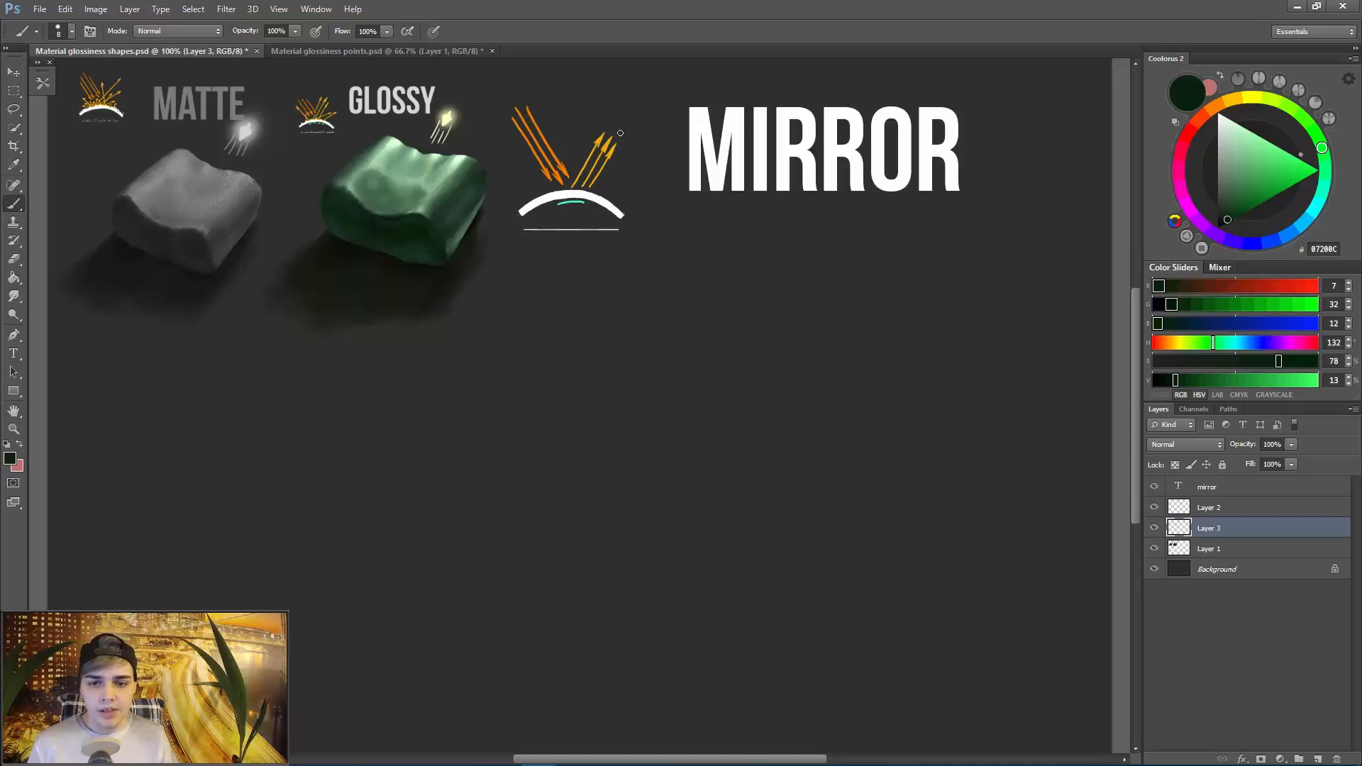
pyautogui.moveTo(518, 180)
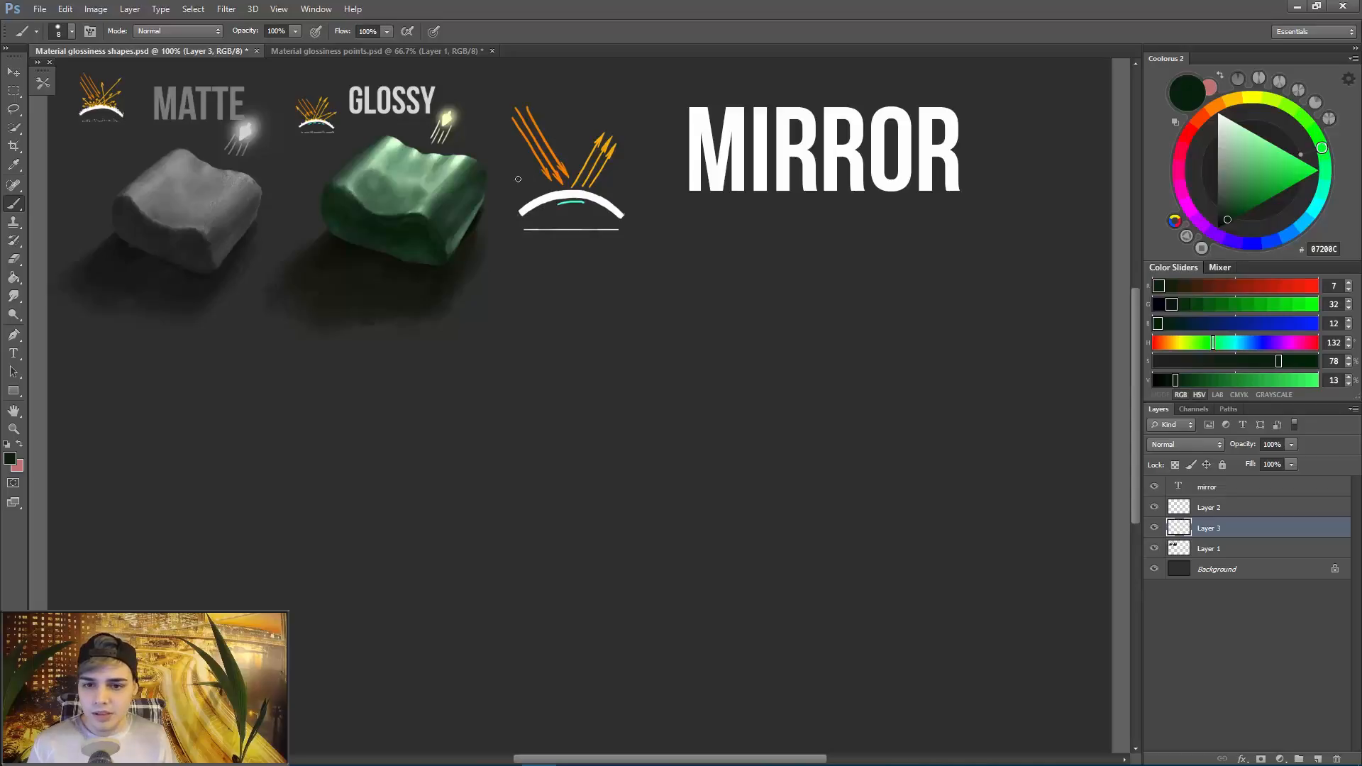
pyautogui.moveTo(599, 193)
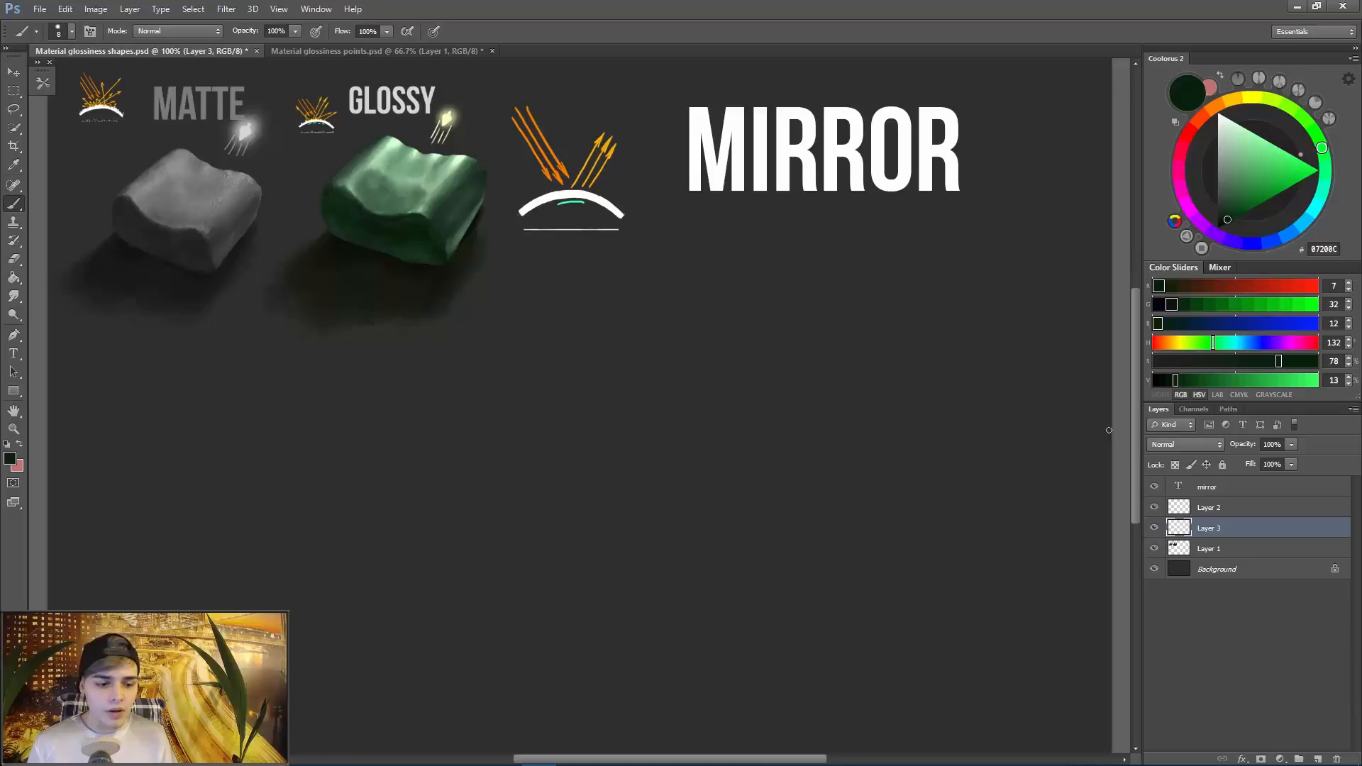
pyautogui.moveTo(498, 274)
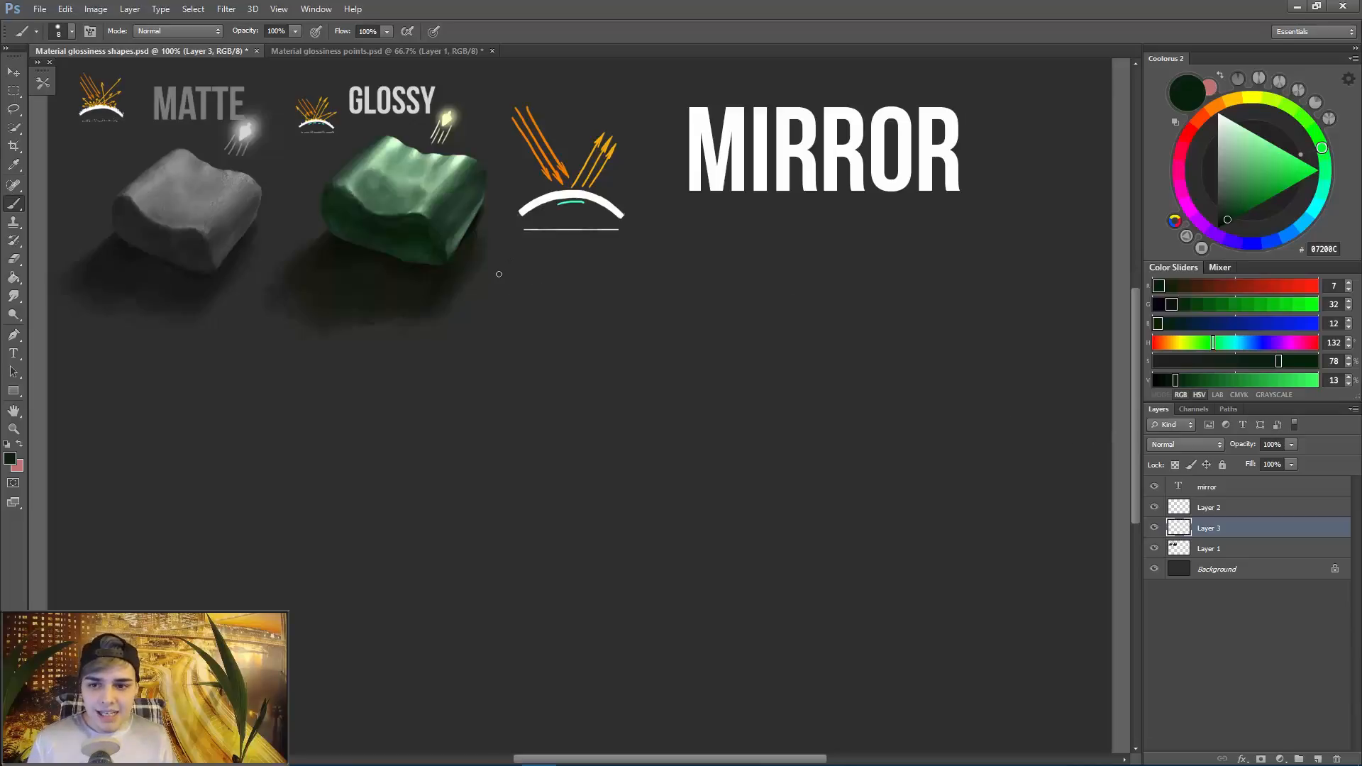
pyautogui.moveTo(562, 312)
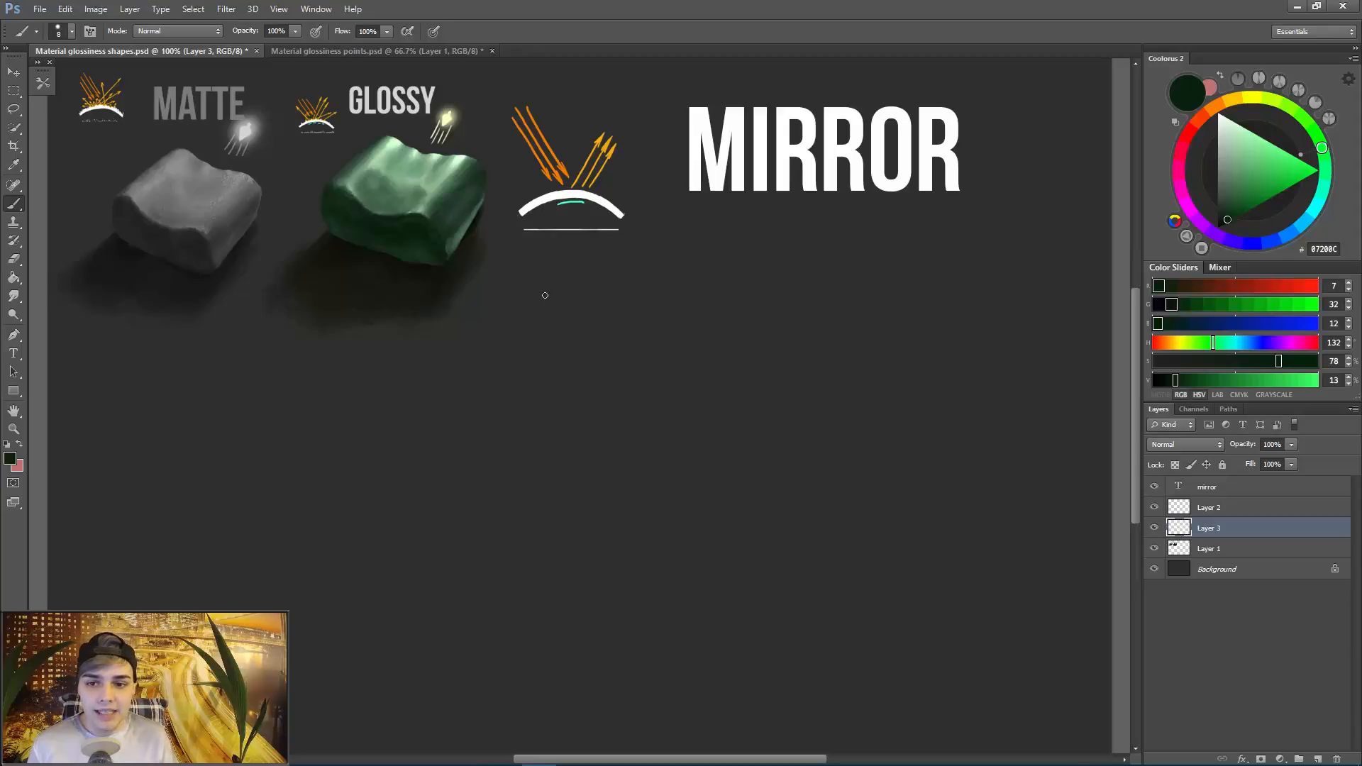
pyautogui.moveTo(888, 376)
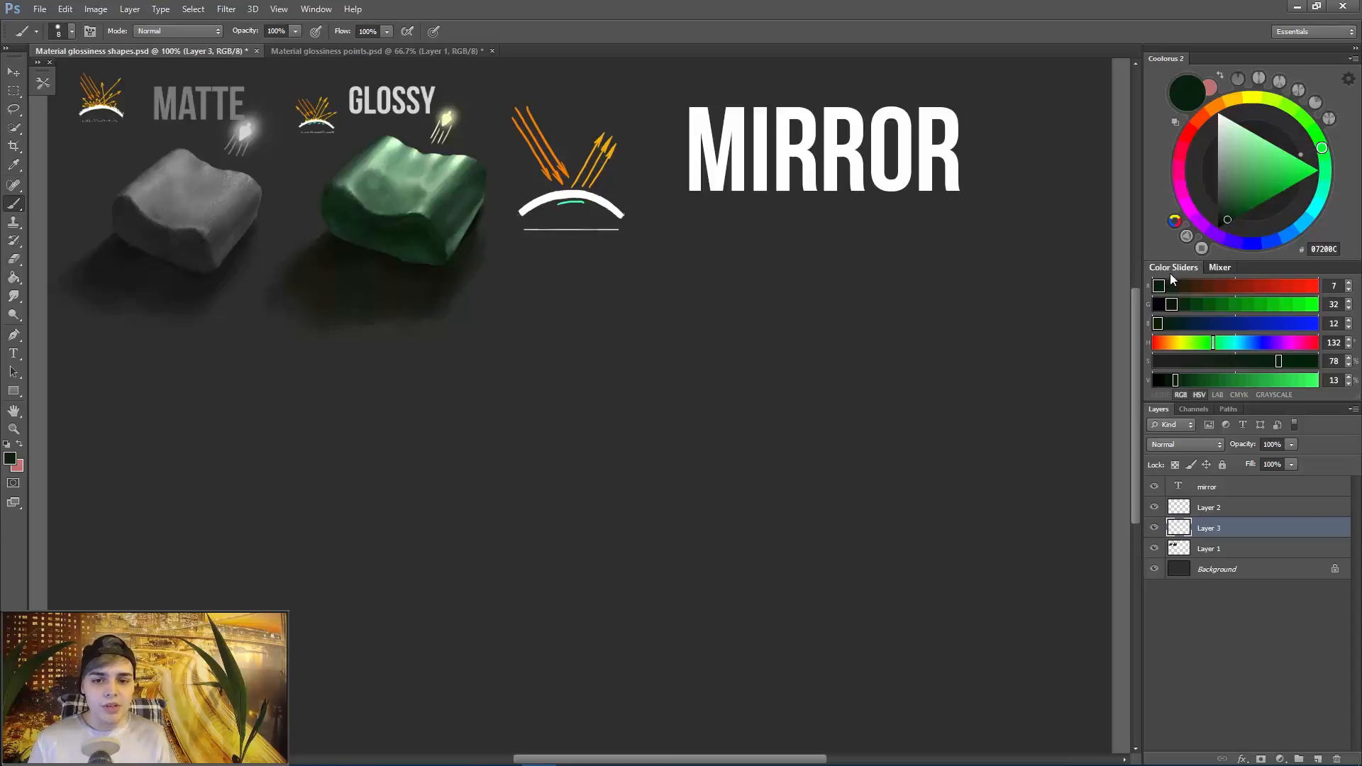
pyautogui.moveTo(1188, 254)
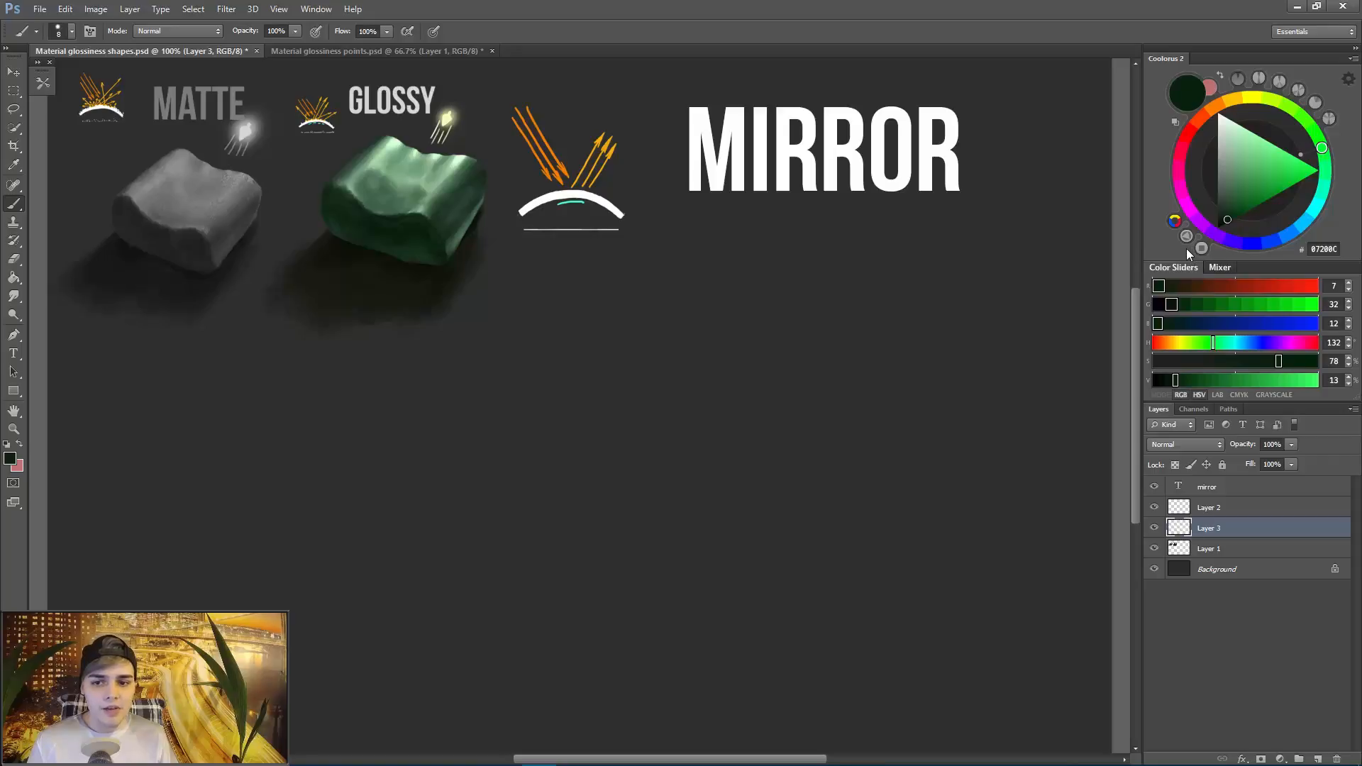
pyautogui.moveTo(830, 286)
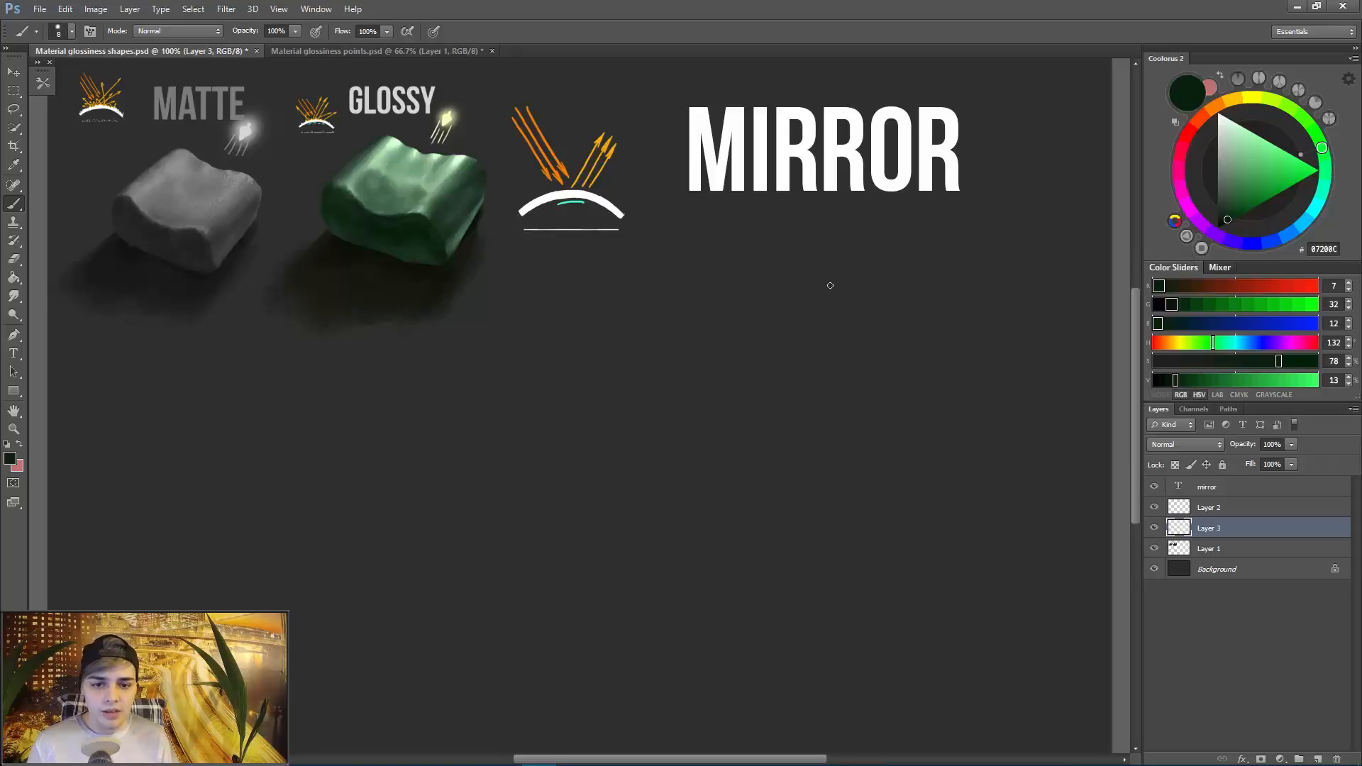
pyautogui.moveTo(810, 258)
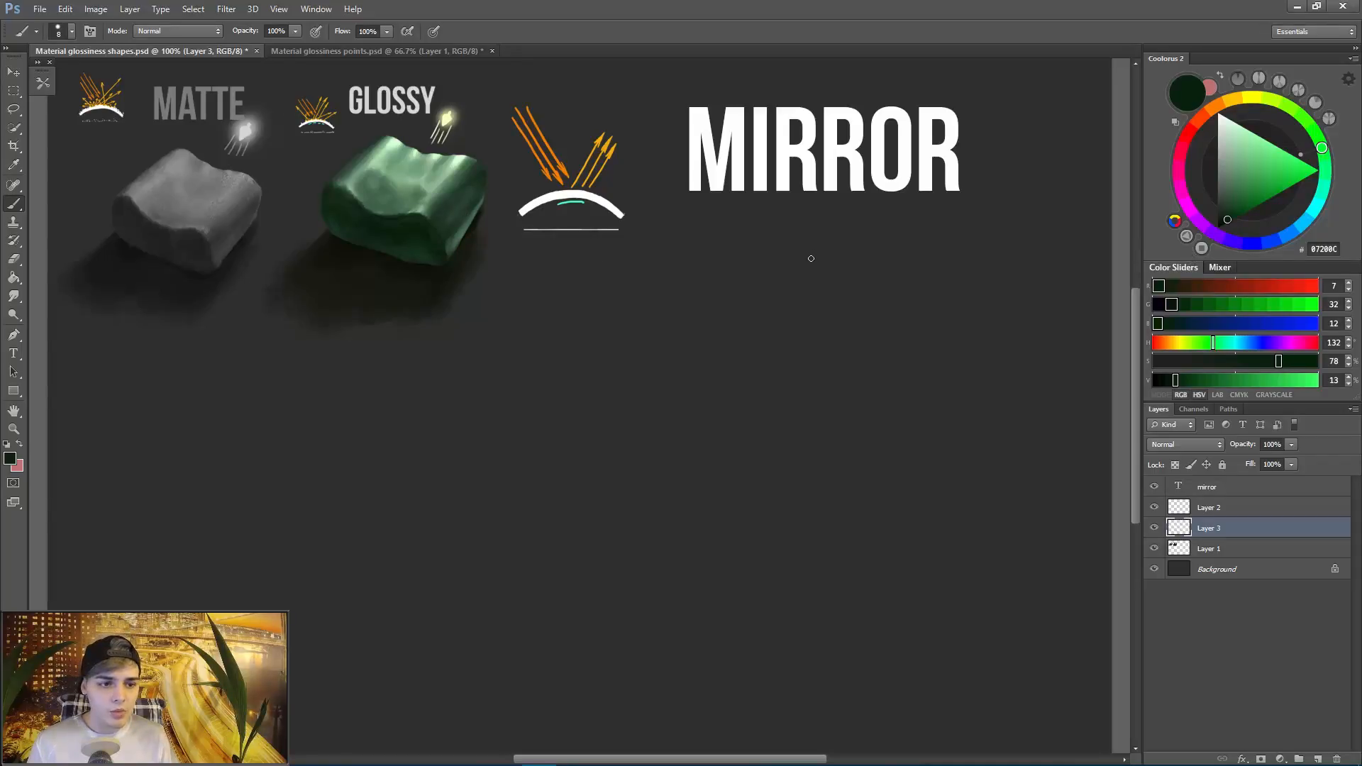
pyautogui.moveTo(812, 233)
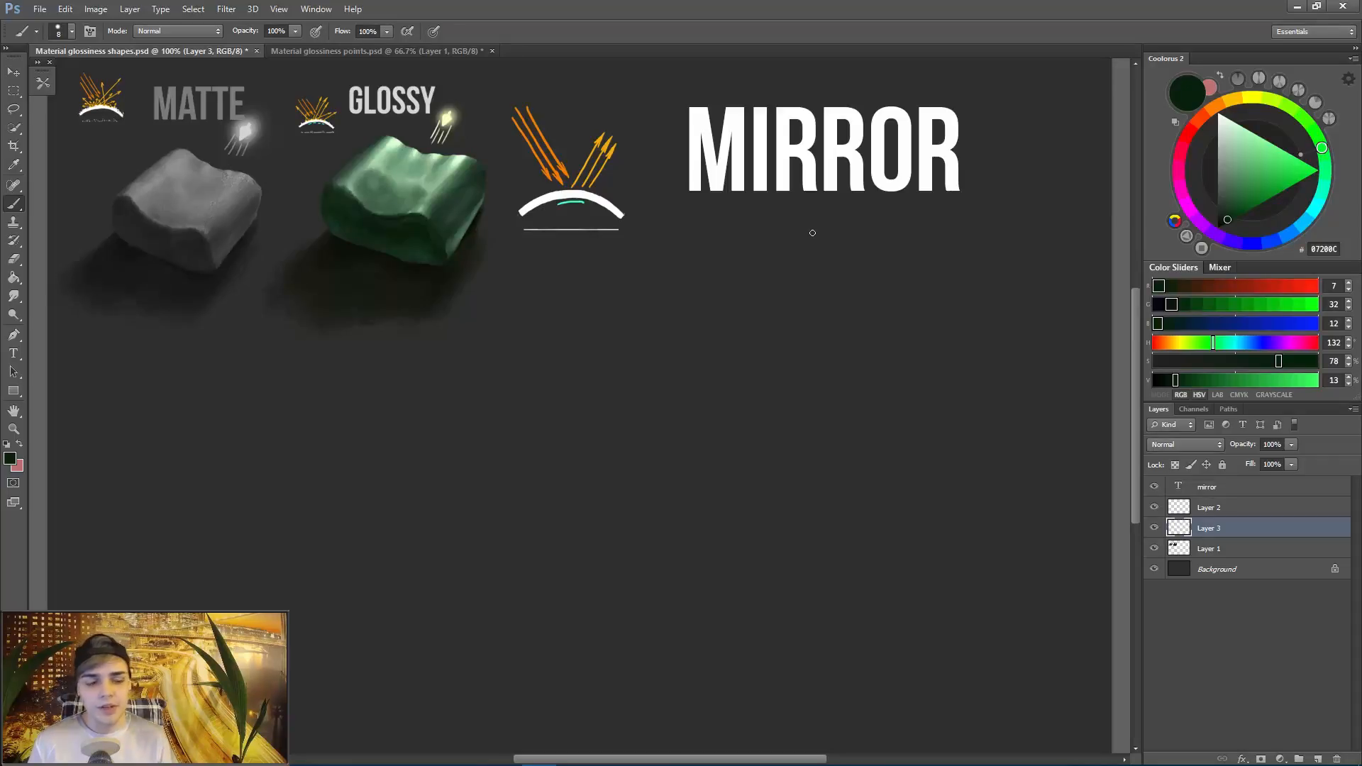
# Start from a dark low-saturation colour and move its hue through orange and magenta to red.
pyautogui.click(1223, 210)
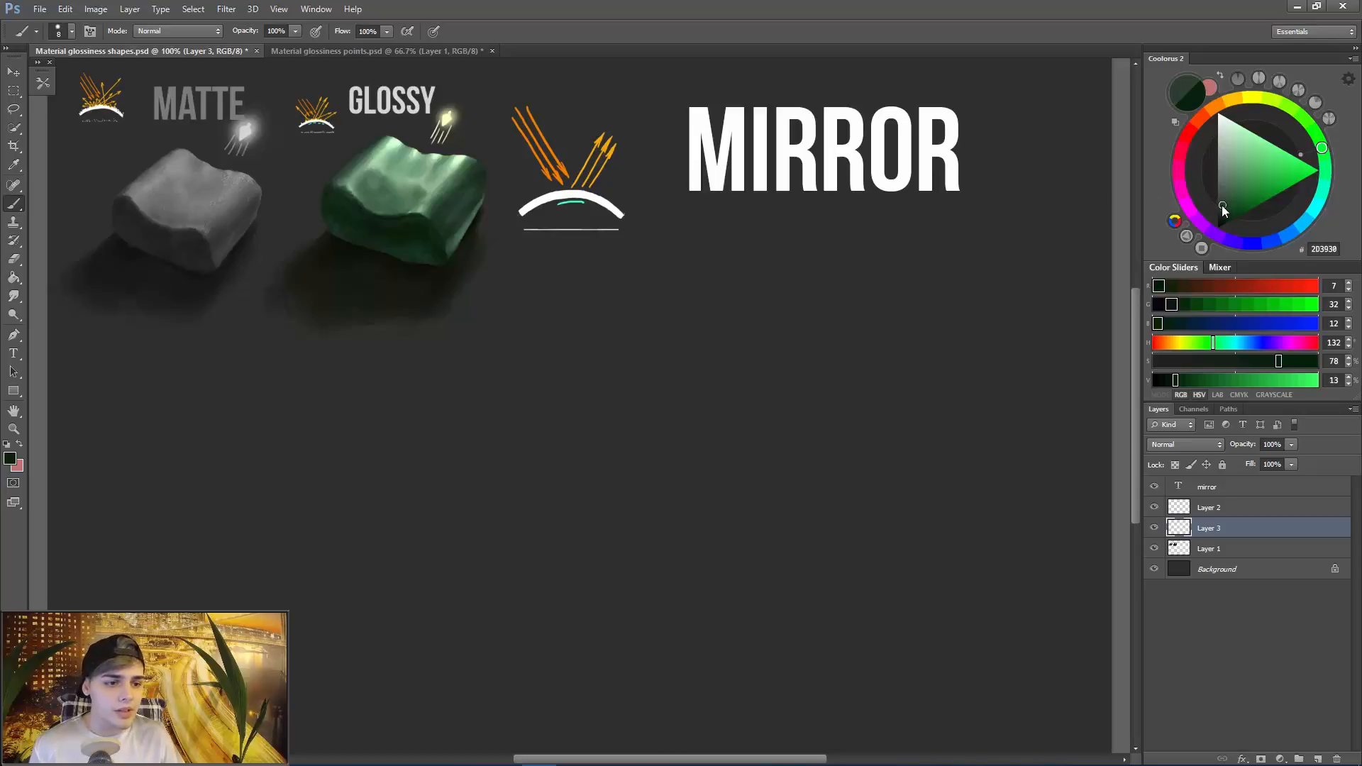
pyautogui.click(1238, 98)
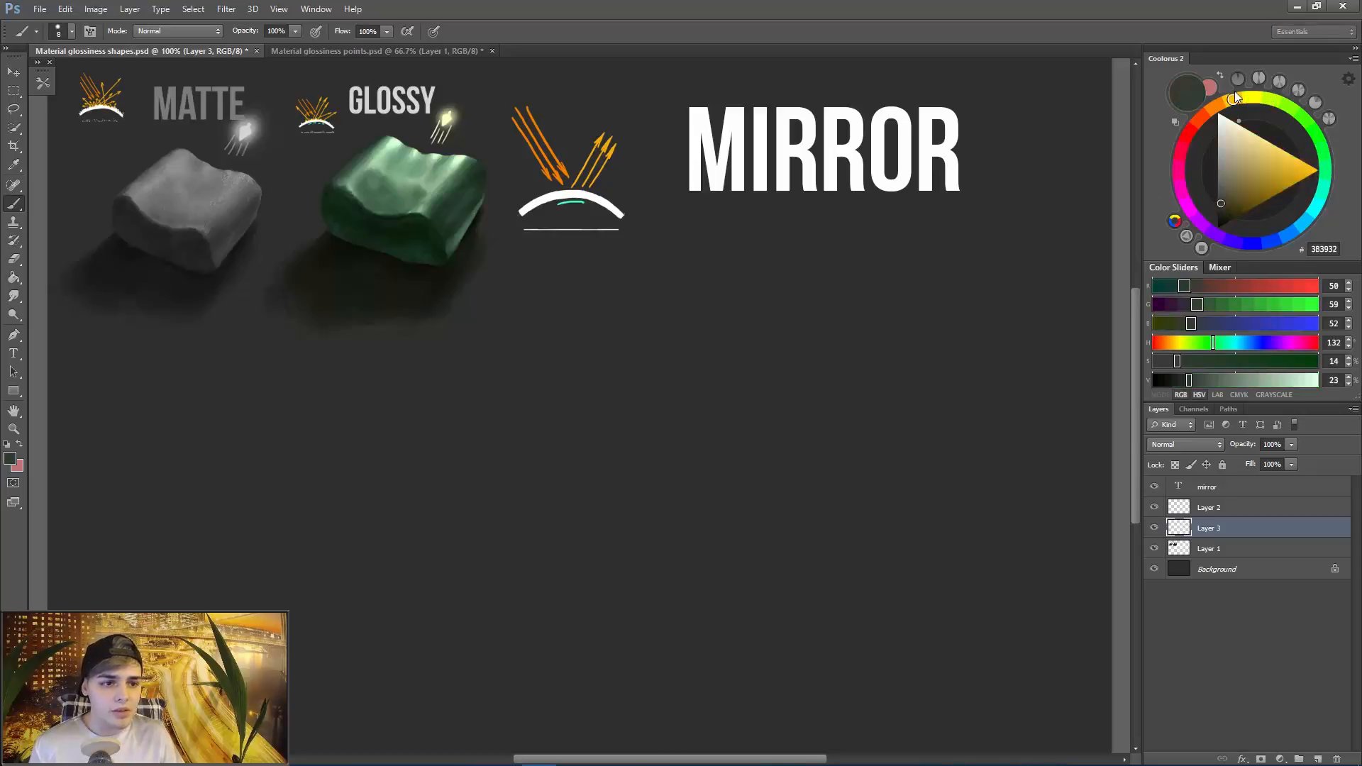
pyautogui.click(1192, 135)
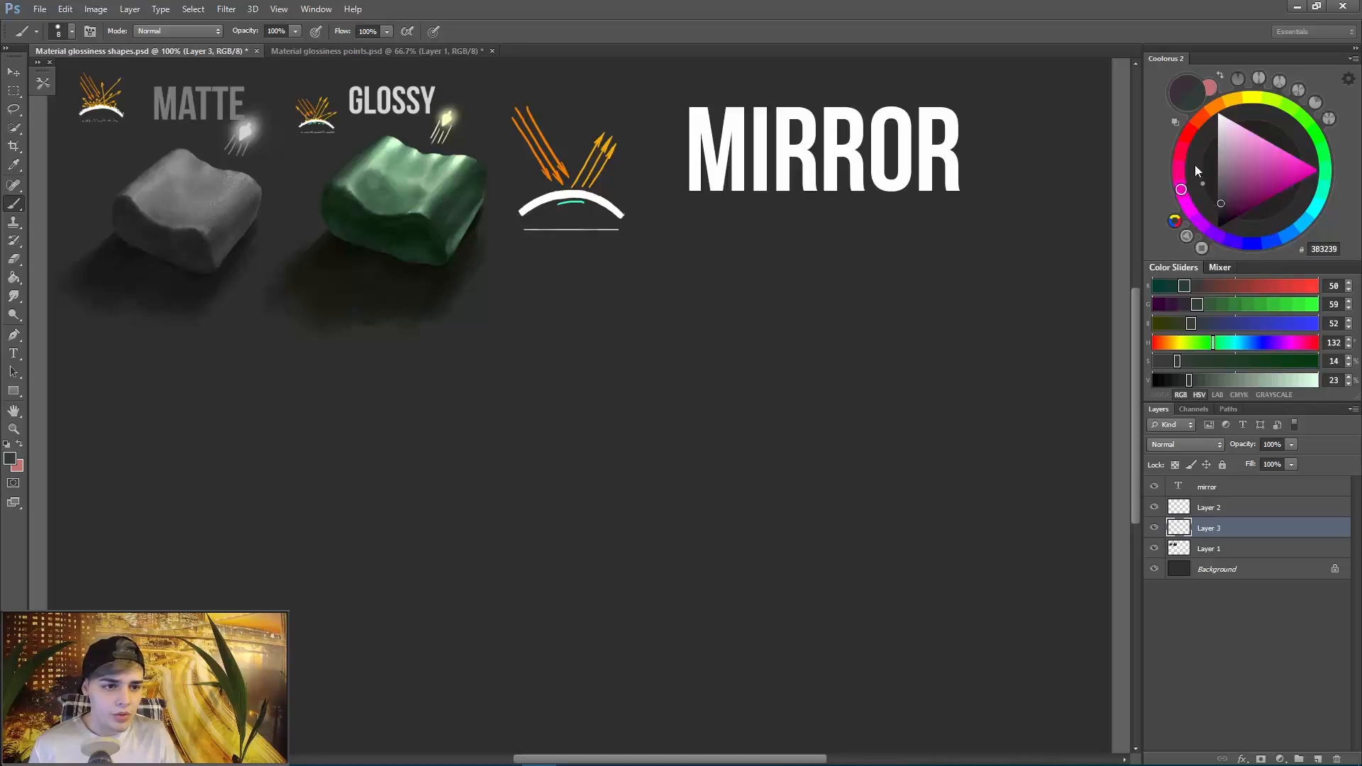
pyautogui.click(1189, 134)
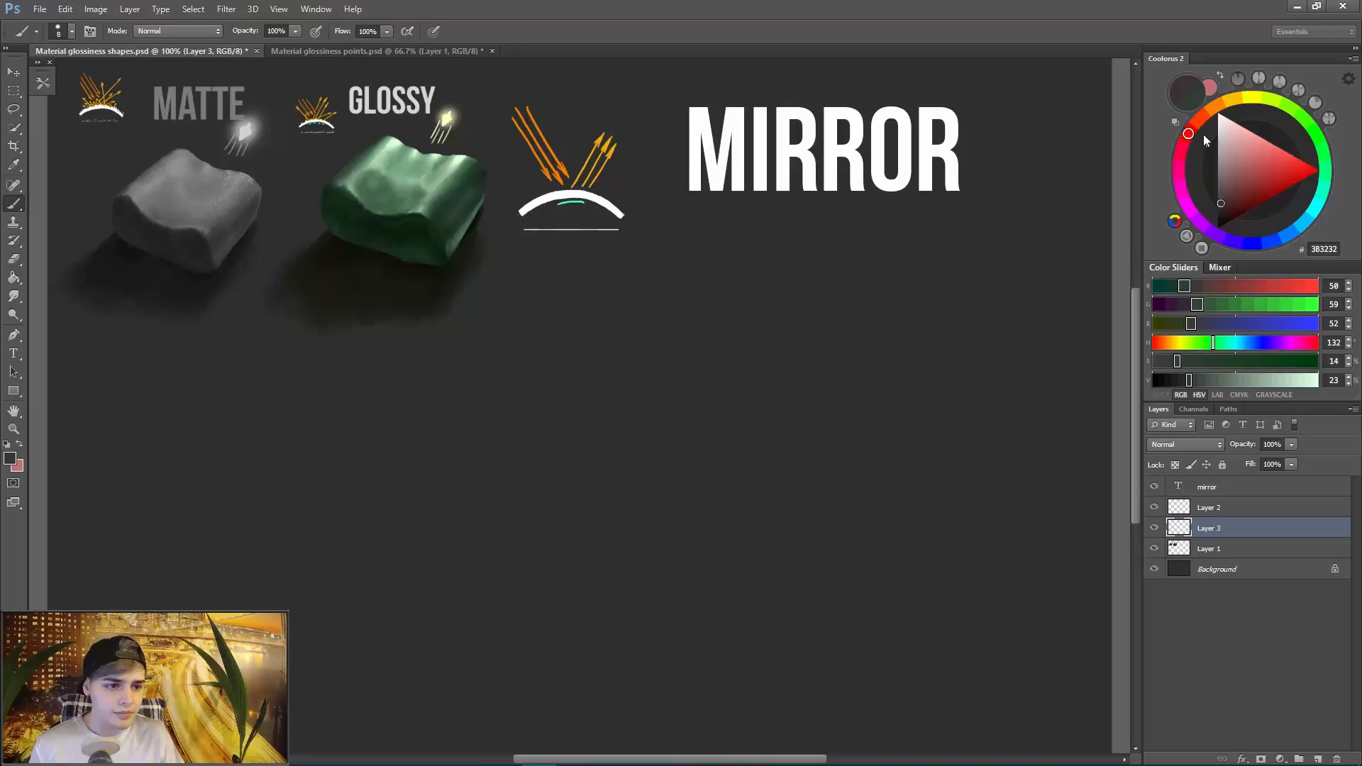
# Lighten the red into a soft salmon-pink foreground colour for the block.
pyautogui.click(1249, 143)
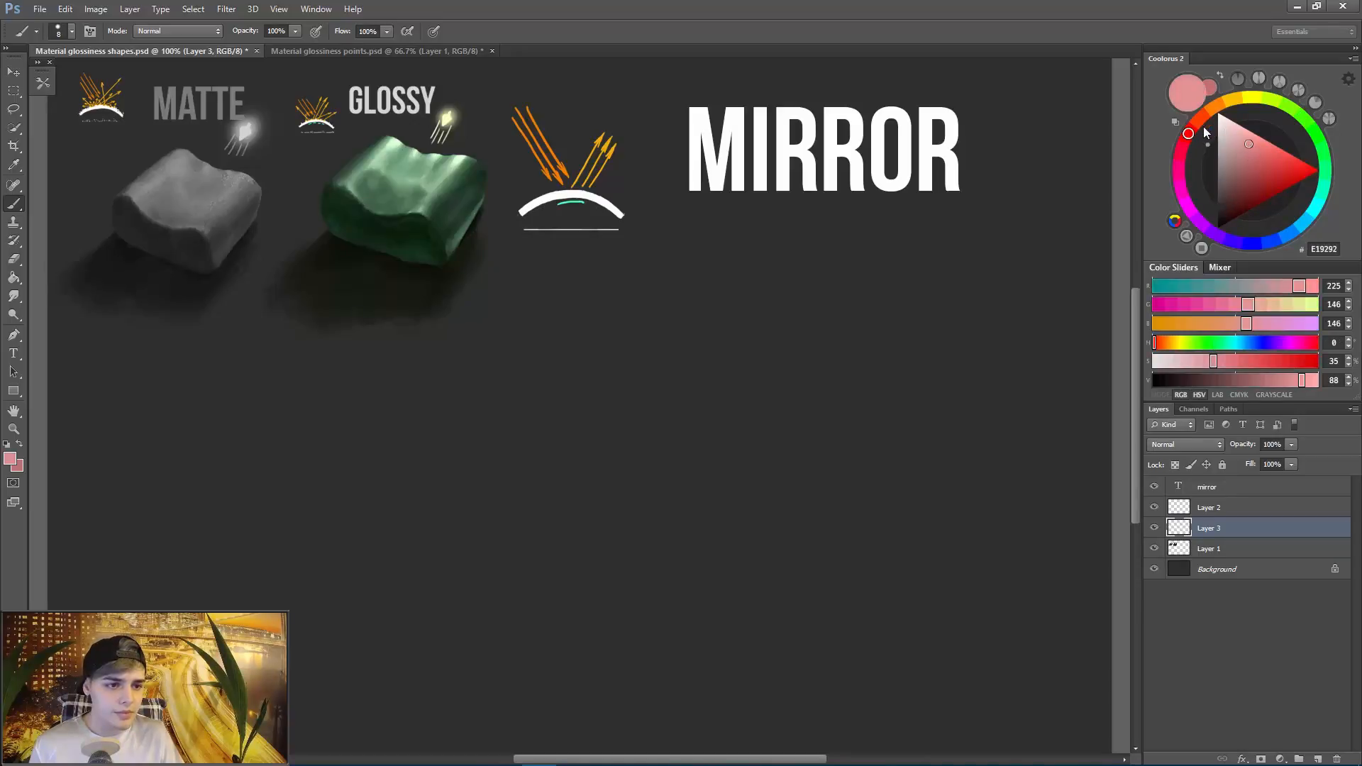
pyautogui.click(1263, 151)
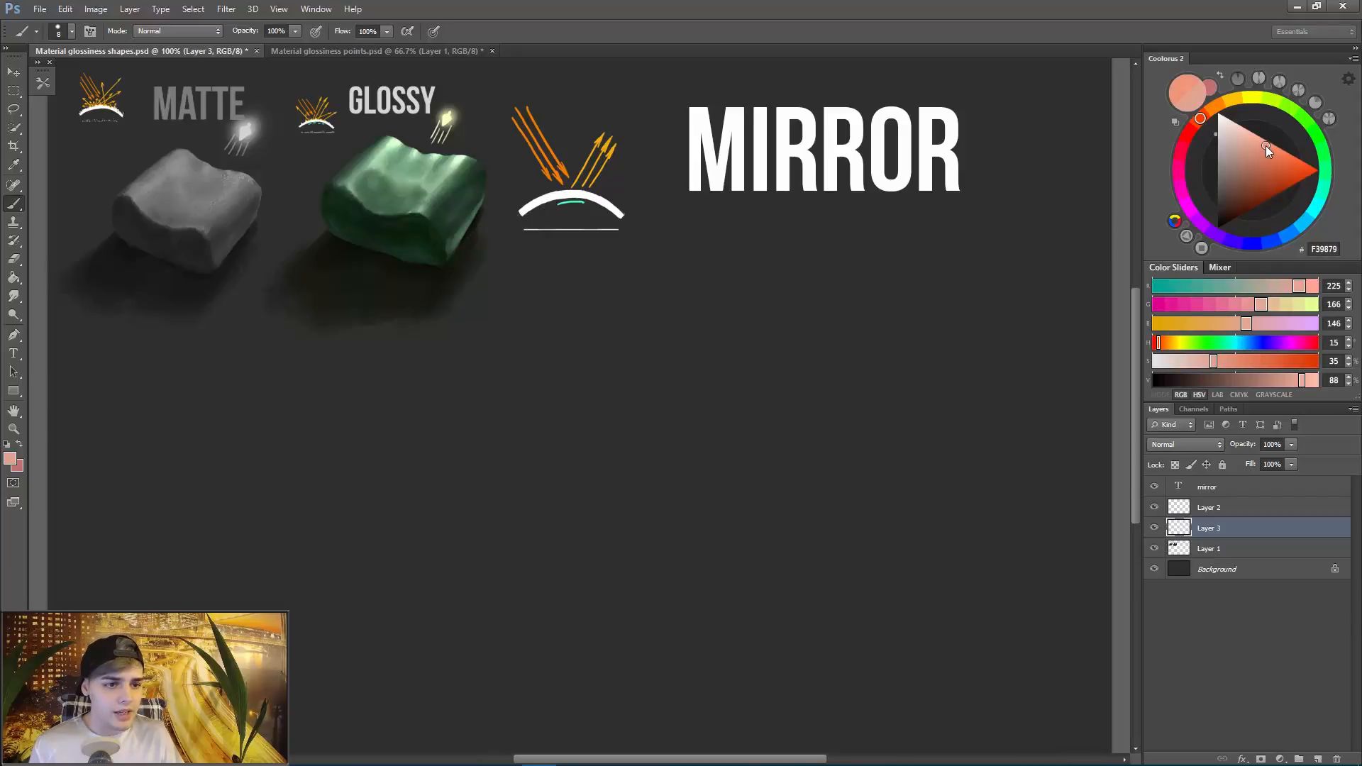
pyautogui.click(1264, 145)
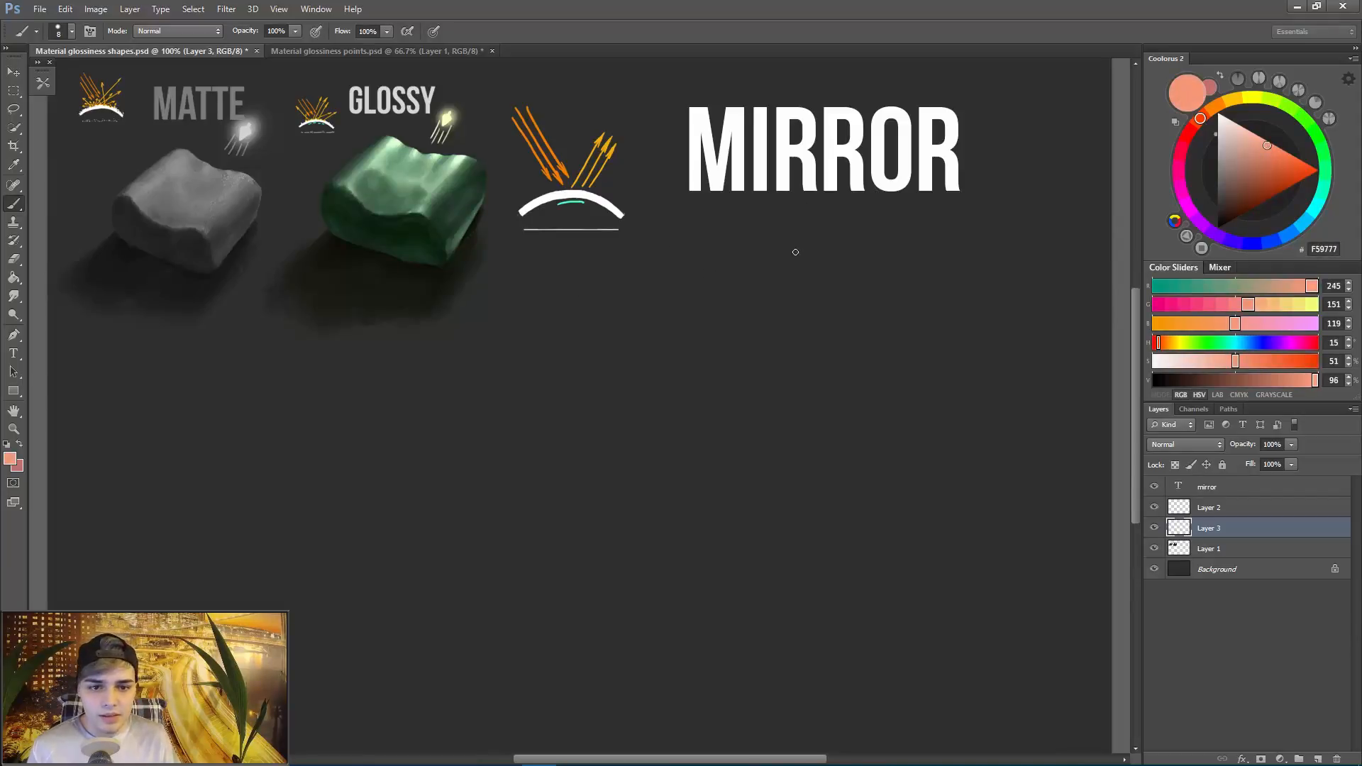
pyautogui.moveTo(882, 265)
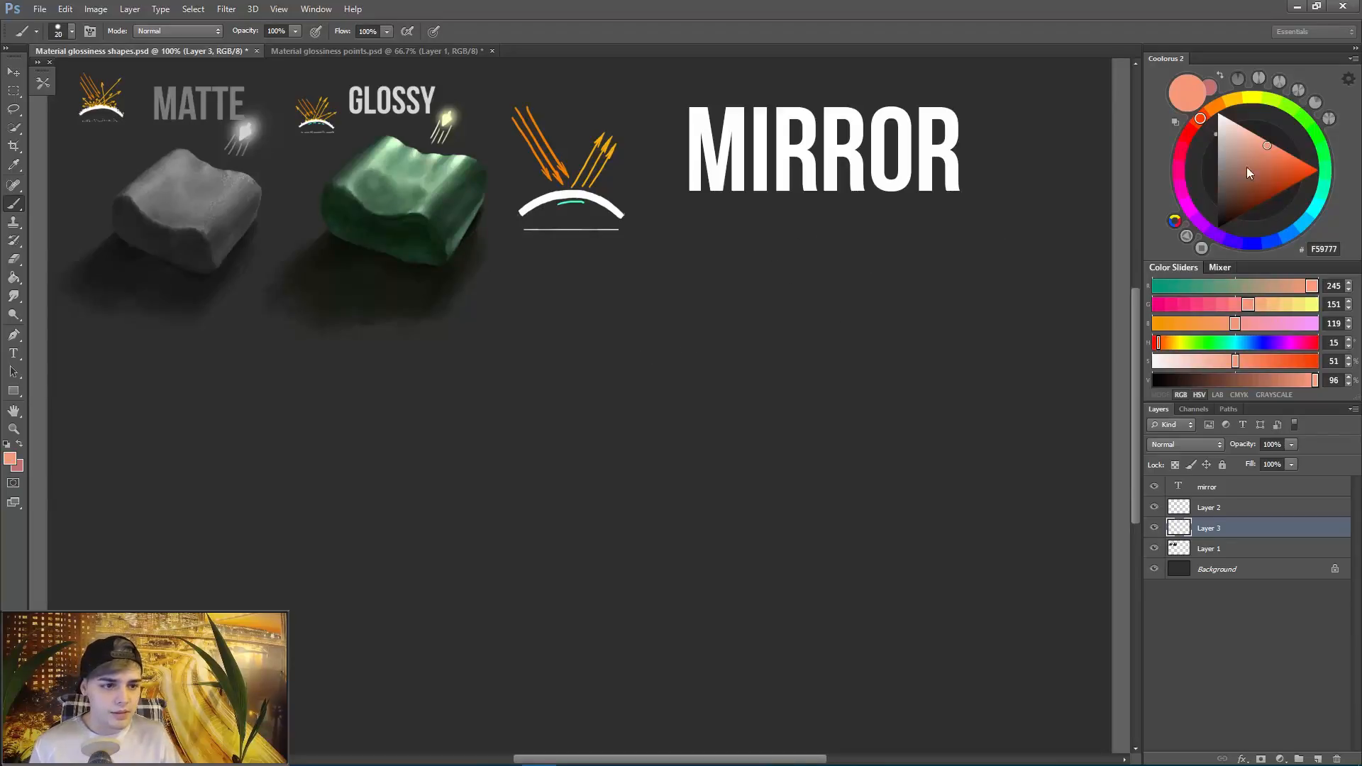
pyautogui.click(1242, 177)
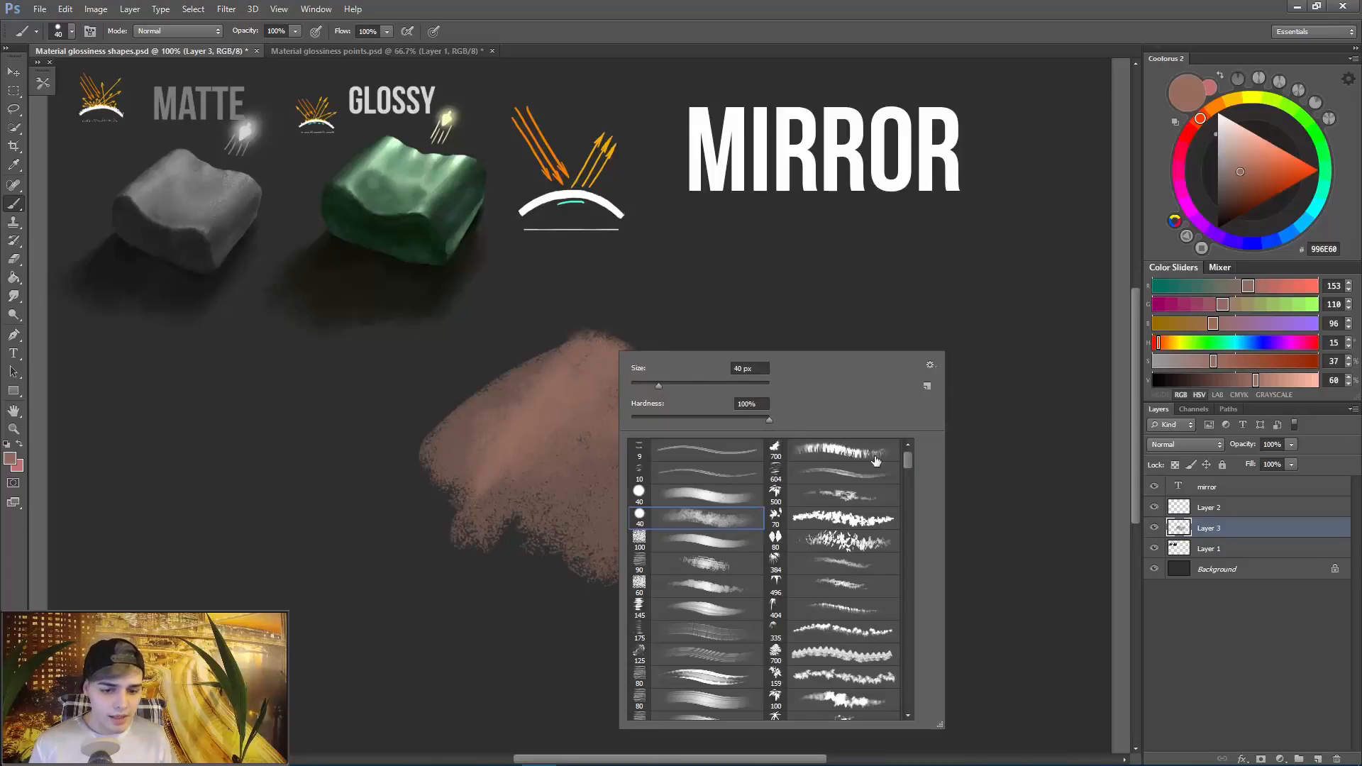
pyautogui.moveTo(830, 499)
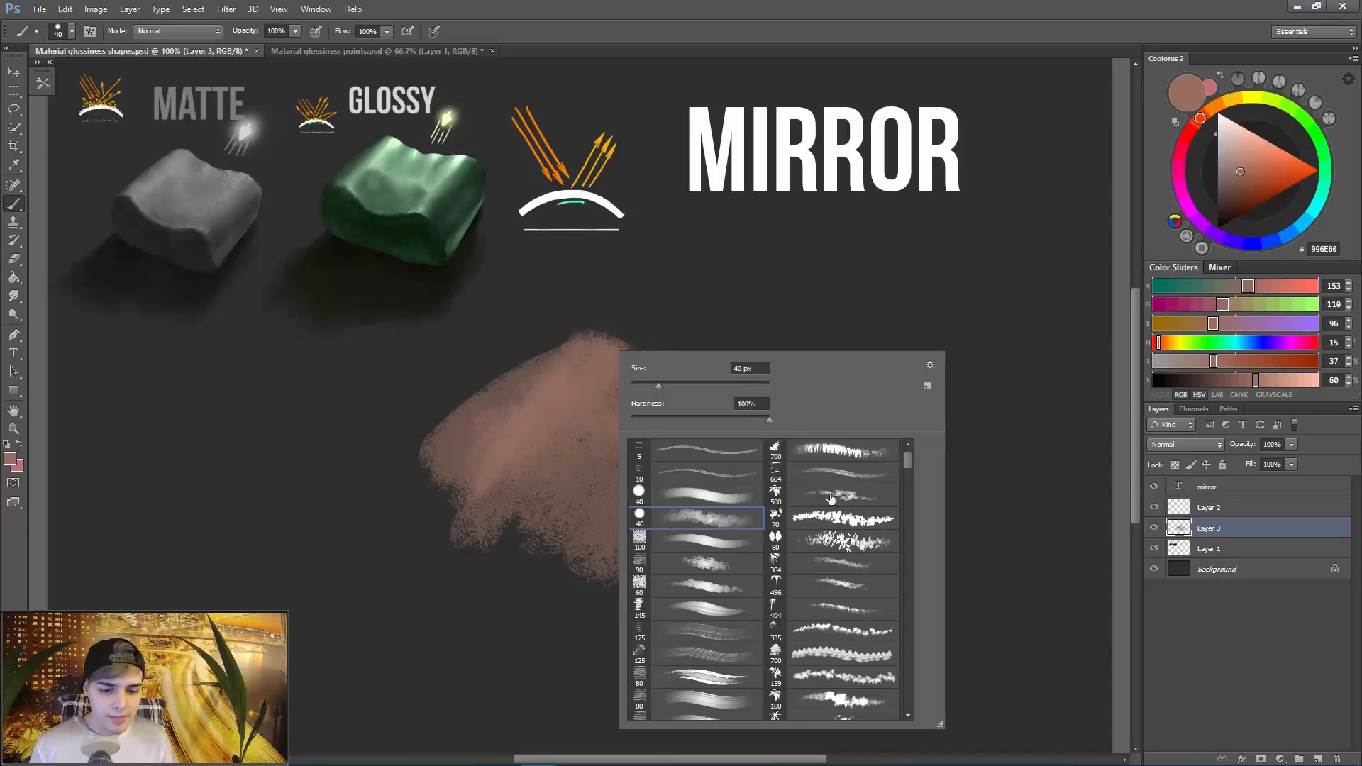
# Browse the brush presets and choose a textured brush for shaping the block.
pyautogui.scroll(-3)
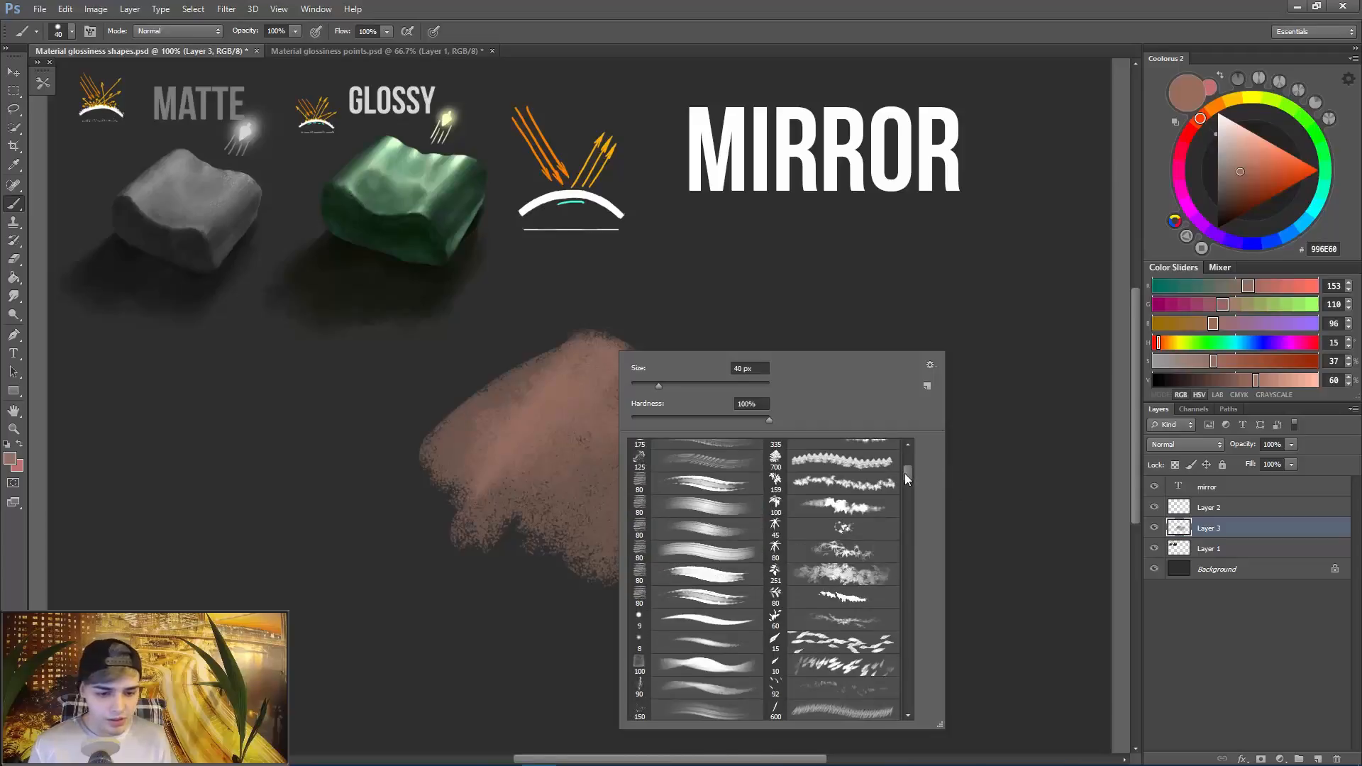
pyautogui.scroll(-3)
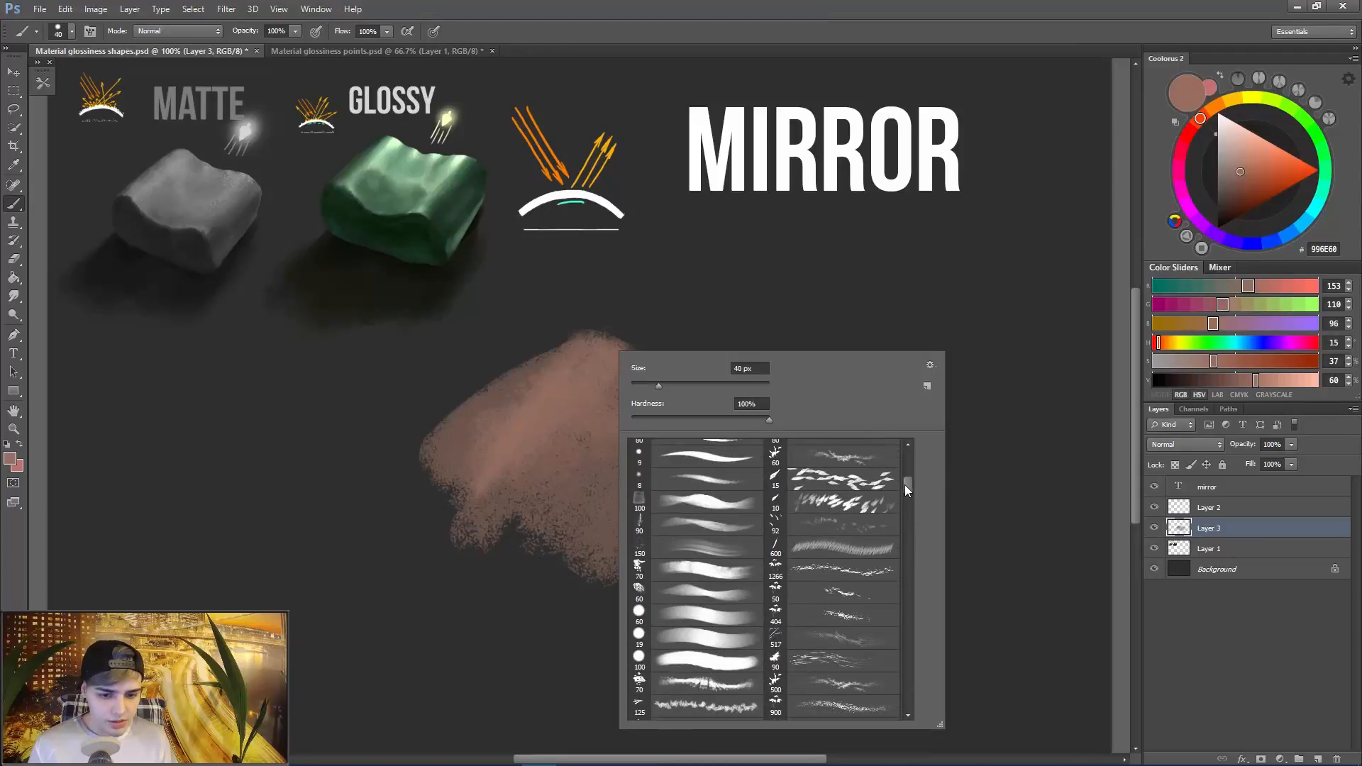
pyautogui.scroll(-3)
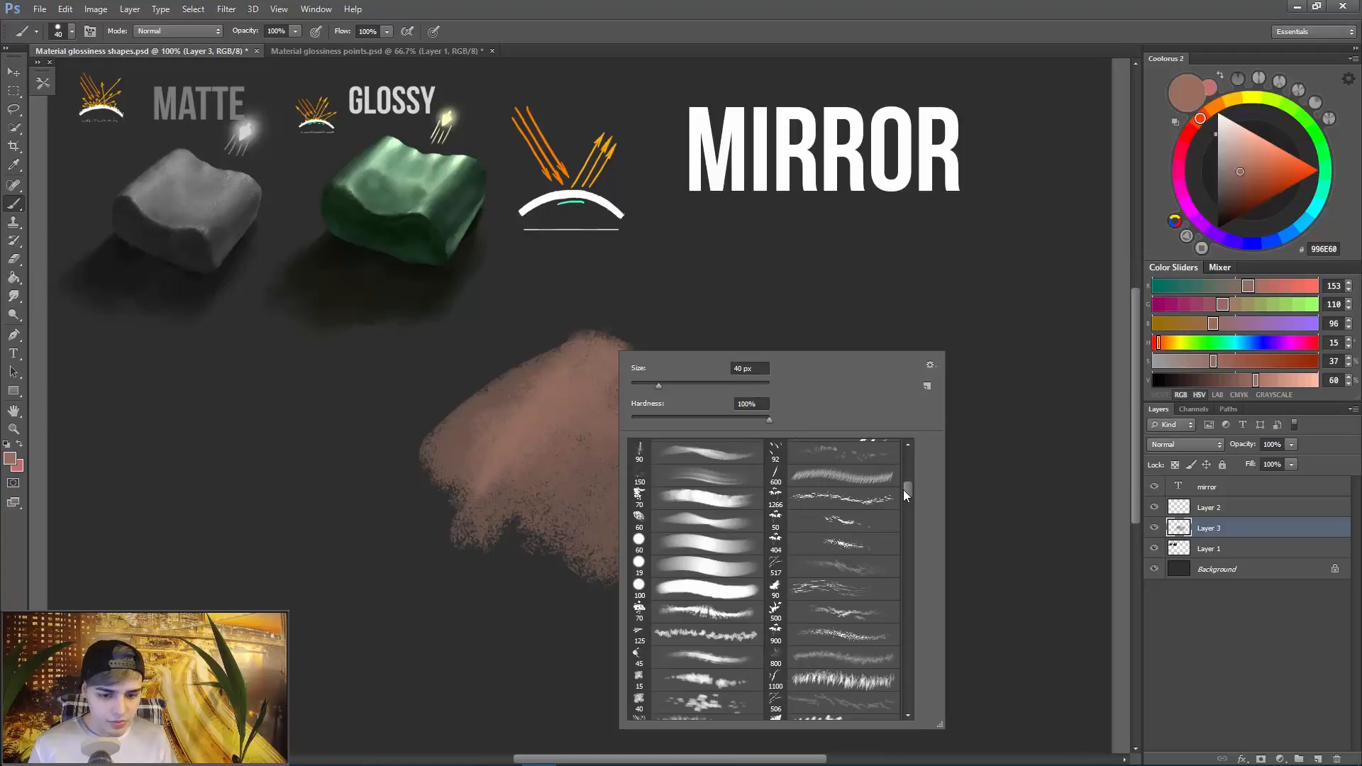
pyautogui.scroll(3)
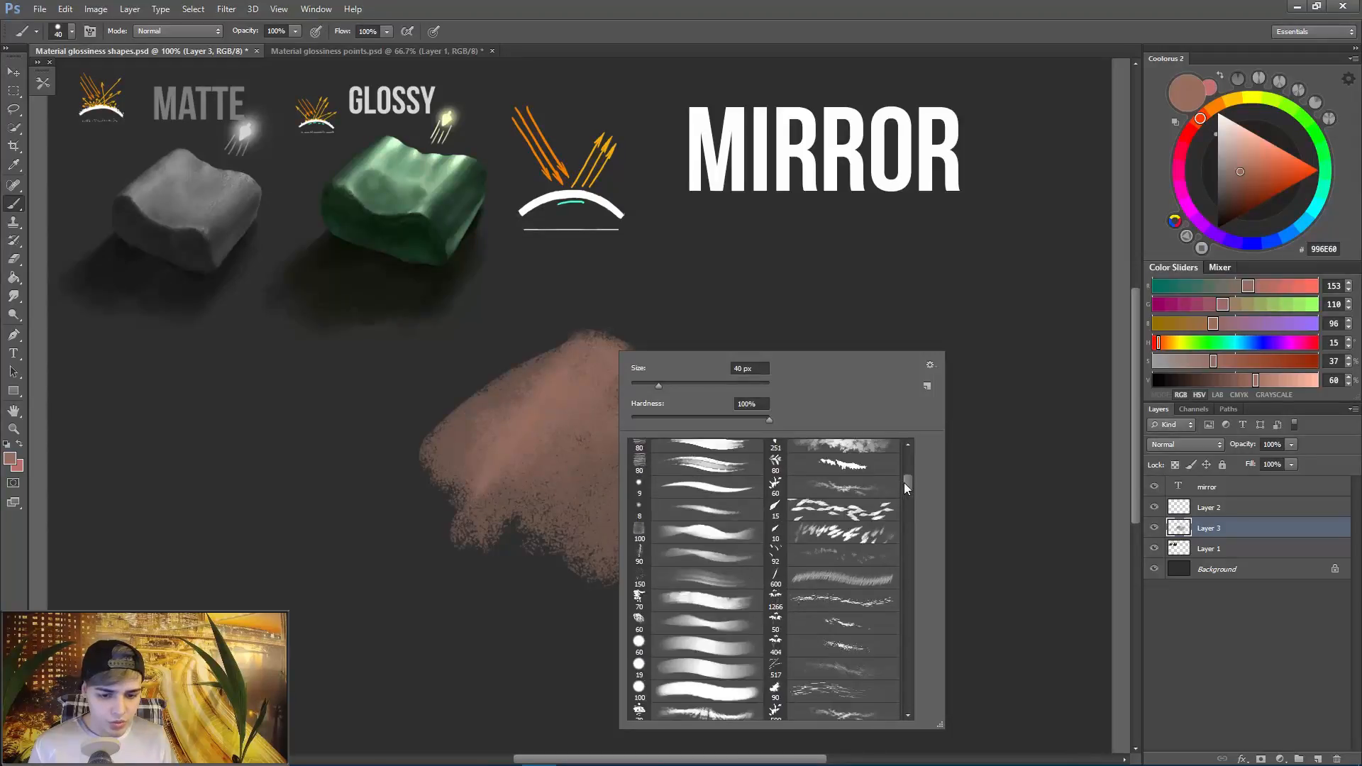
pyautogui.click(695, 594)
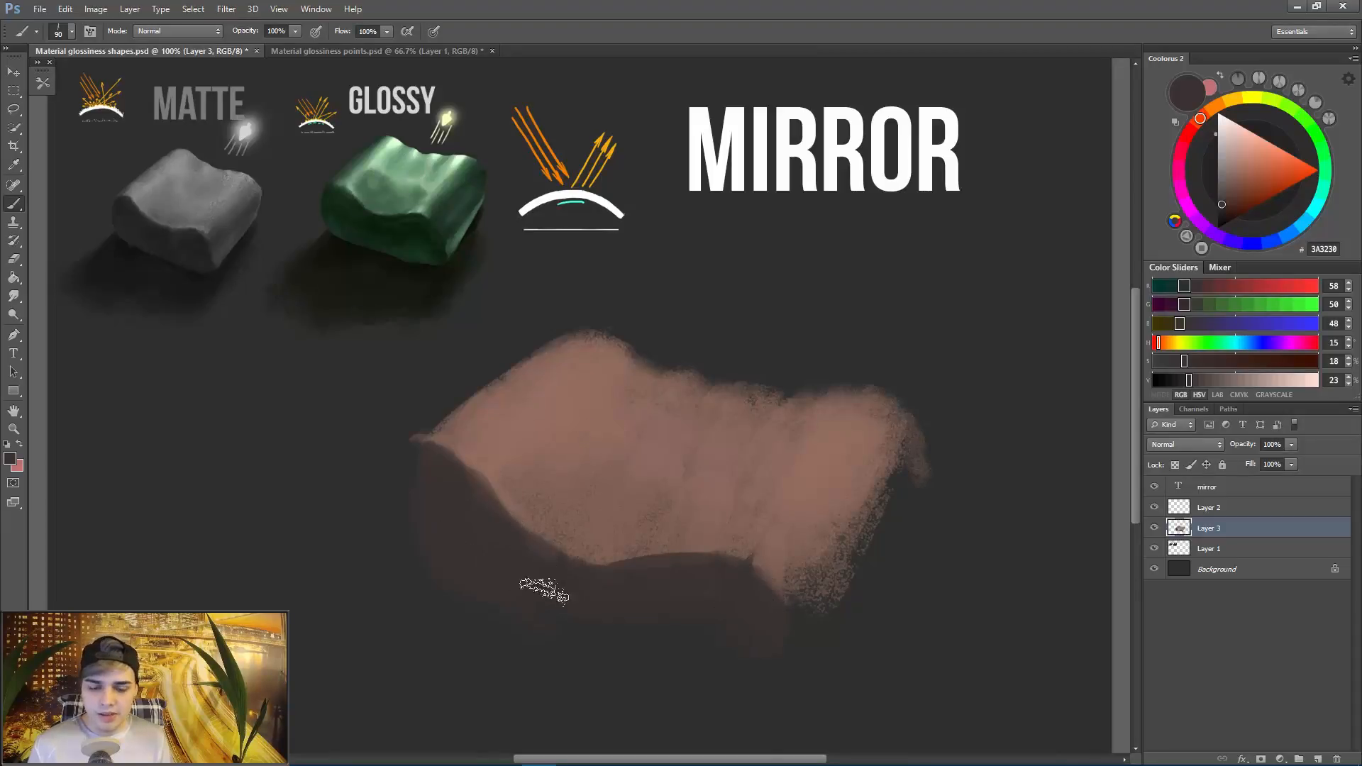
pyautogui.moveTo(599, 520)
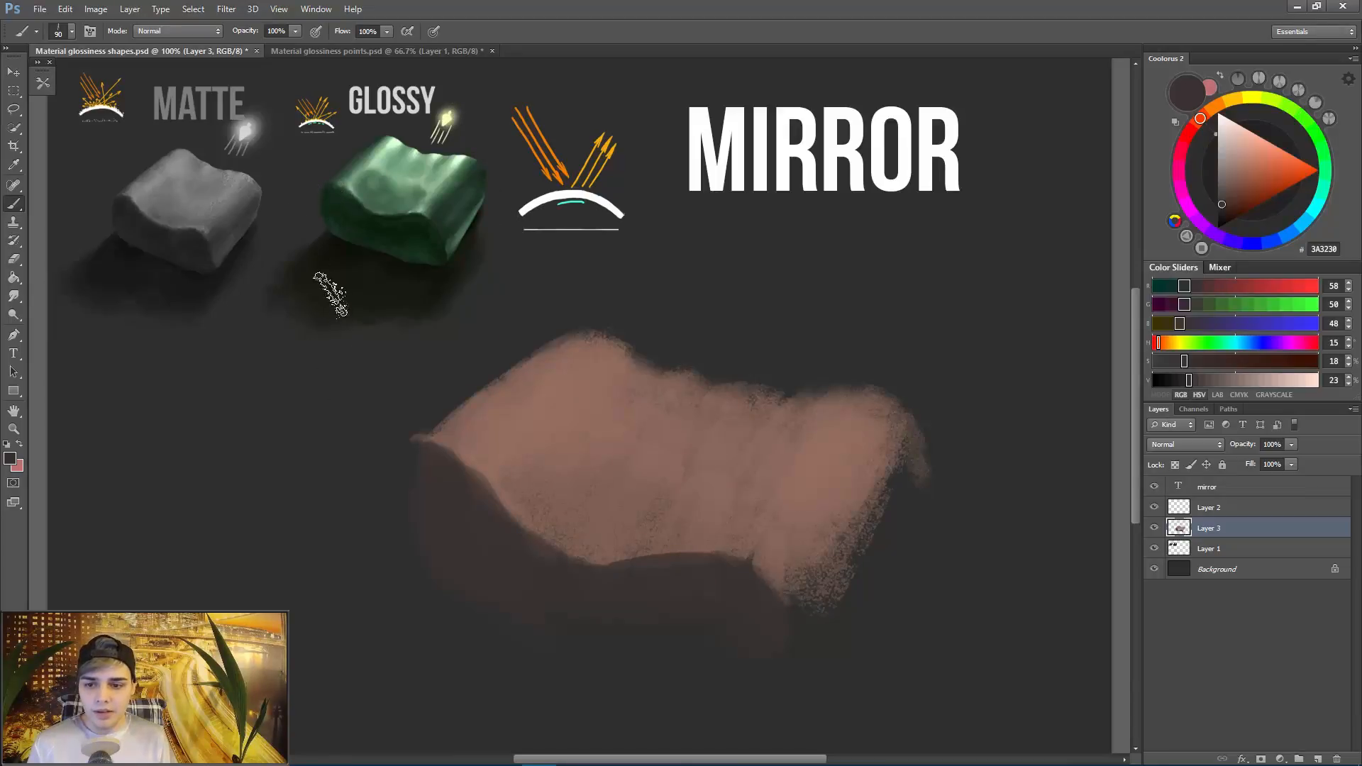
pyautogui.moveTo(442, 520)
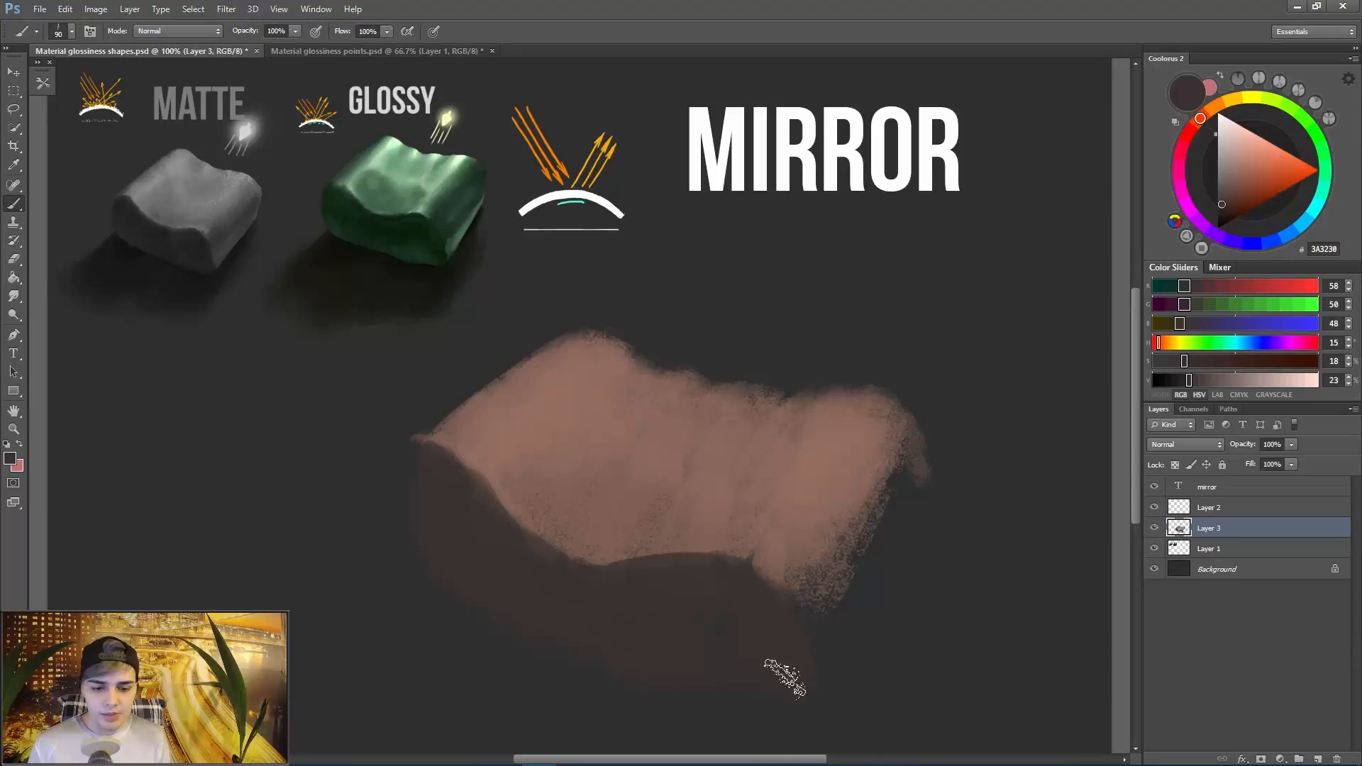
pyautogui.moveTo(639, 599)
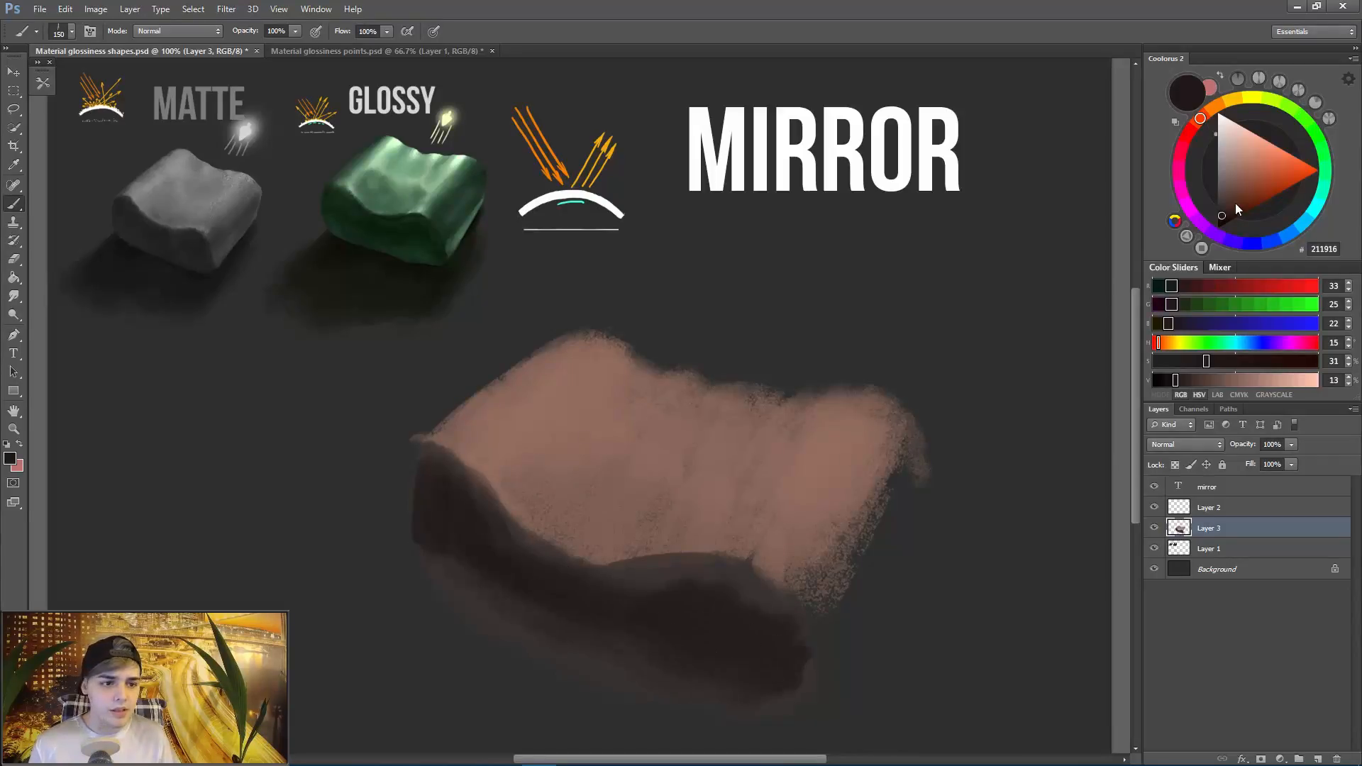
# Shade the block's edges and right side face with very dark browns, deepening the front.
pyautogui.click(1224, 221)
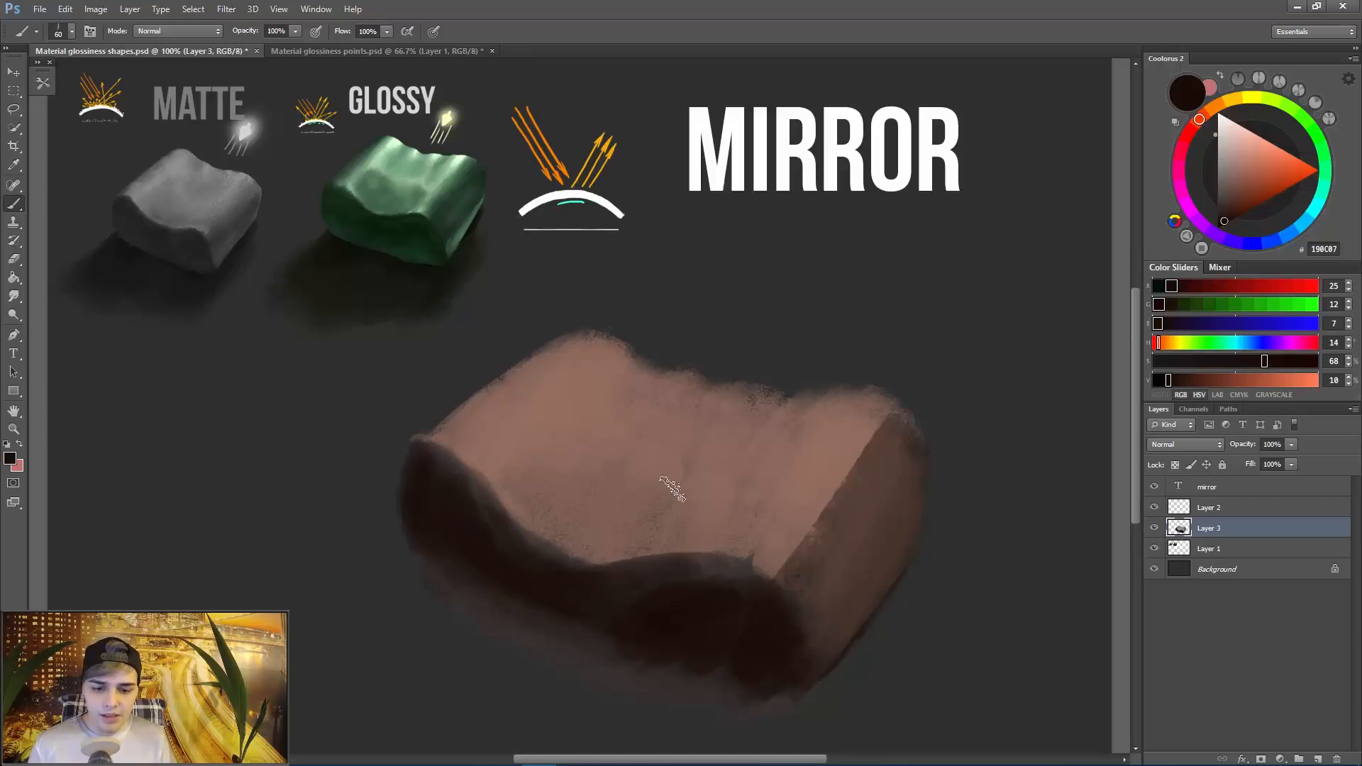
pyautogui.click(1235, 180)
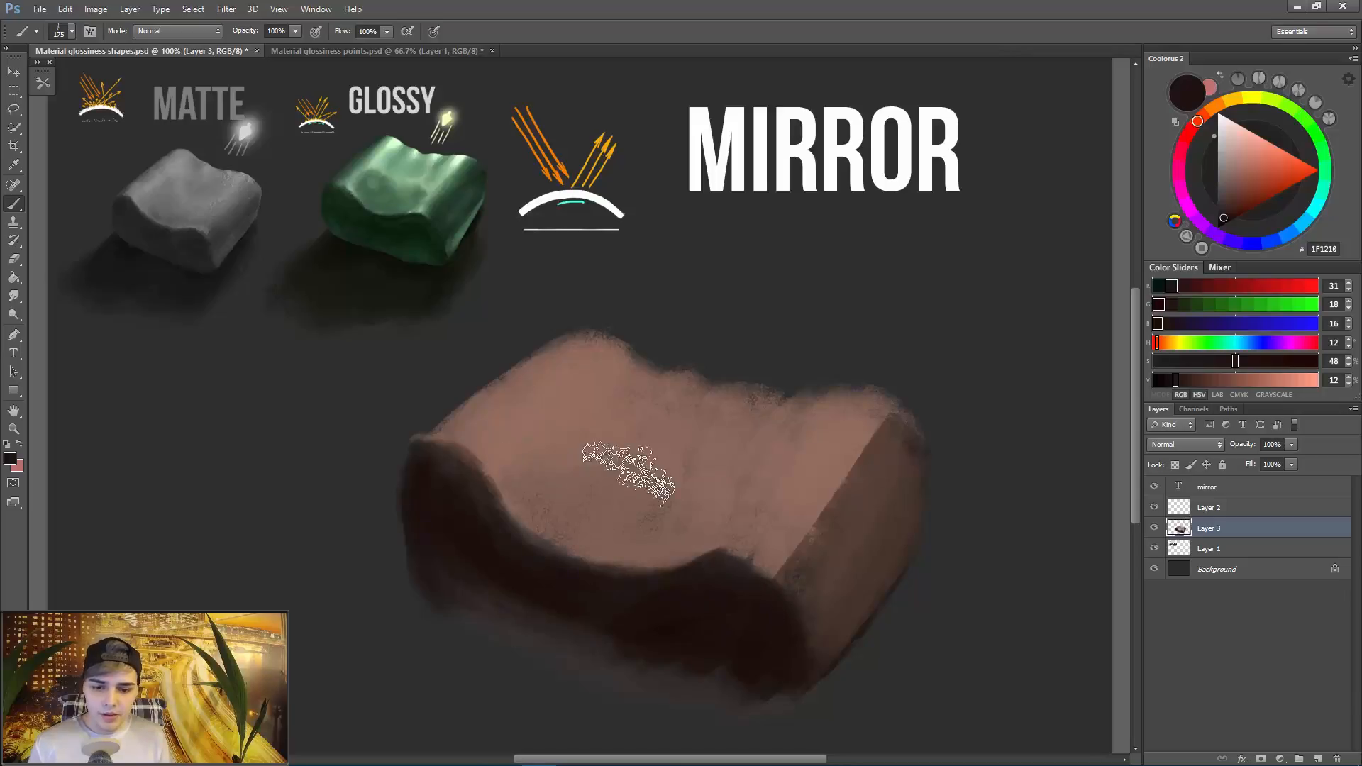
pyautogui.click(1232, 200)
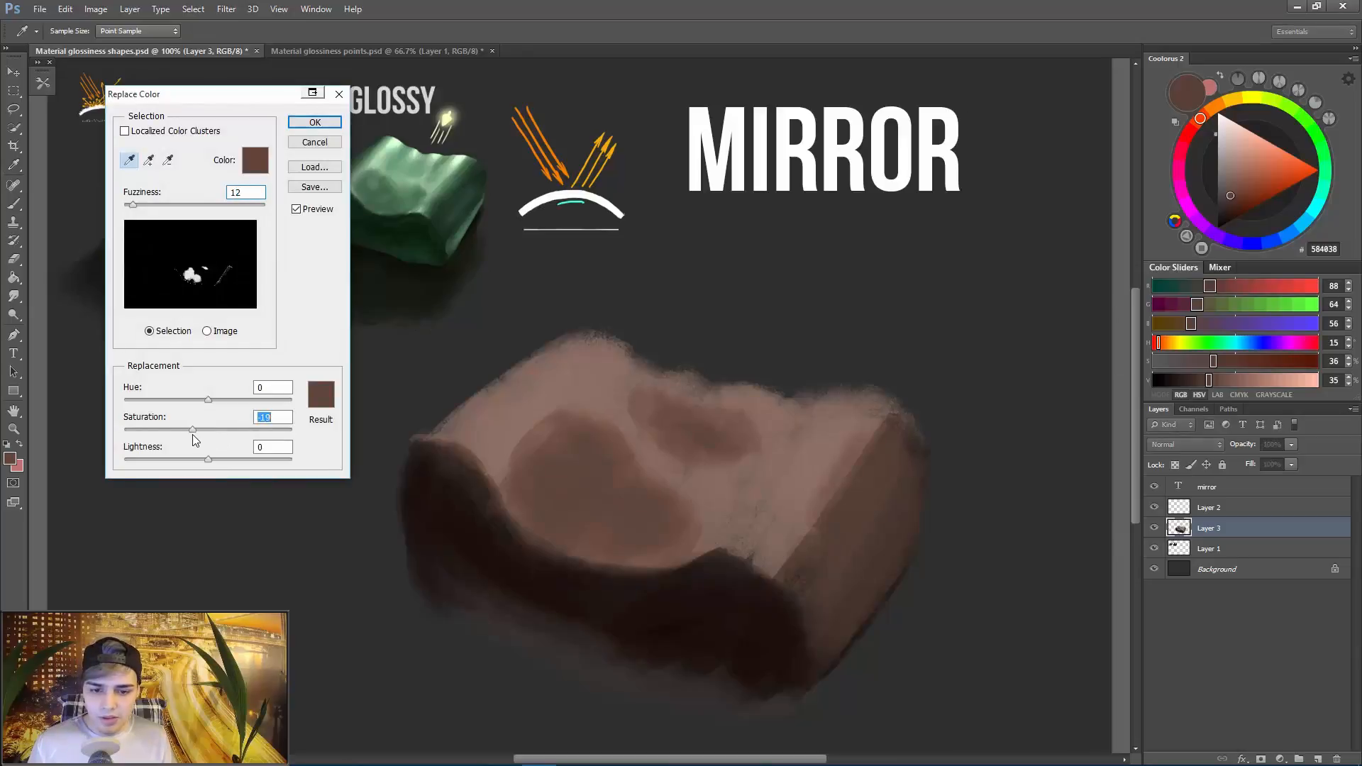
# Lower the saturation of the replaced brown so the top blotches blend more softly.
pyautogui.click(314, 122)
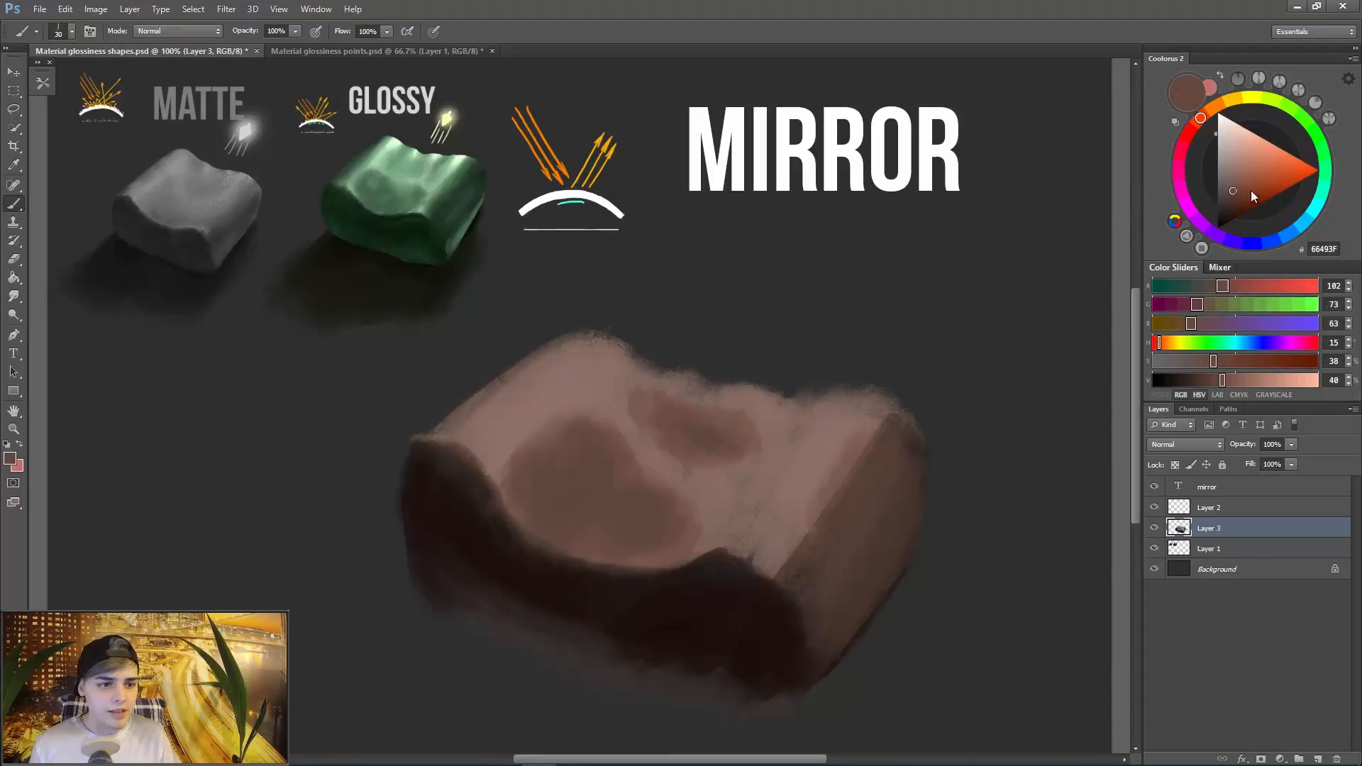
# Shade with dark browns and clean up the block's fuzzy right edge.
pyautogui.click(1220, 192)
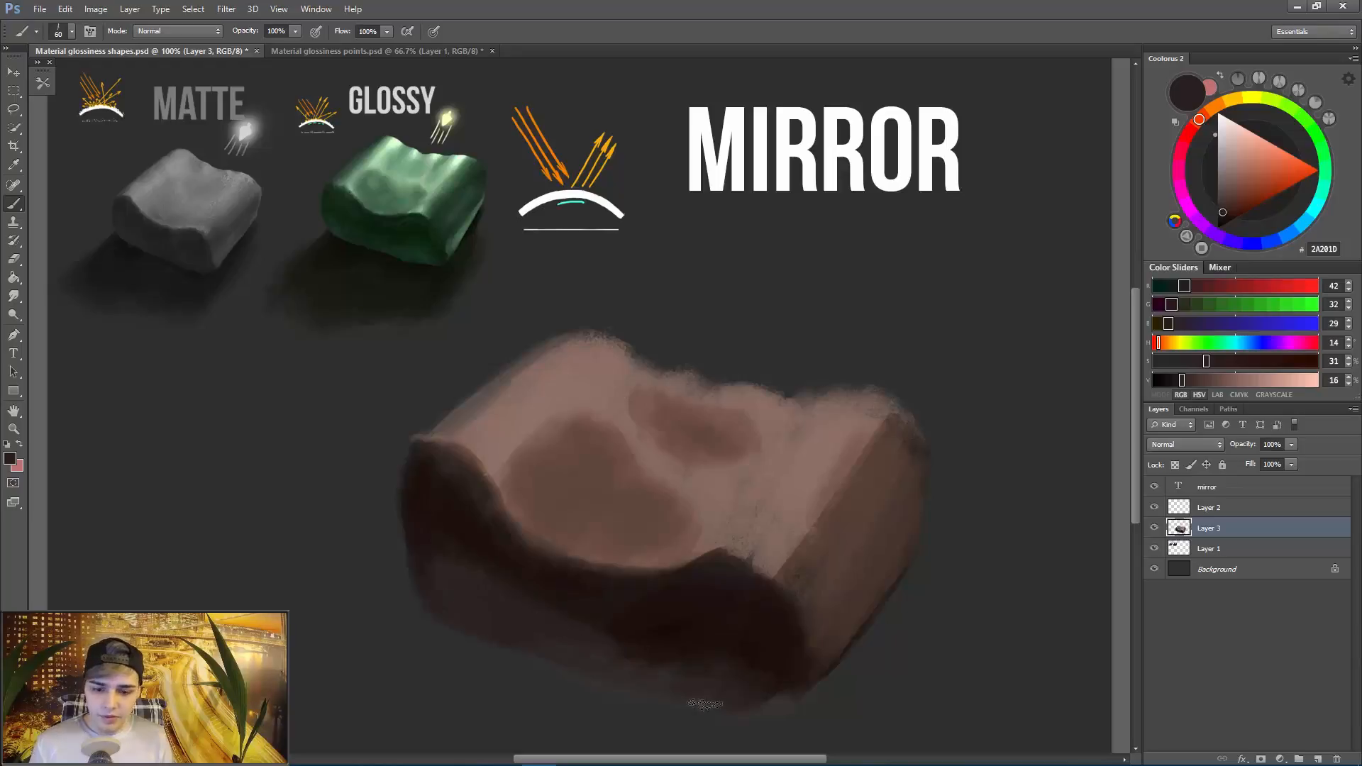
pyautogui.click(1222, 218)
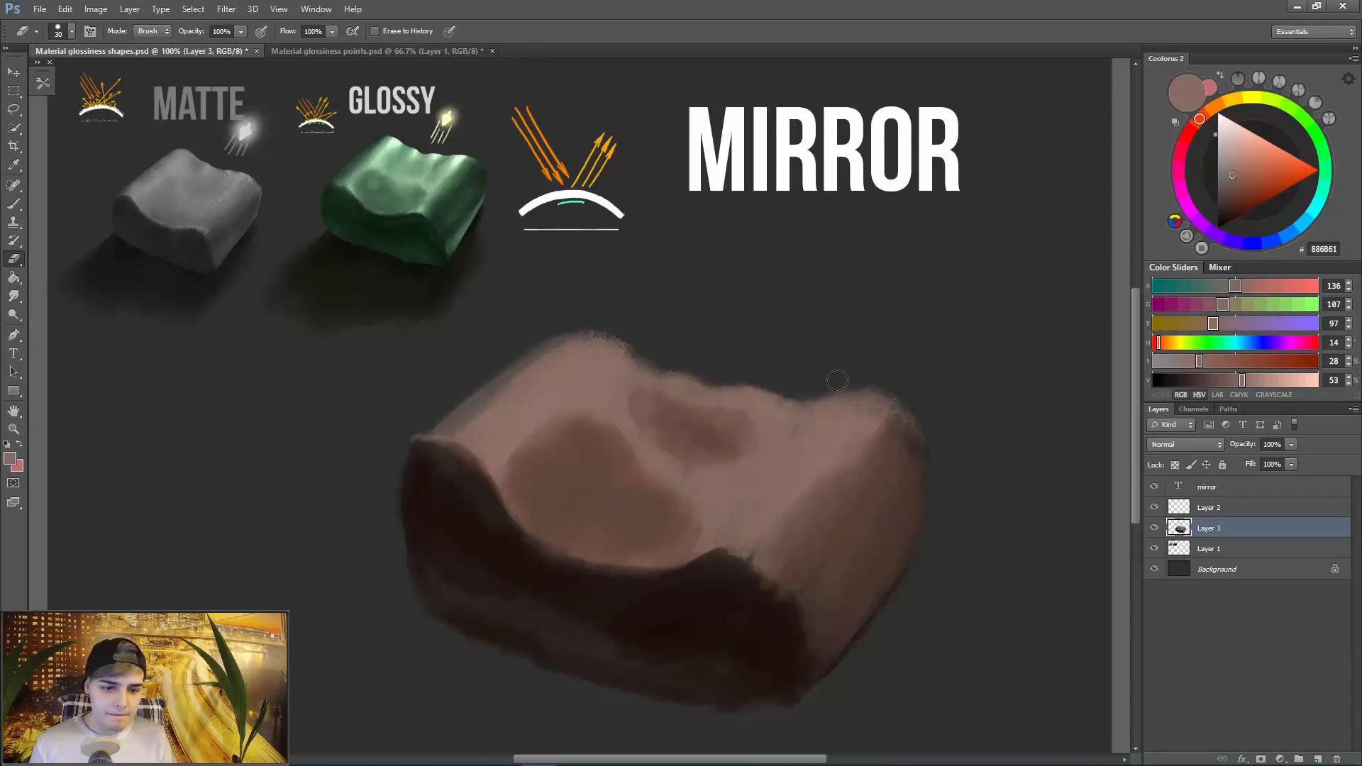
pyautogui.click(152, 30)
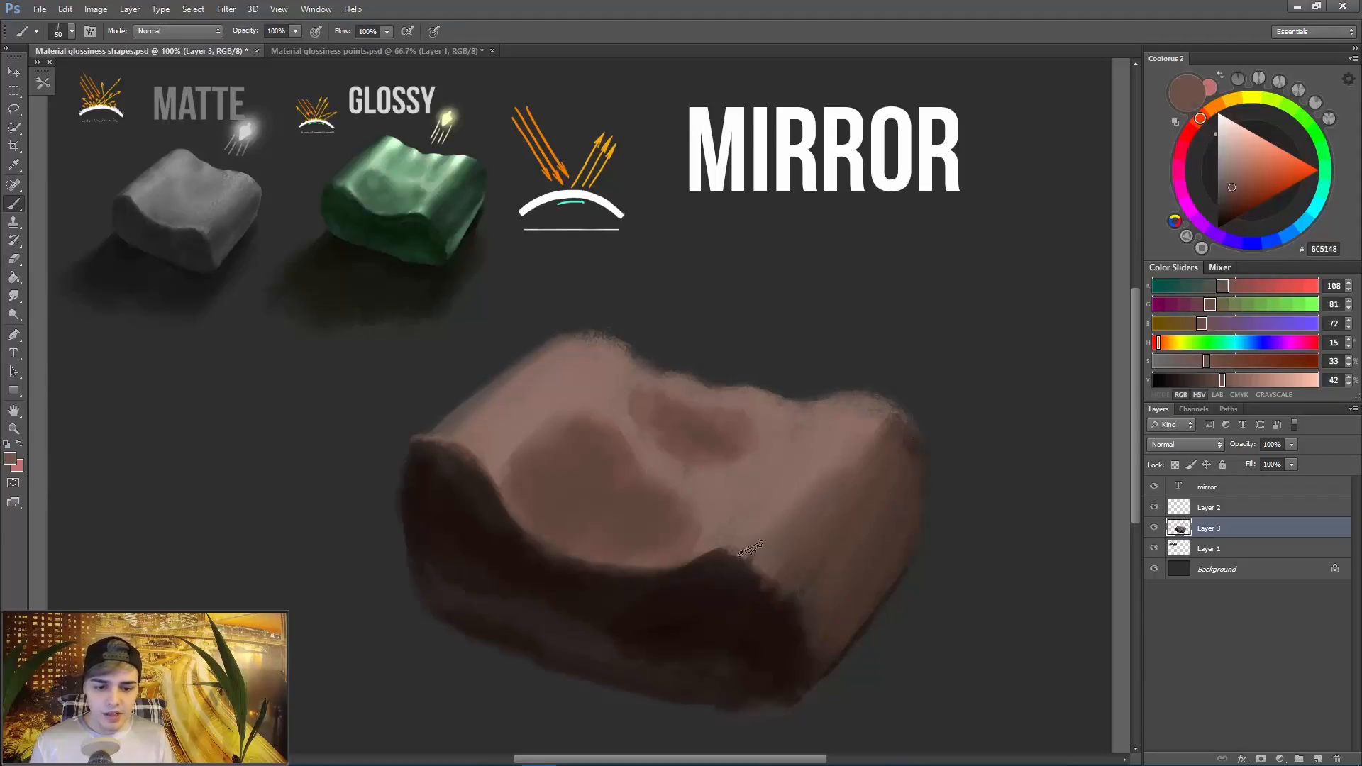
pyautogui.click(1223, 217)
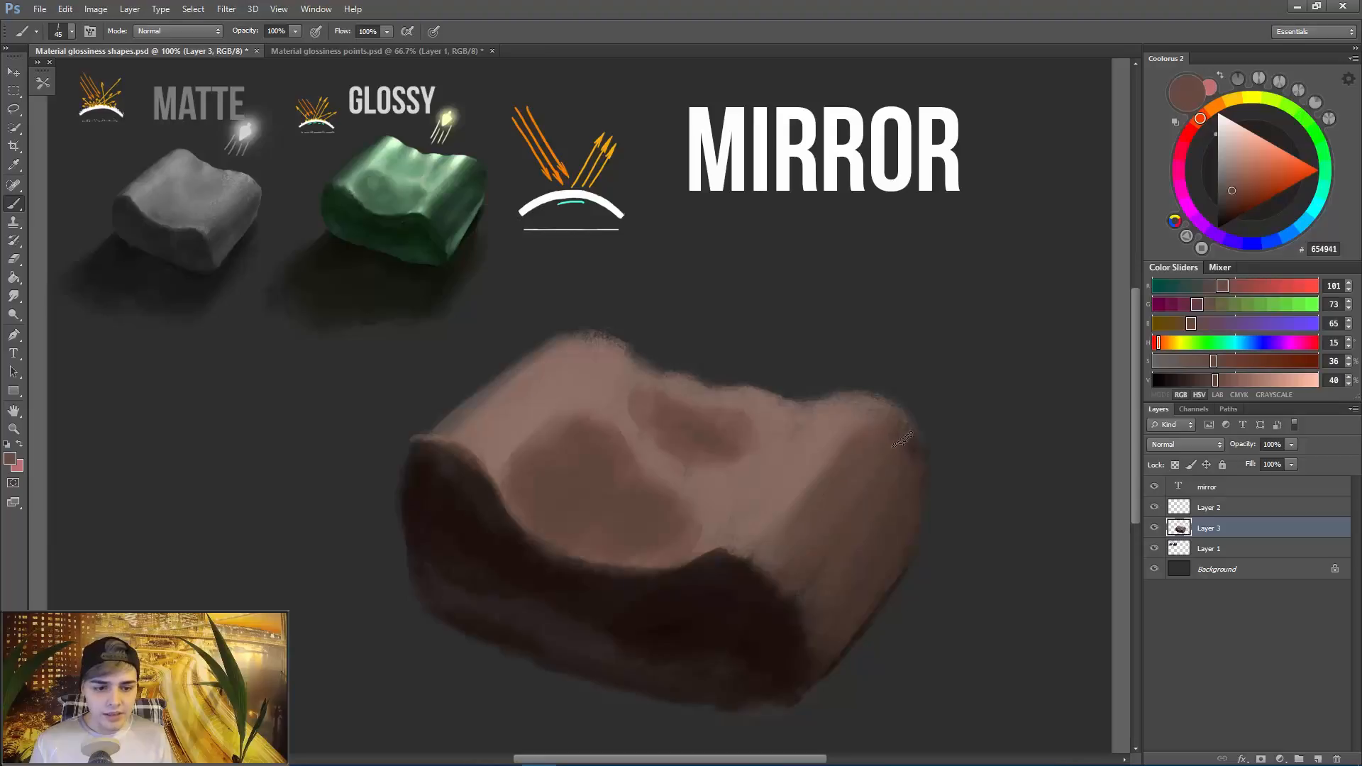
# Deepen the dark shading on the front face and add tone to the top surface.
pyautogui.click(1227, 200)
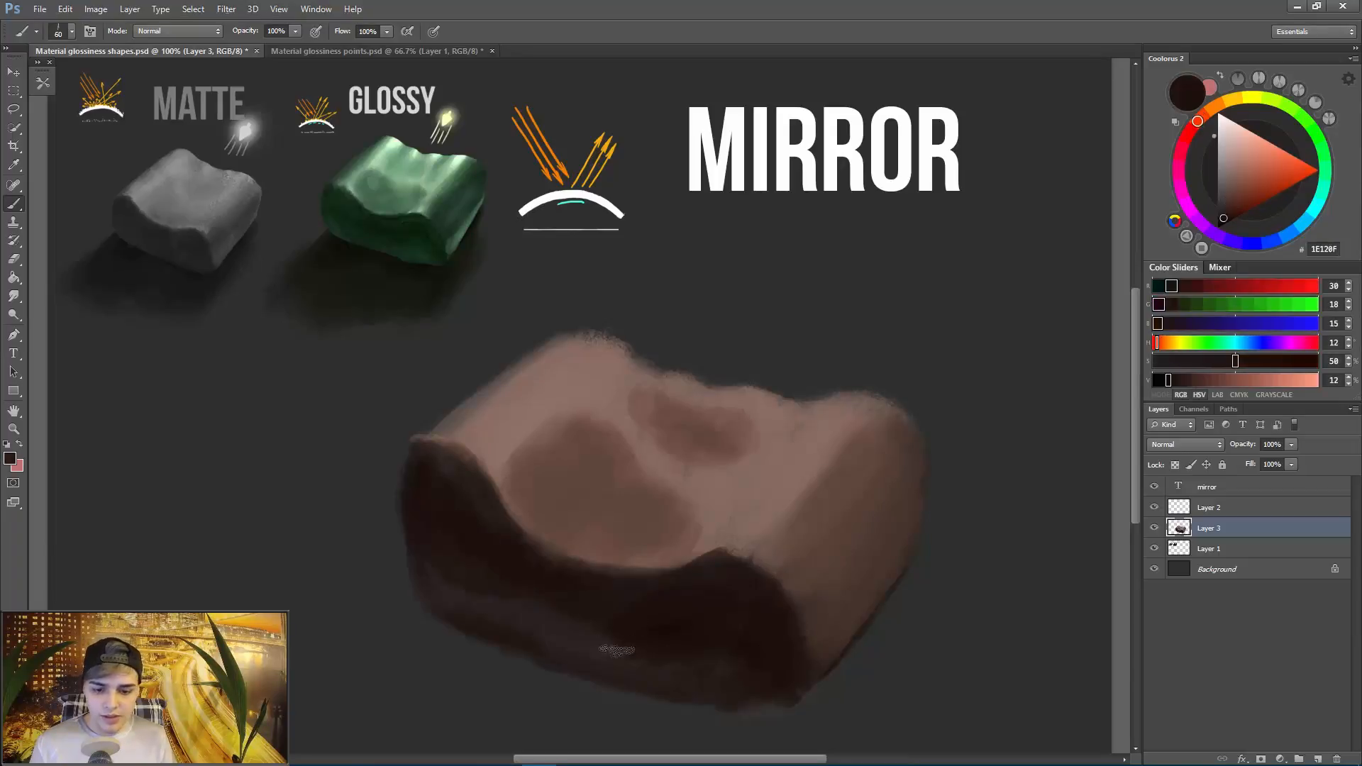
pyautogui.click(1202, 115)
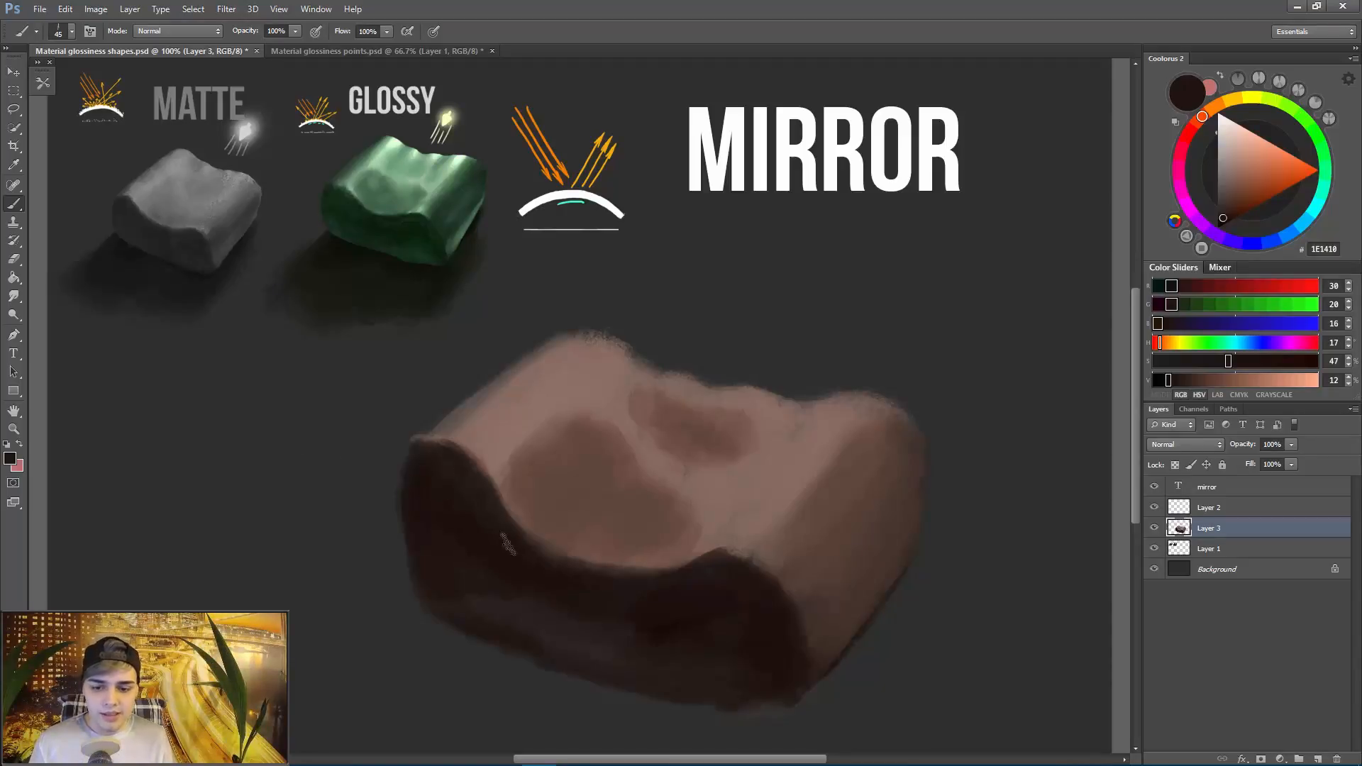
pyautogui.moveTo(413, 447)
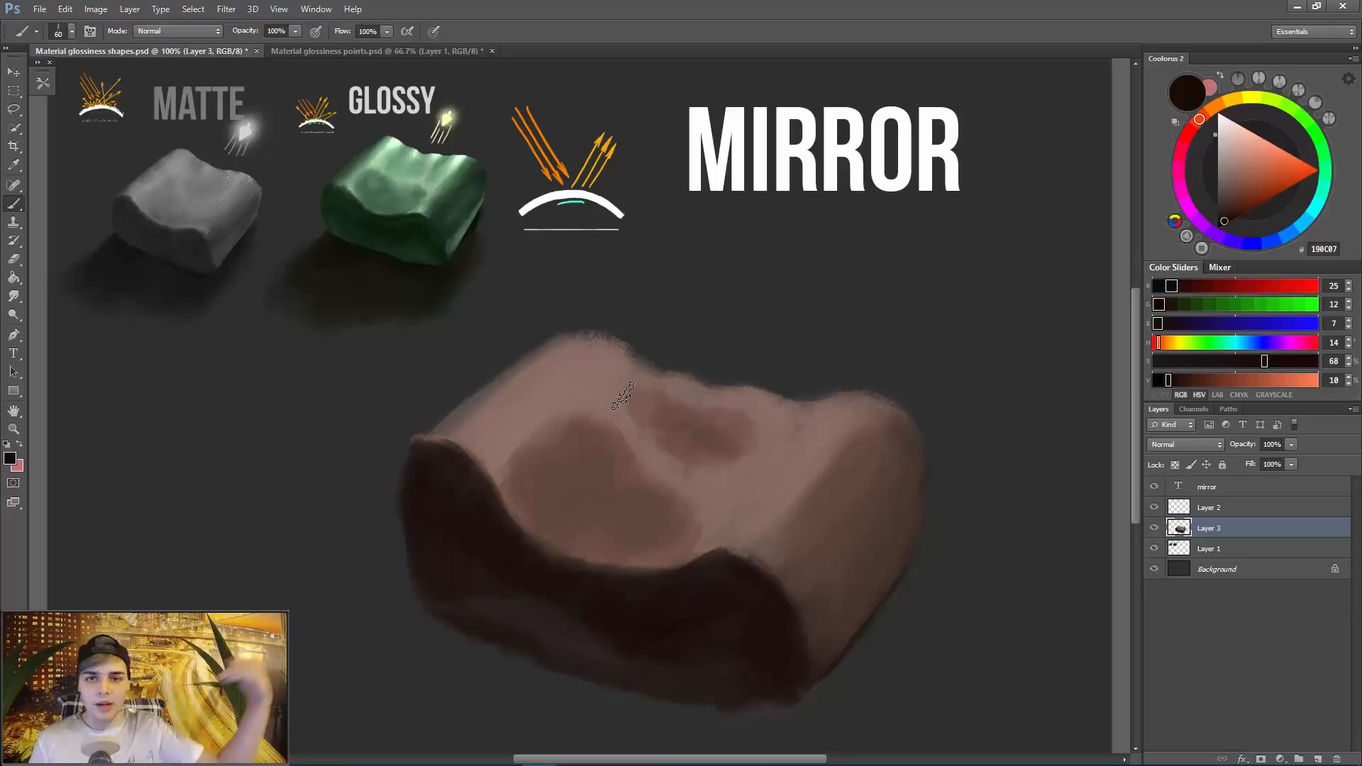
pyautogui.click(1232, 188)
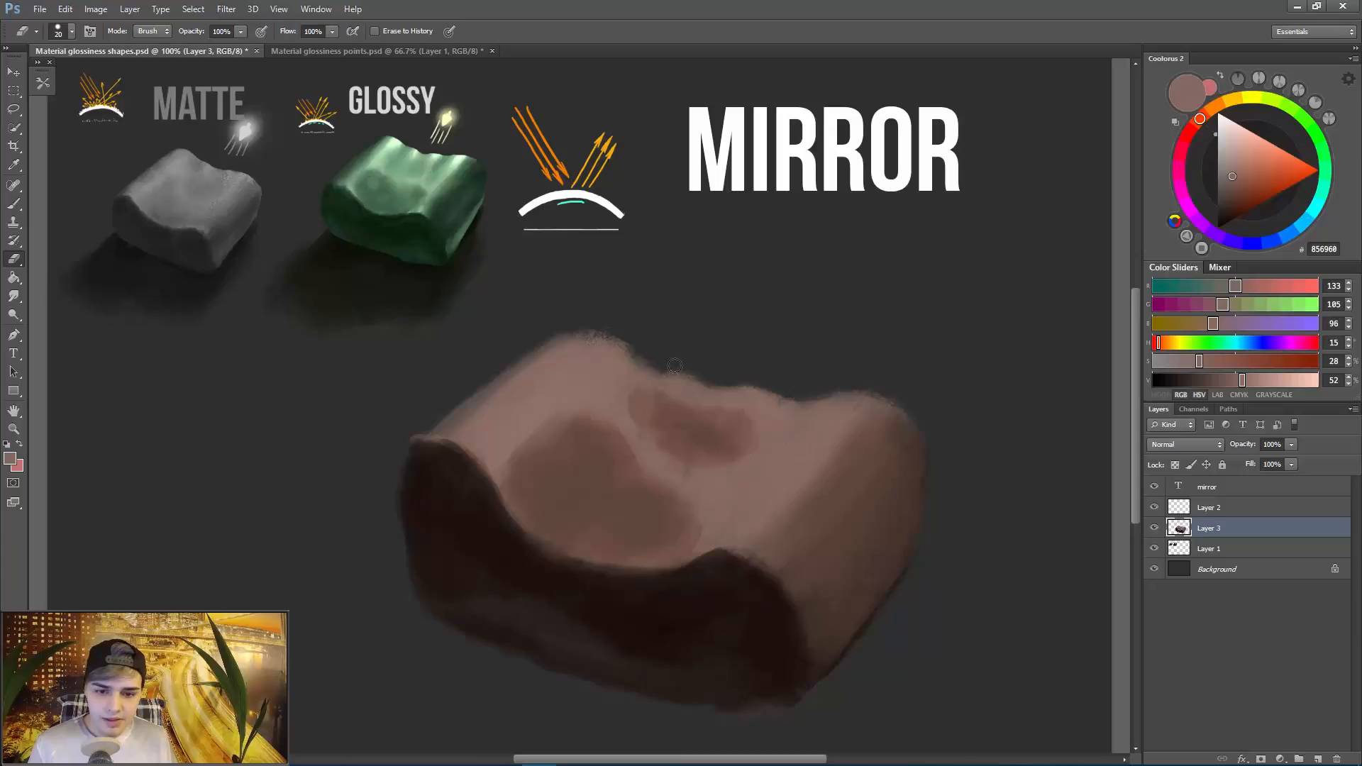
pyautogui.moveTo(529, 343)
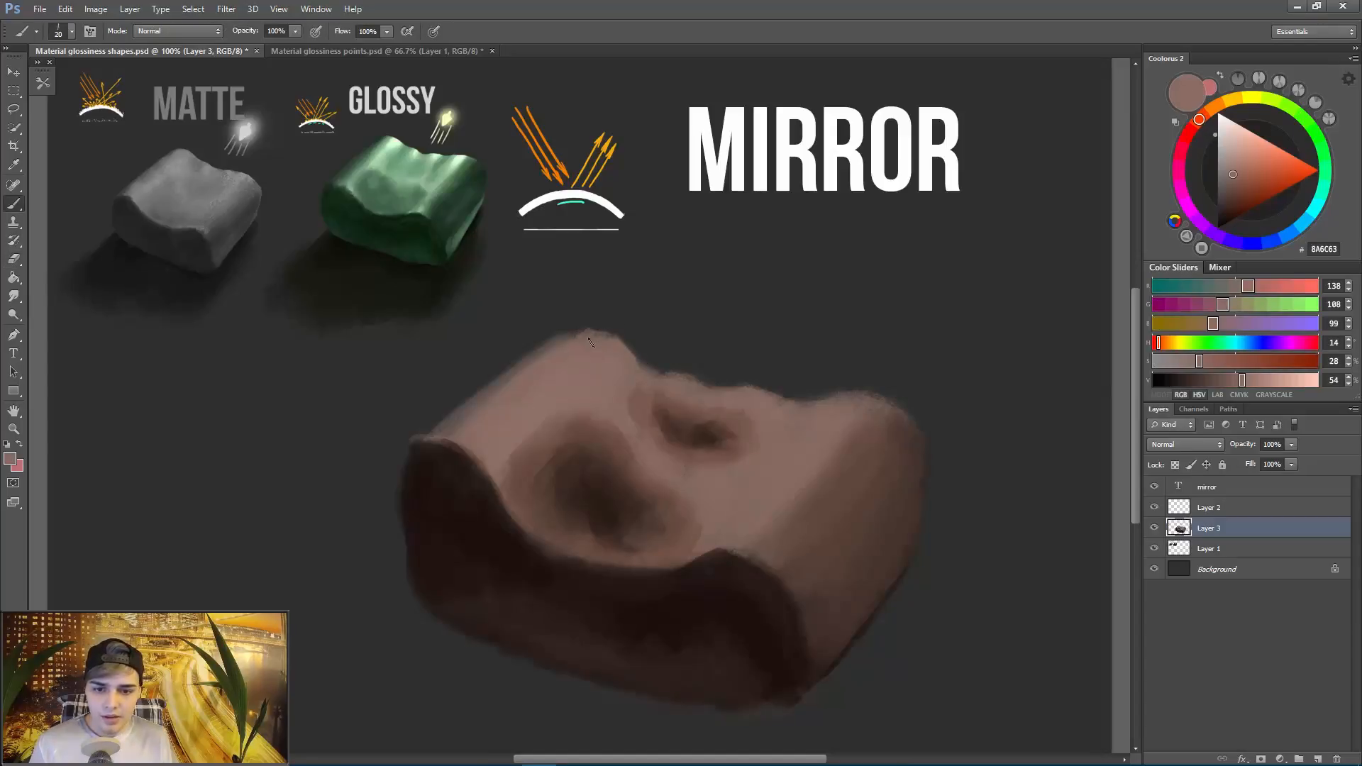
# Darken the hollow in the top surface, soften the upper right edge, and briefly try lightening the highlights.
pyautogui.click(13, 167)
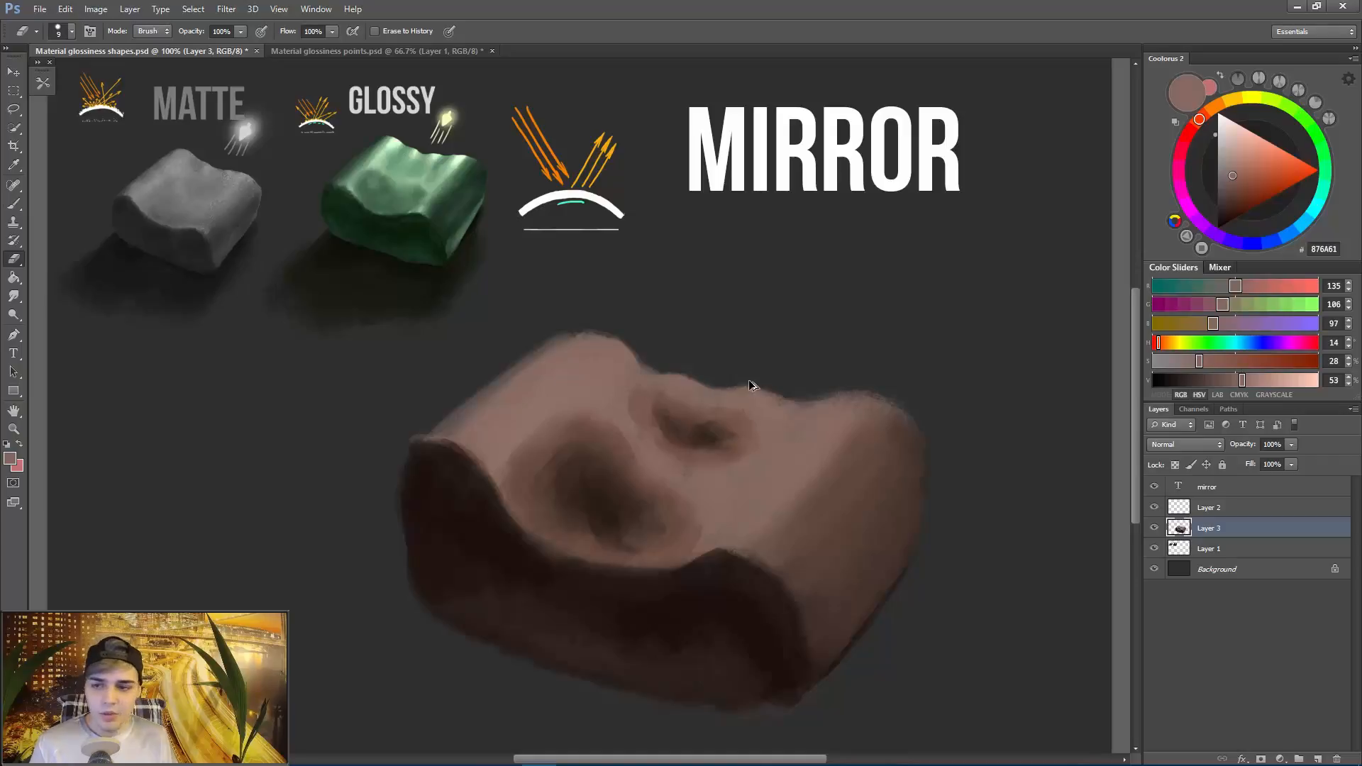
pyautogui.moveTo(780, 393)
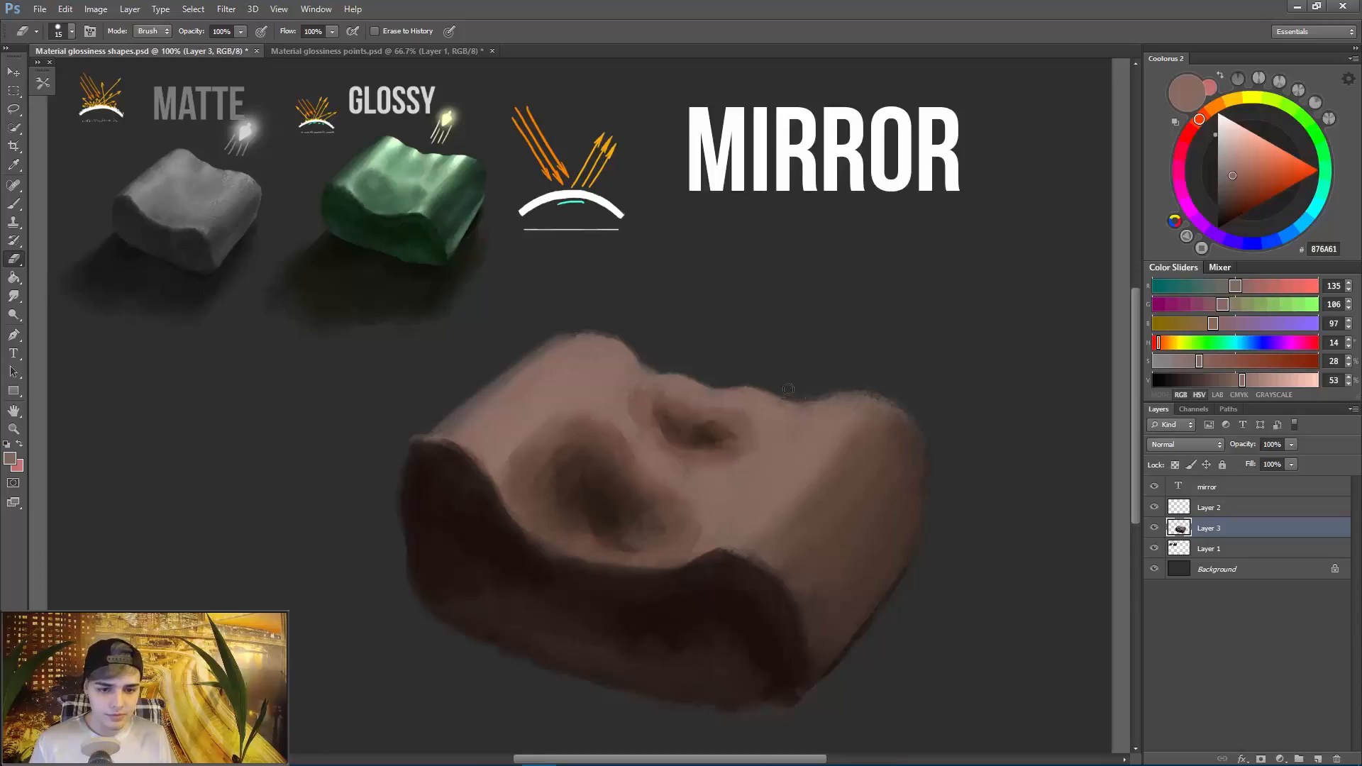
pyautogui.moveTo(799, 397)
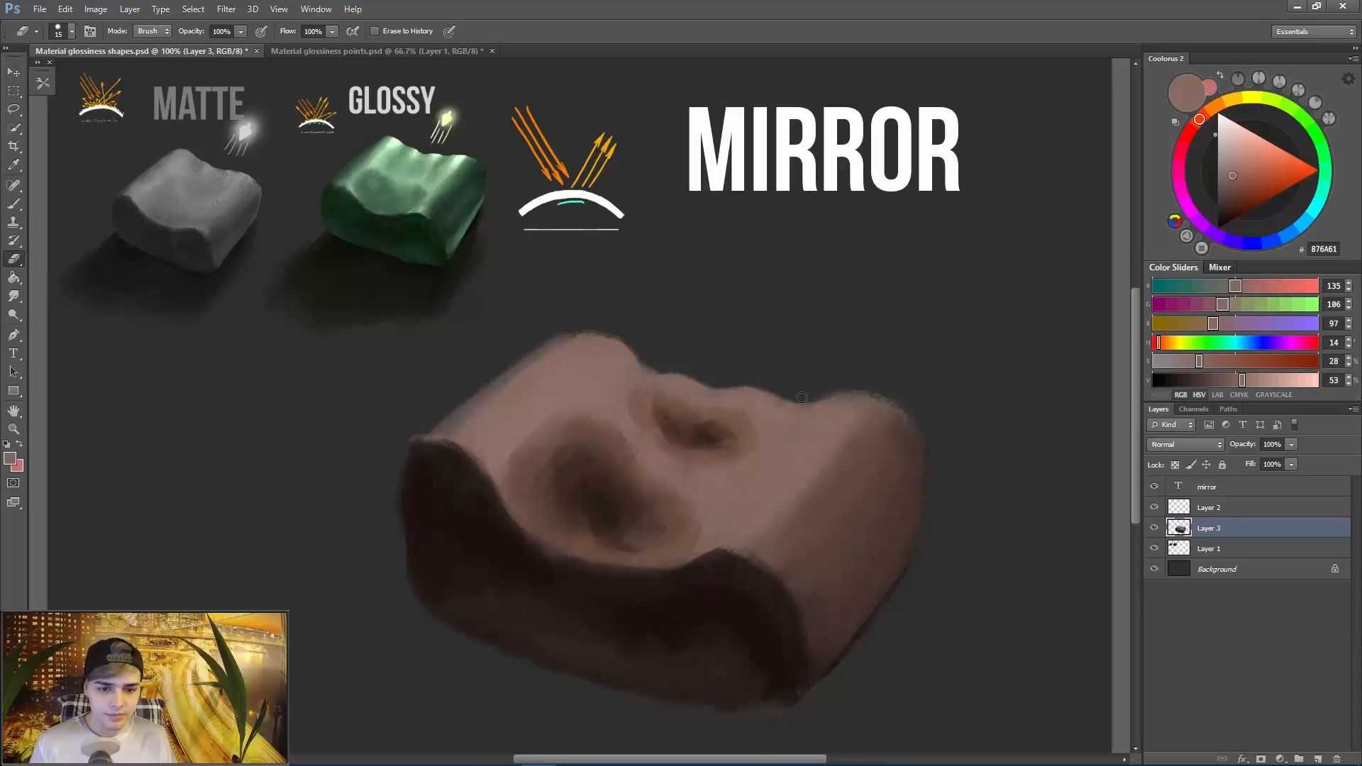
pyautogui.moveTo(909, 394)
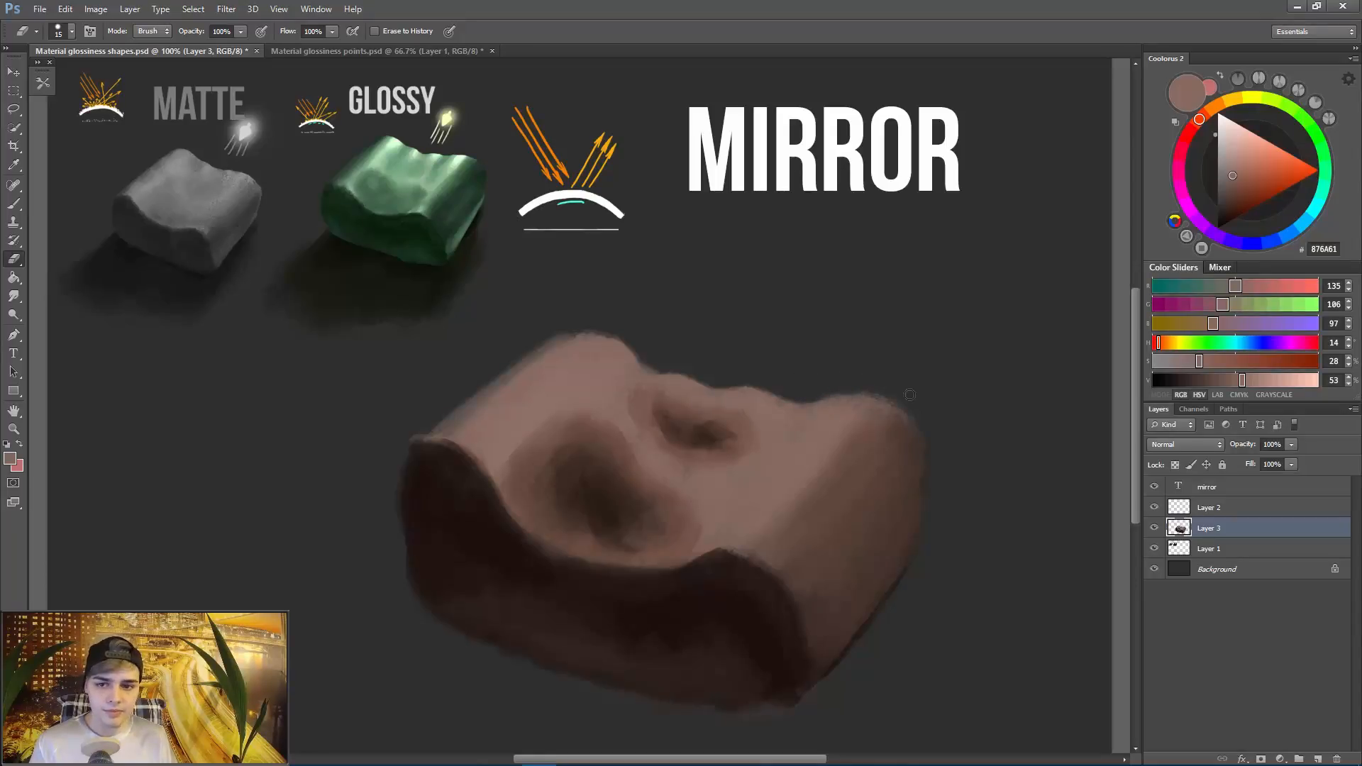
pyautogui.click(178, 30)
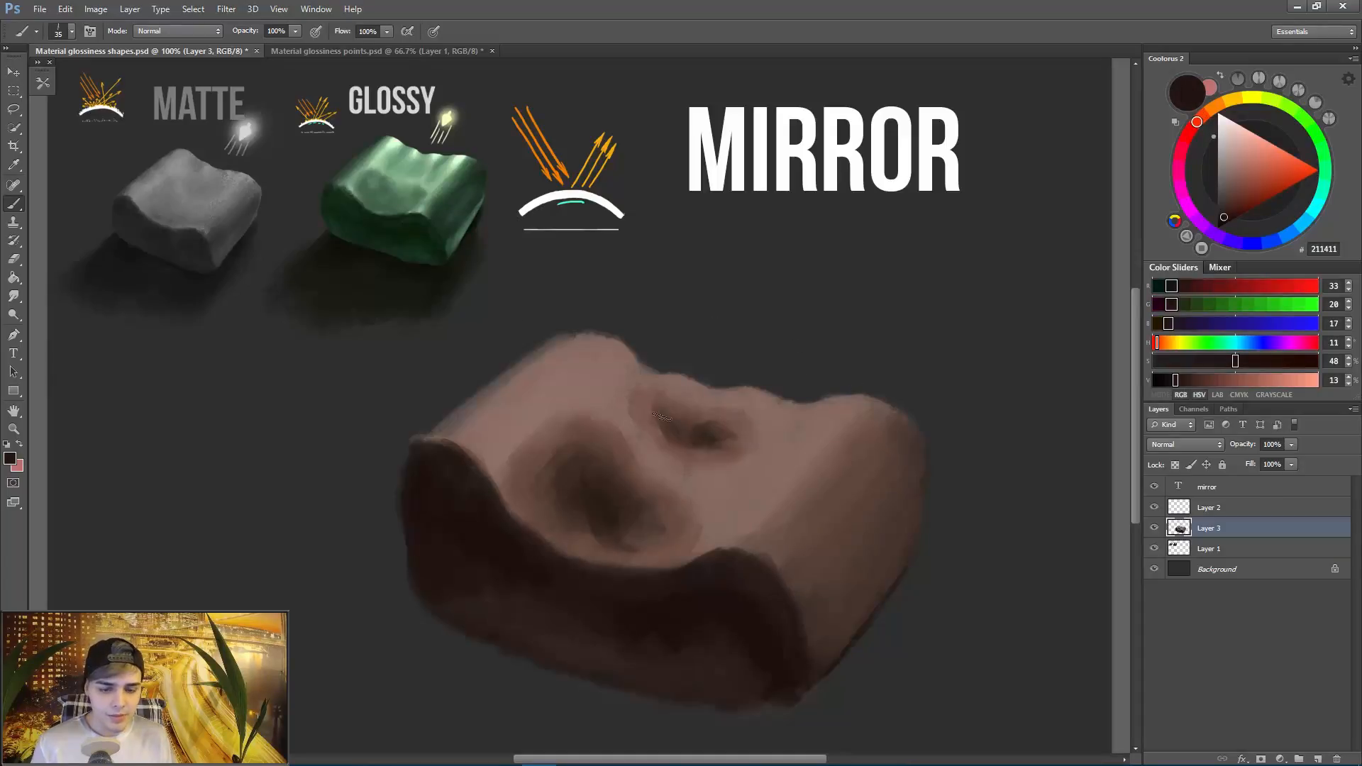
pyautogui.click(14, 297)
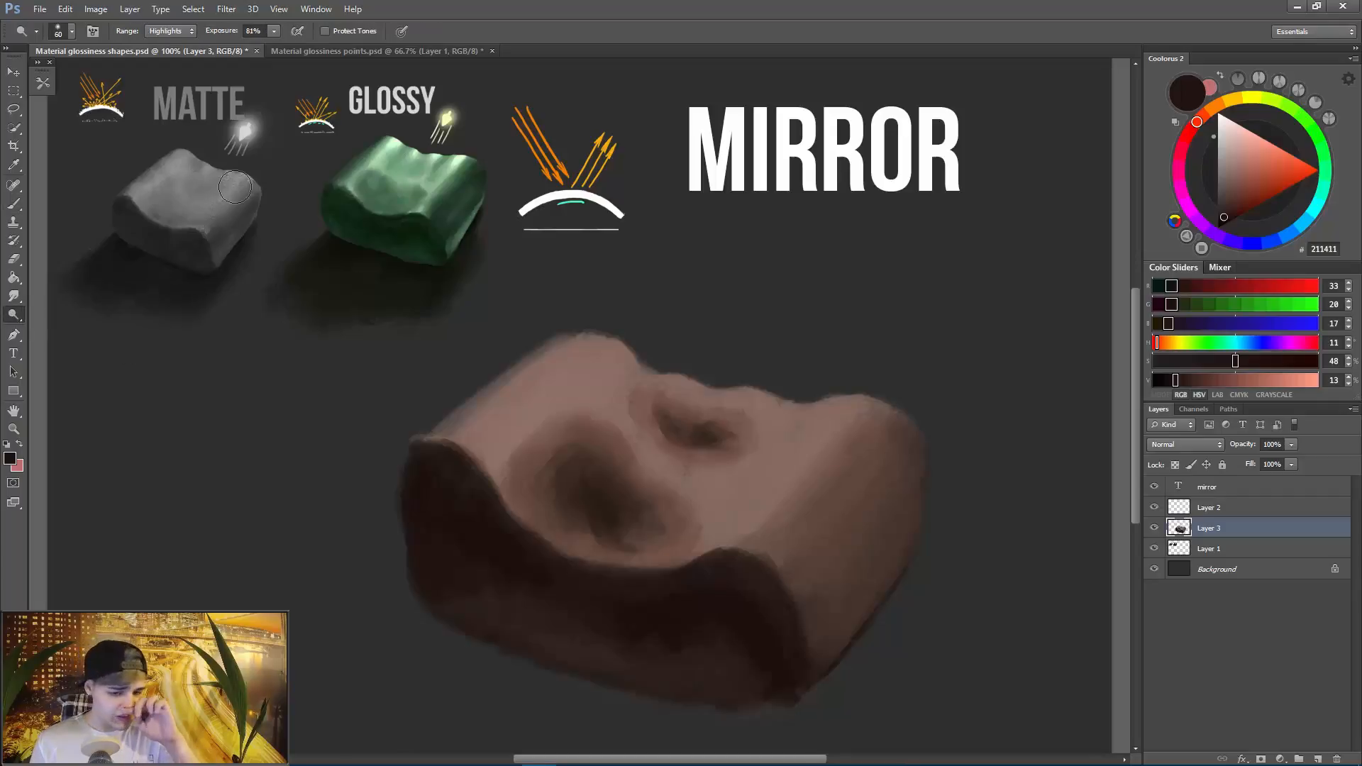
pyautogui.click(14, 147)
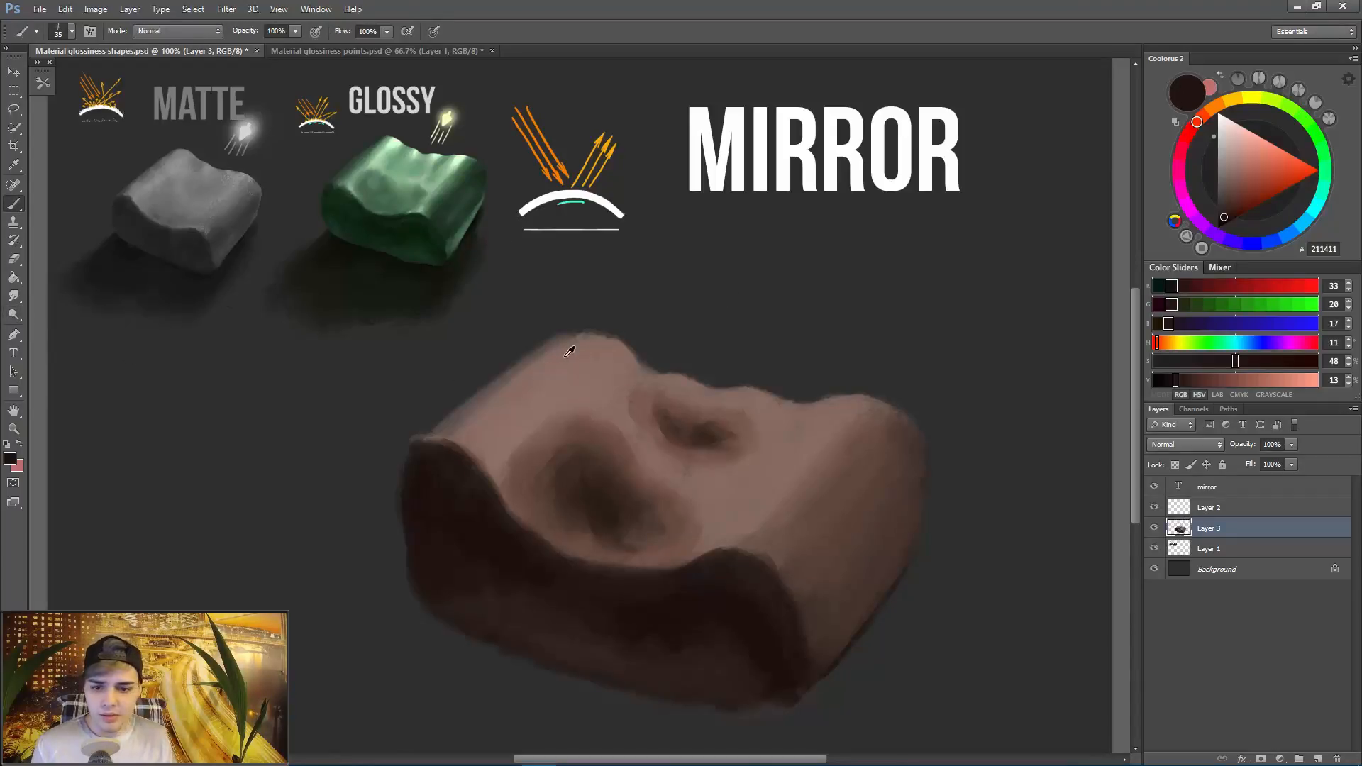
pyautogui.click(1232, 175)
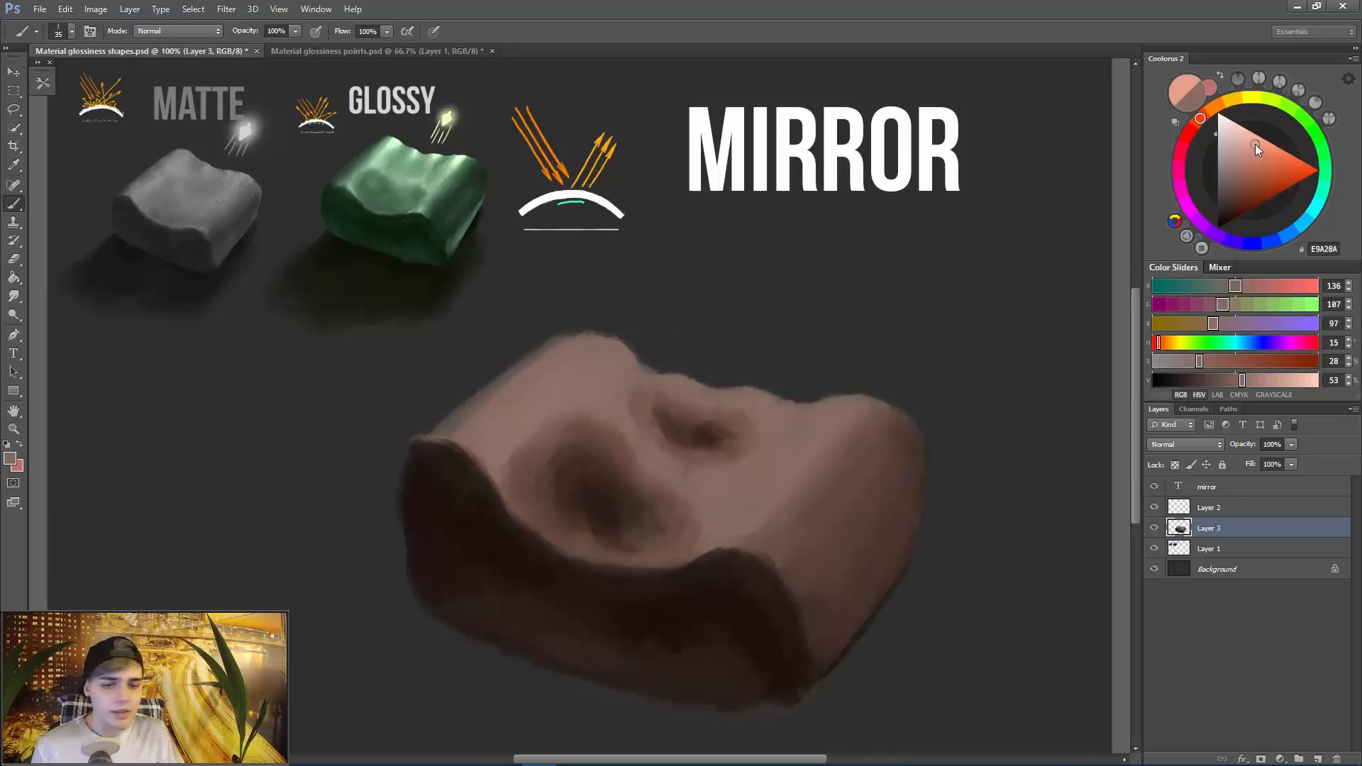
# Pick a light copper colour and paint a soft glow with a 0% hardness round brush.
pyautogui.click(1264, 140)
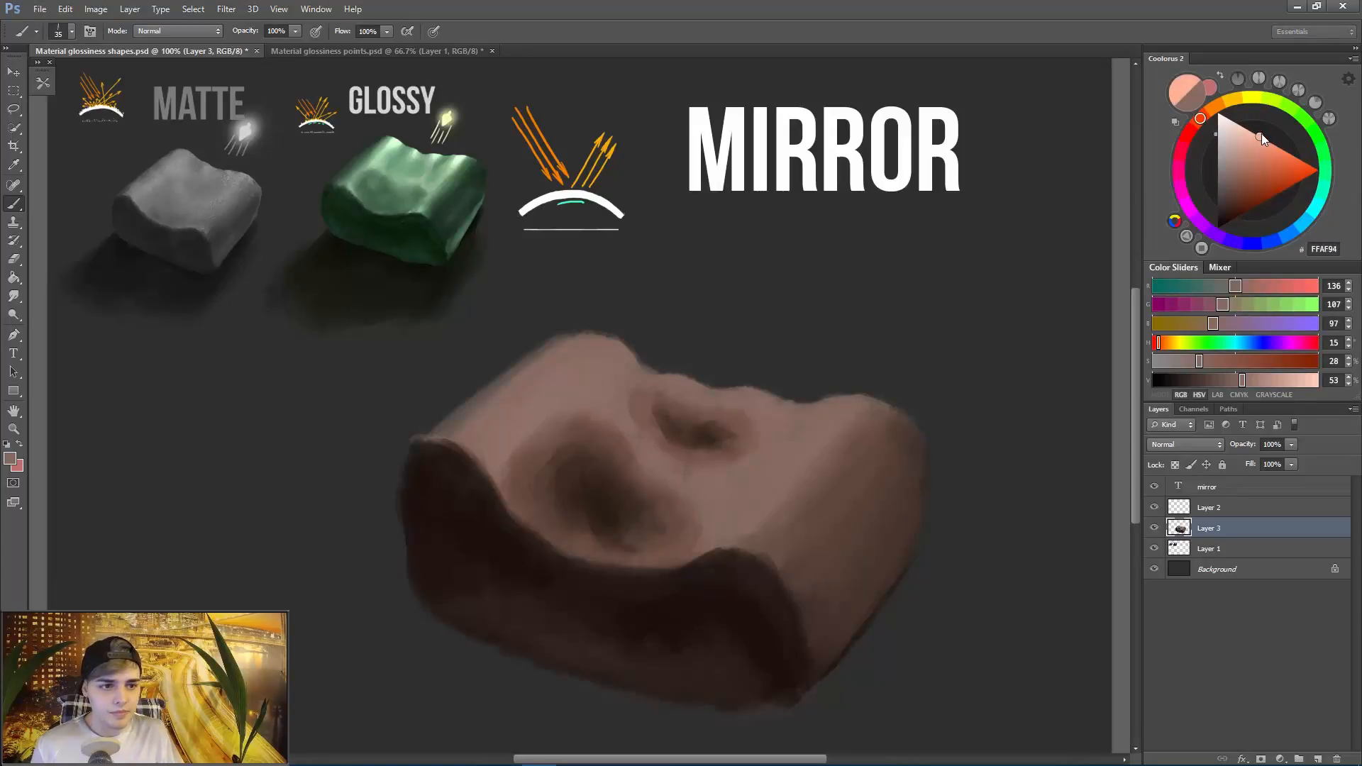
pyautogui.click(1260, 138)
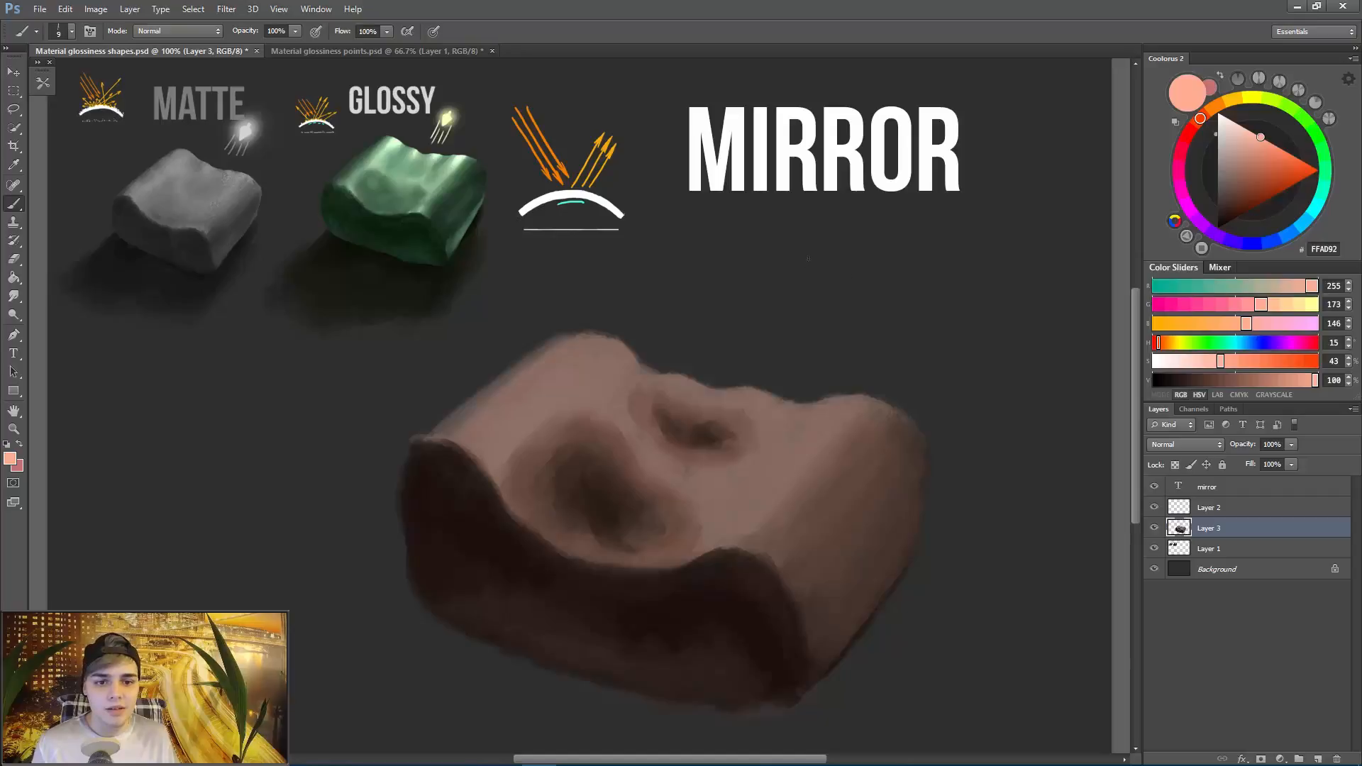
pyautogui.moveTo(807, 268)
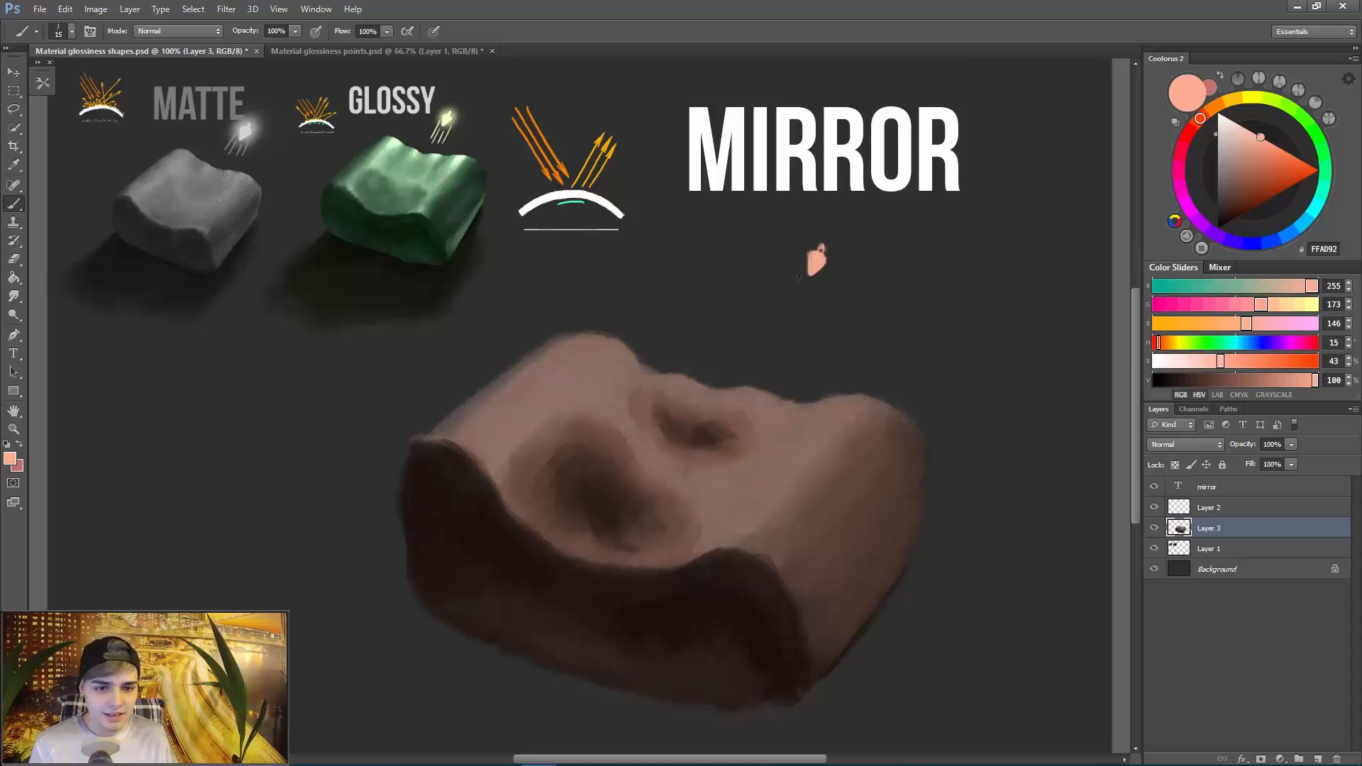
pyautogui.rightClick(812, 261)
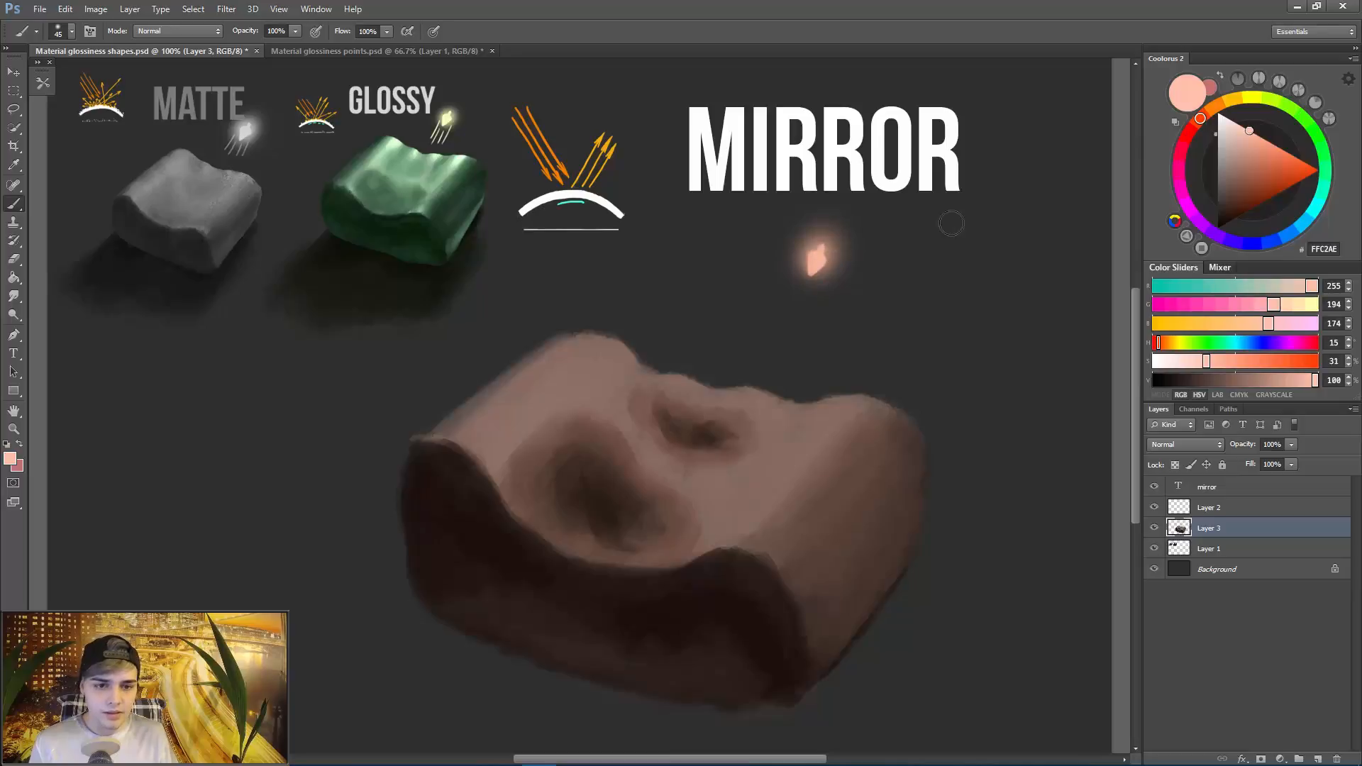
pyautogui.moveTo(813, 266)
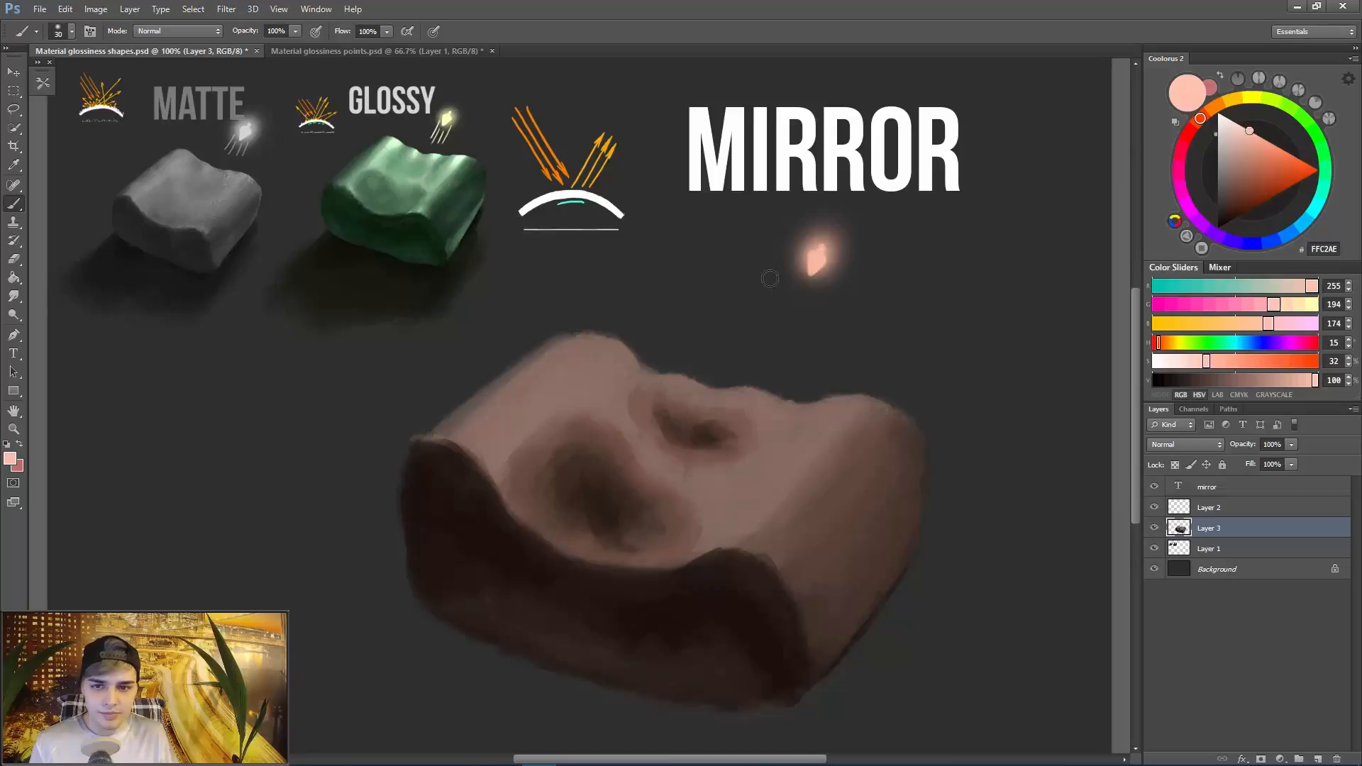
pyautogui.rightClick(769, 278)
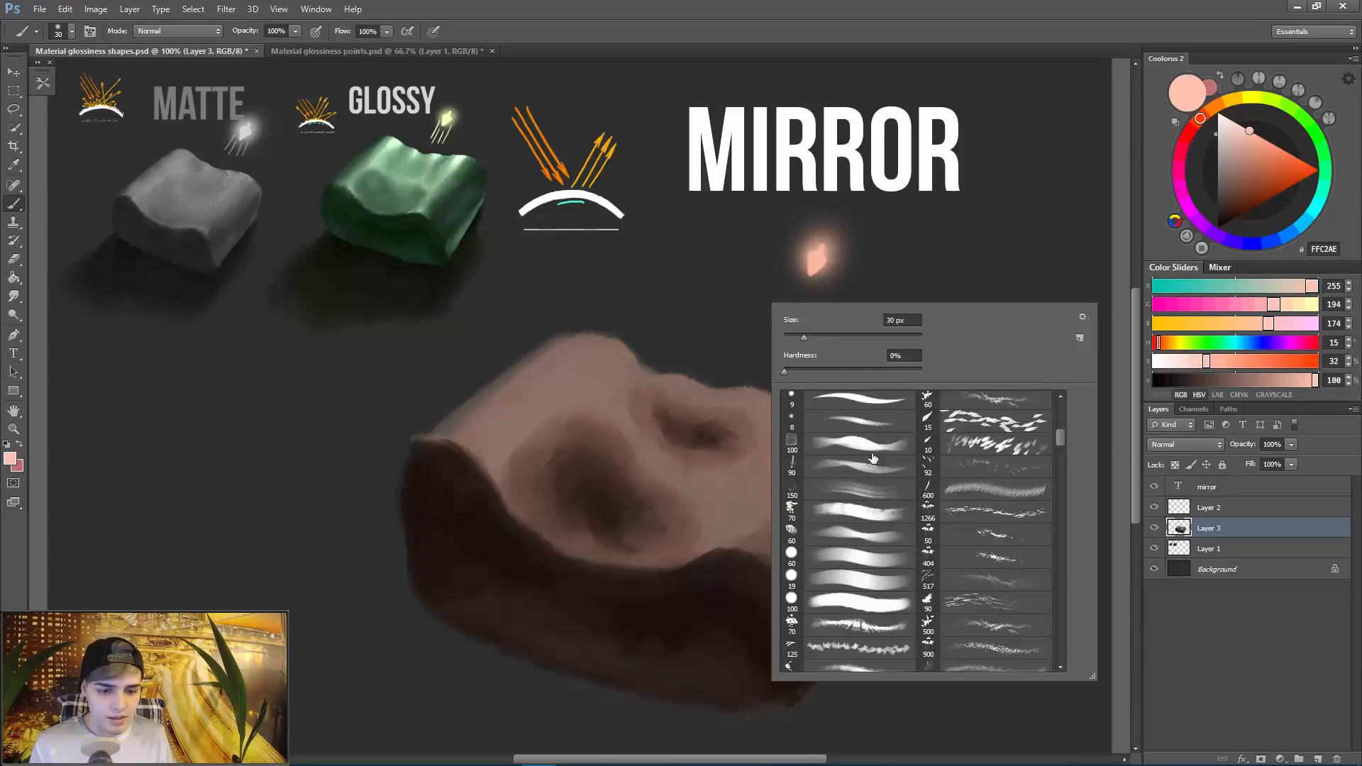
pyautogui.click(786, 282)
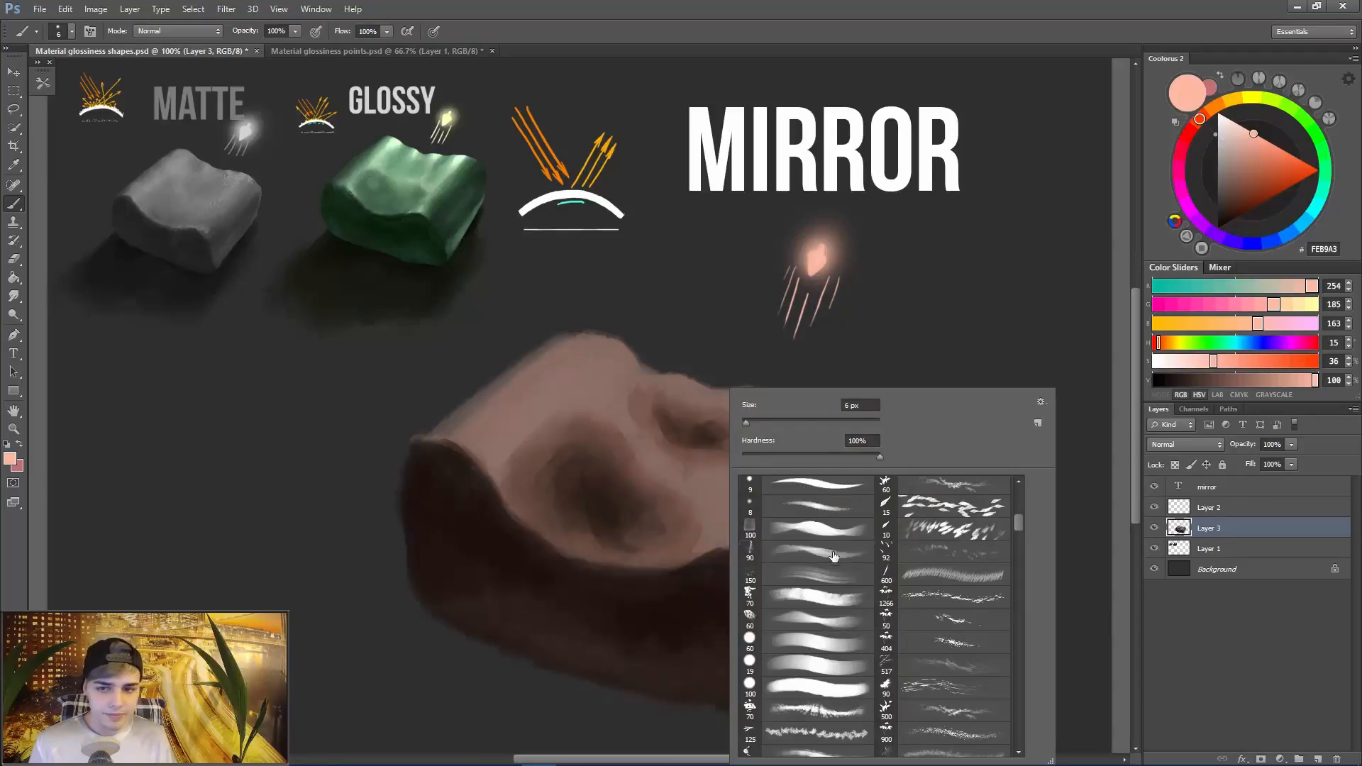
# Draw thin falling light rays with a small hard brush.
pyautogui.click(806, 549)
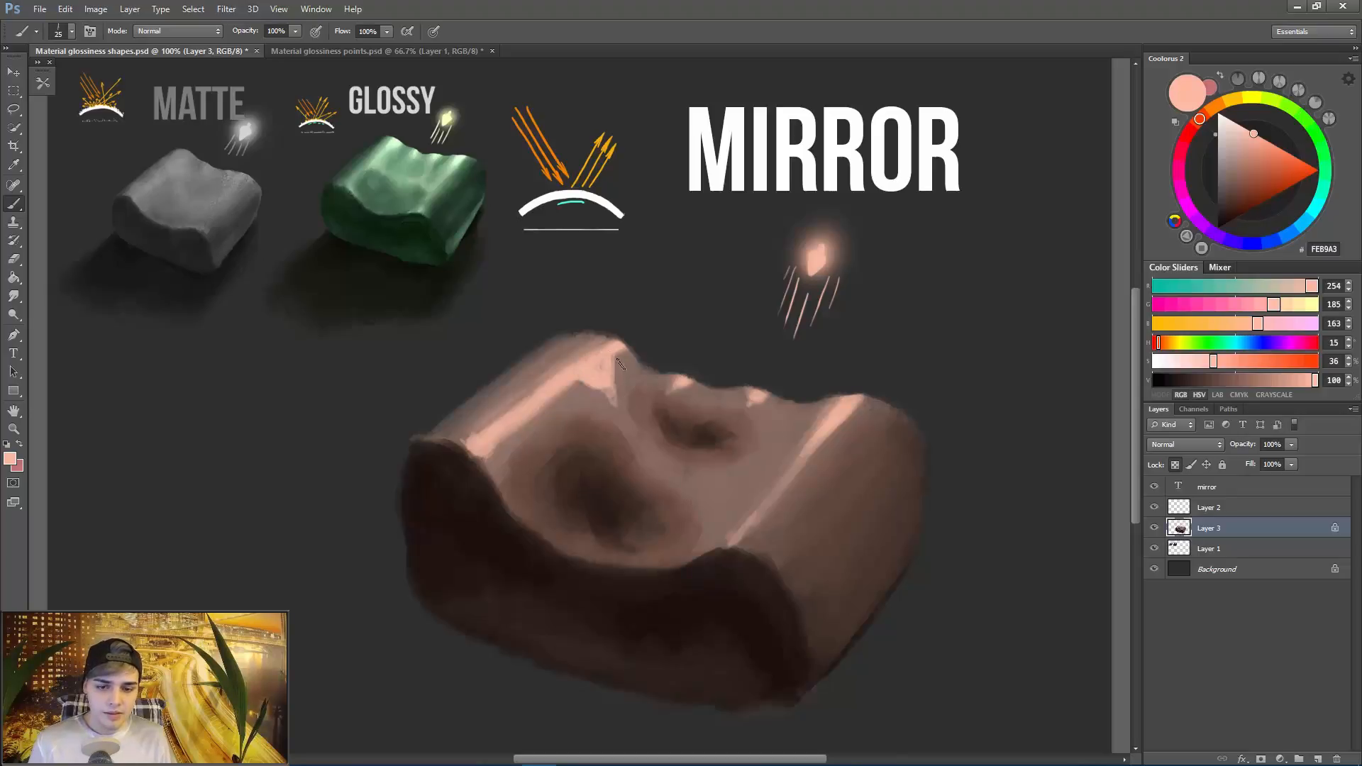
# Lock transparent pixels on the block layer so highlights and shading stay inside its shape.
pyautogui.click(1232, 175)
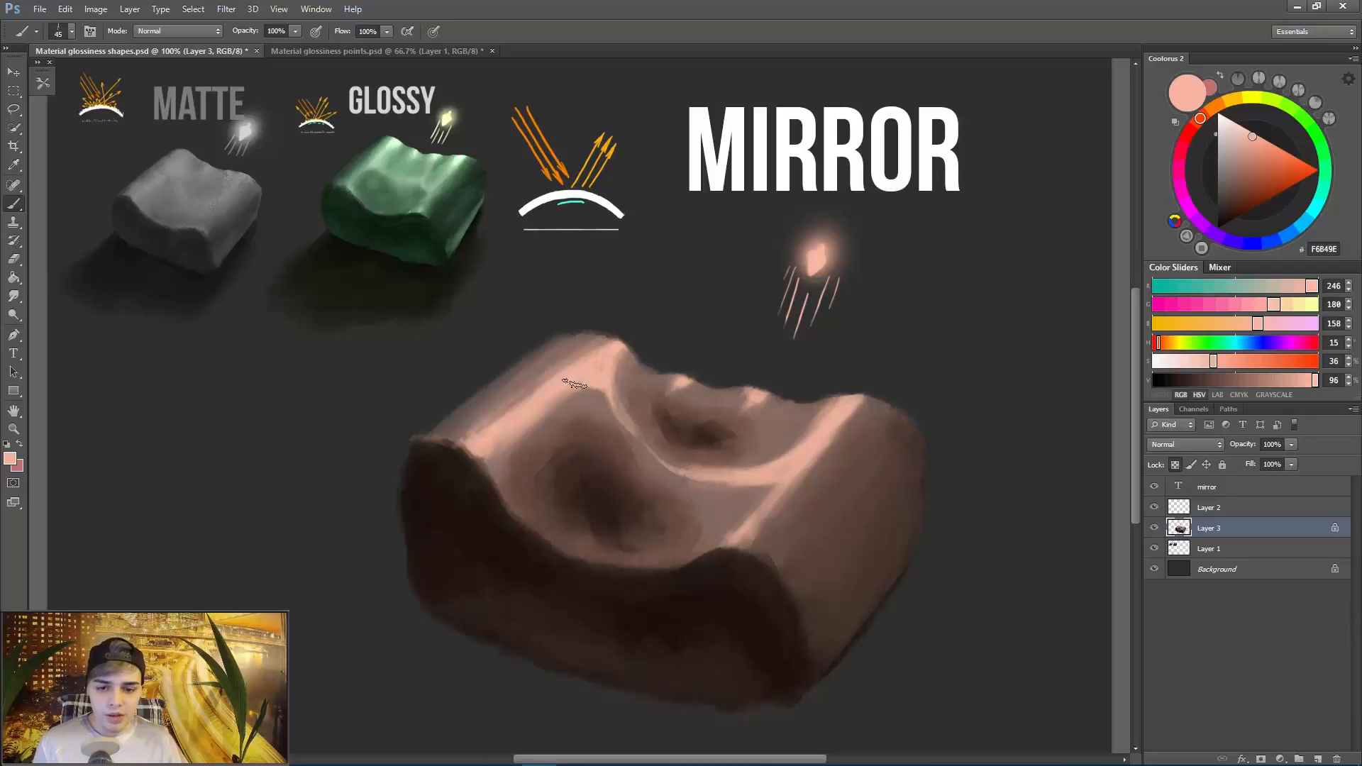
# Smudge the block's tones together, then shade the central hollow with darker browns.
pyautogui.click(14, 277)
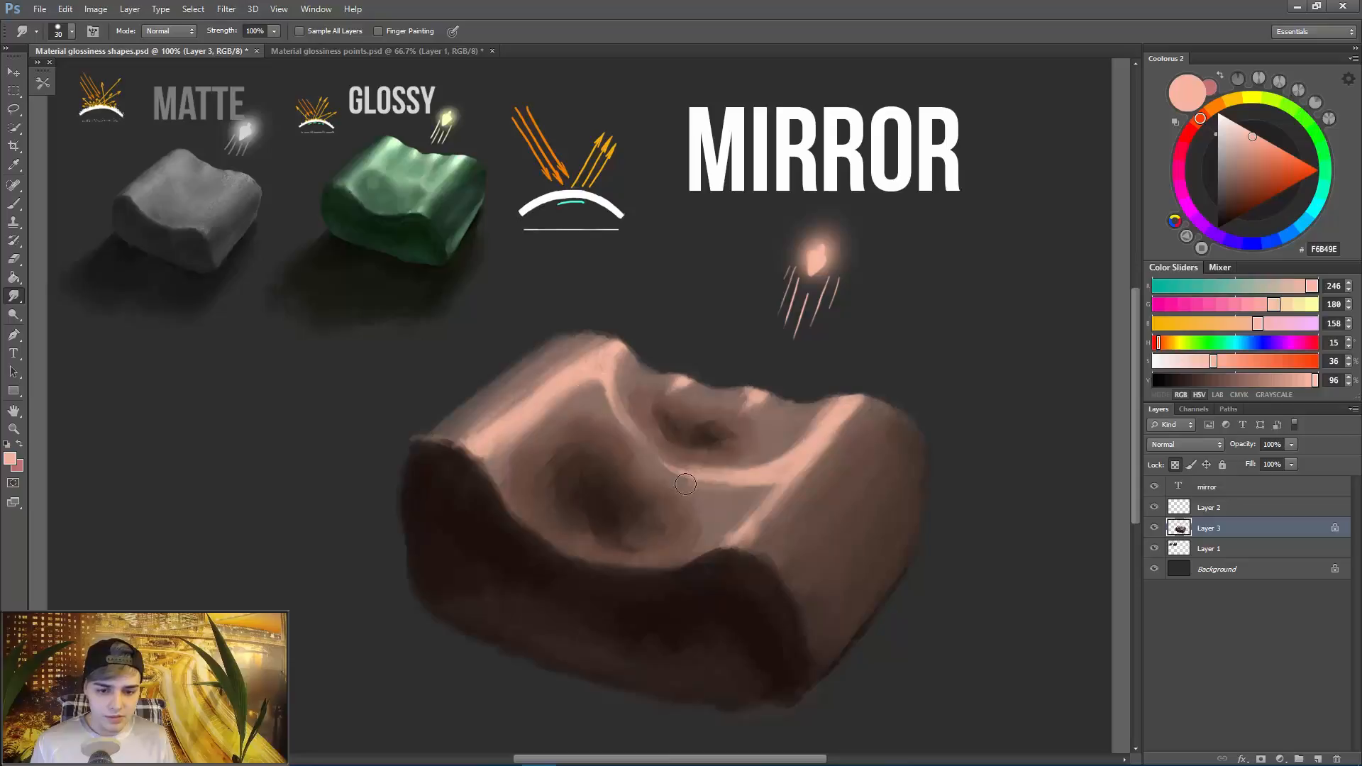
pyautogui.moveTo(685, 478)
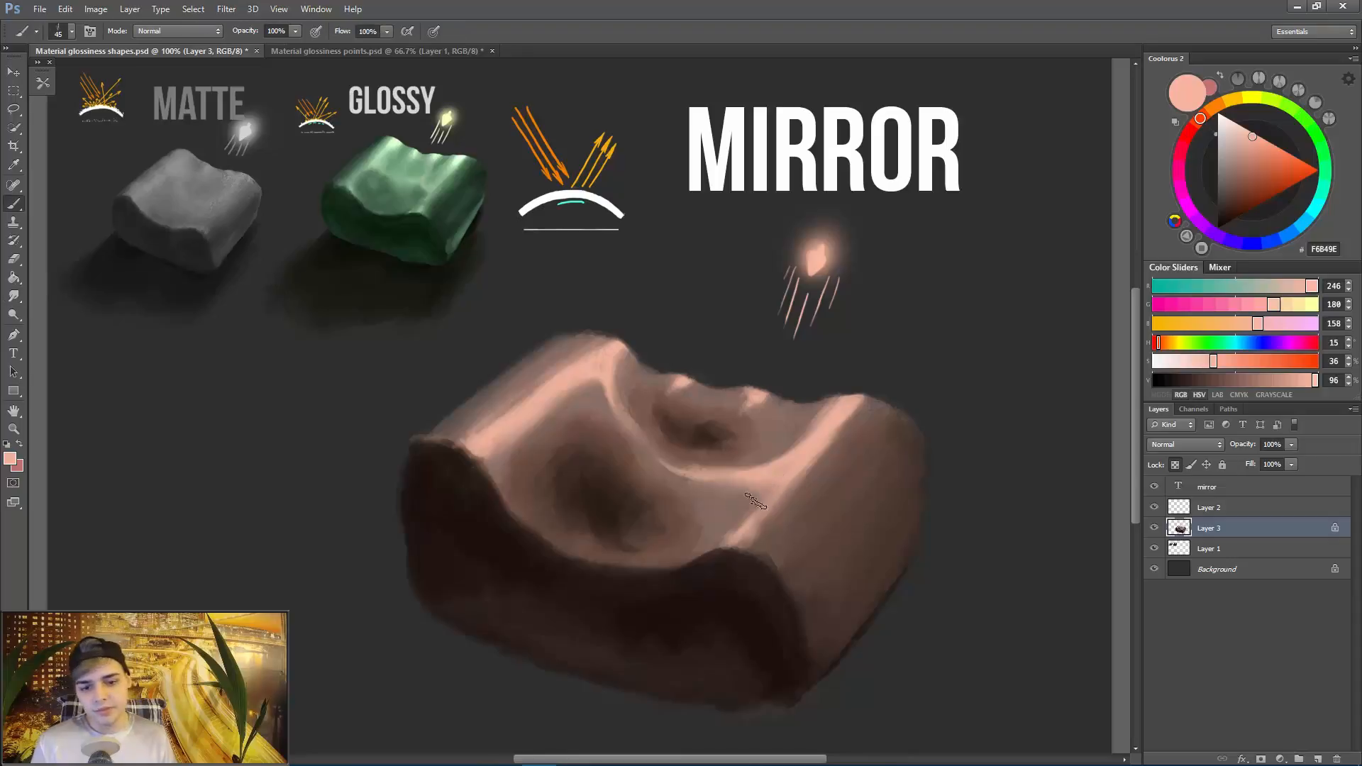
pyautogui.click(1232, 173)
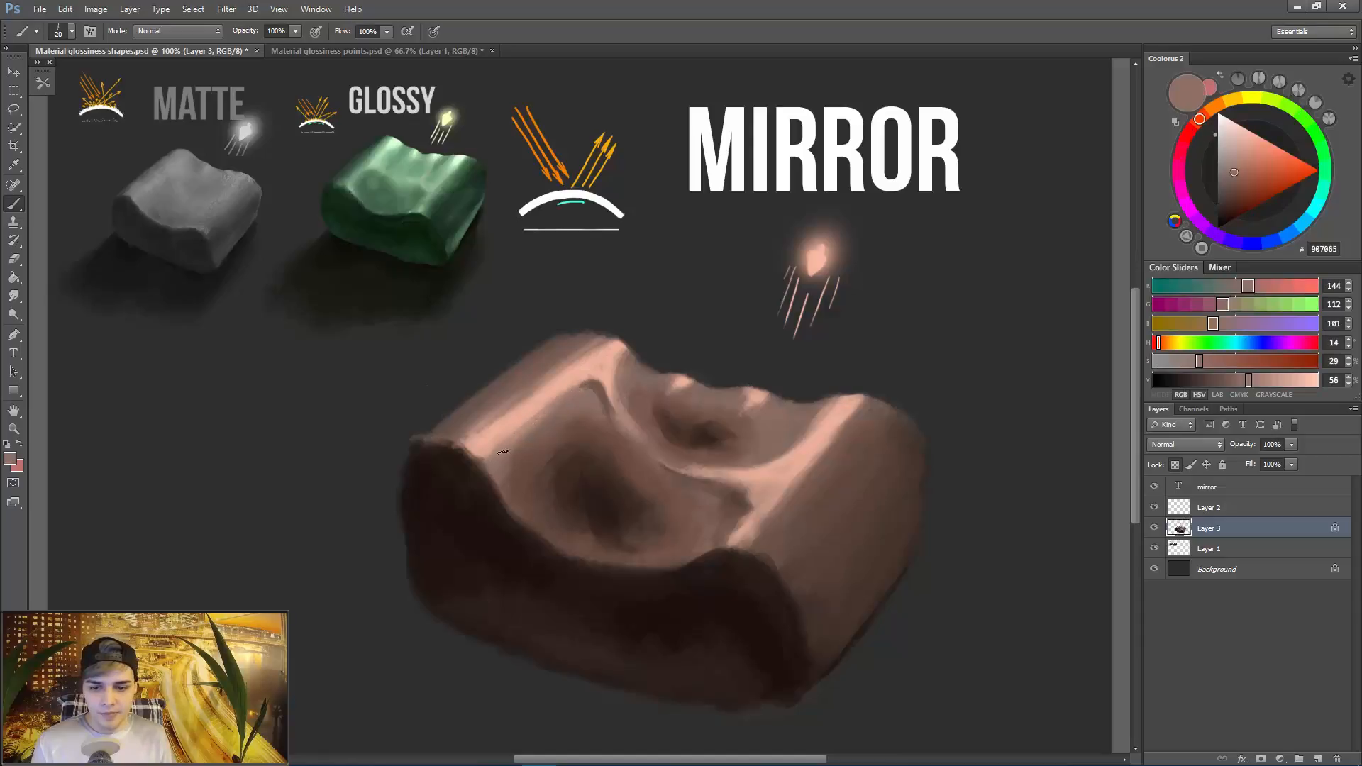
pyautogui.click(13, 260)
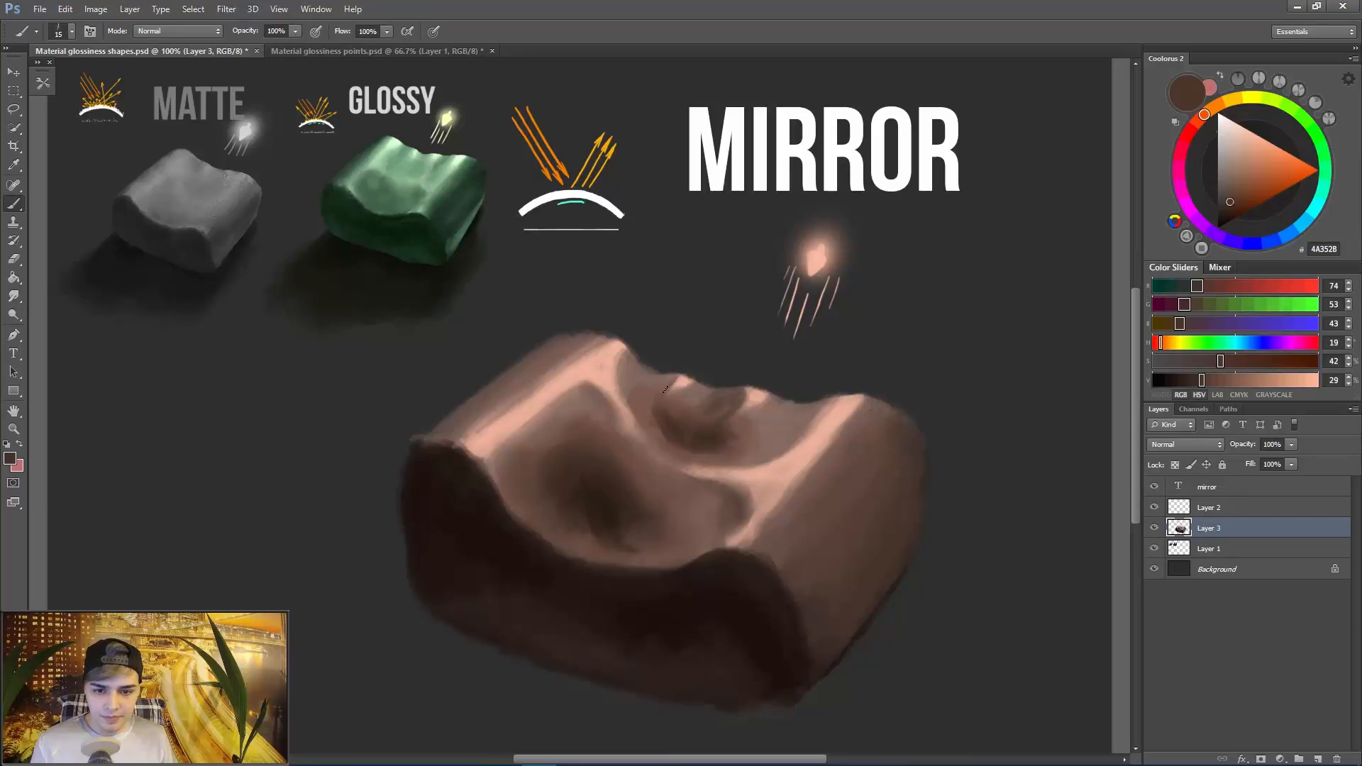
# Paint light pink streaky highlights across the wavy top and straighten the right side.
pyautogui.click(14, 240)
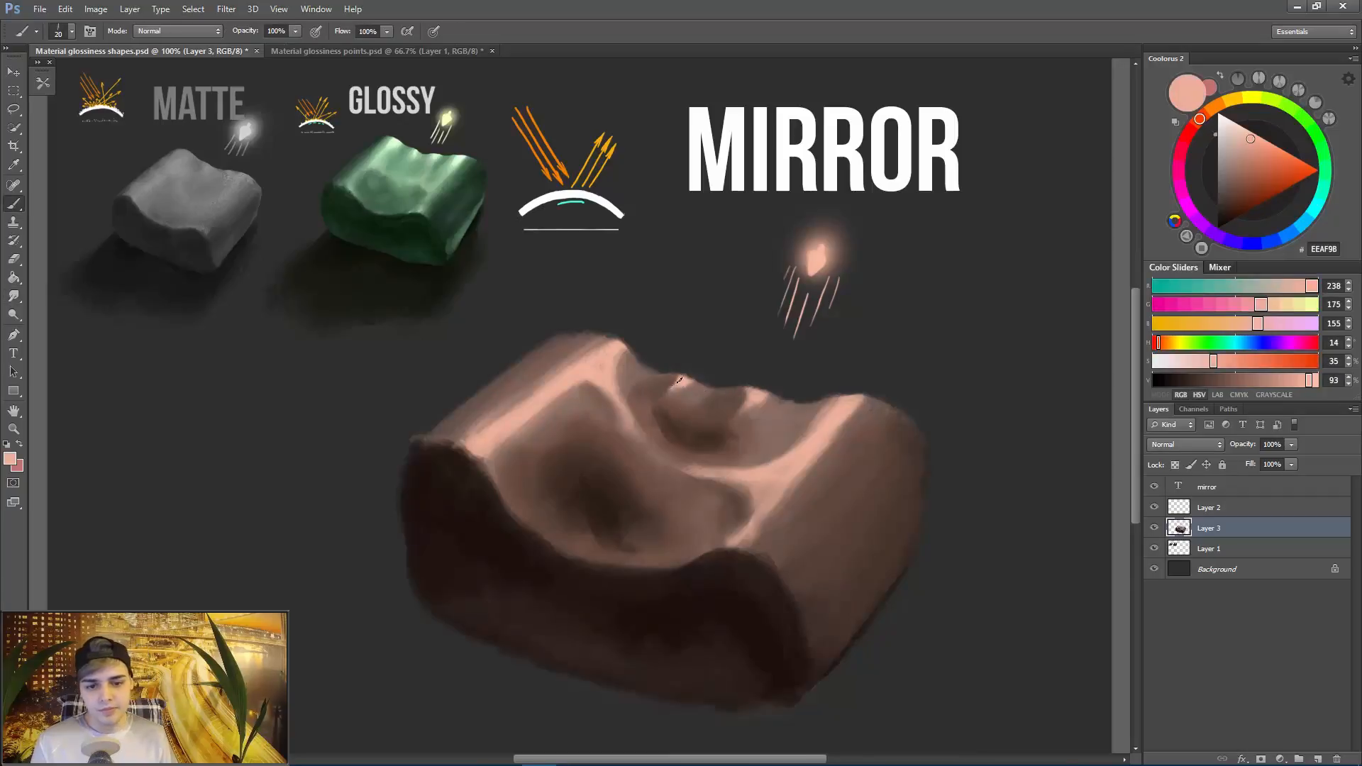
pyautogui.click(1236, 173)
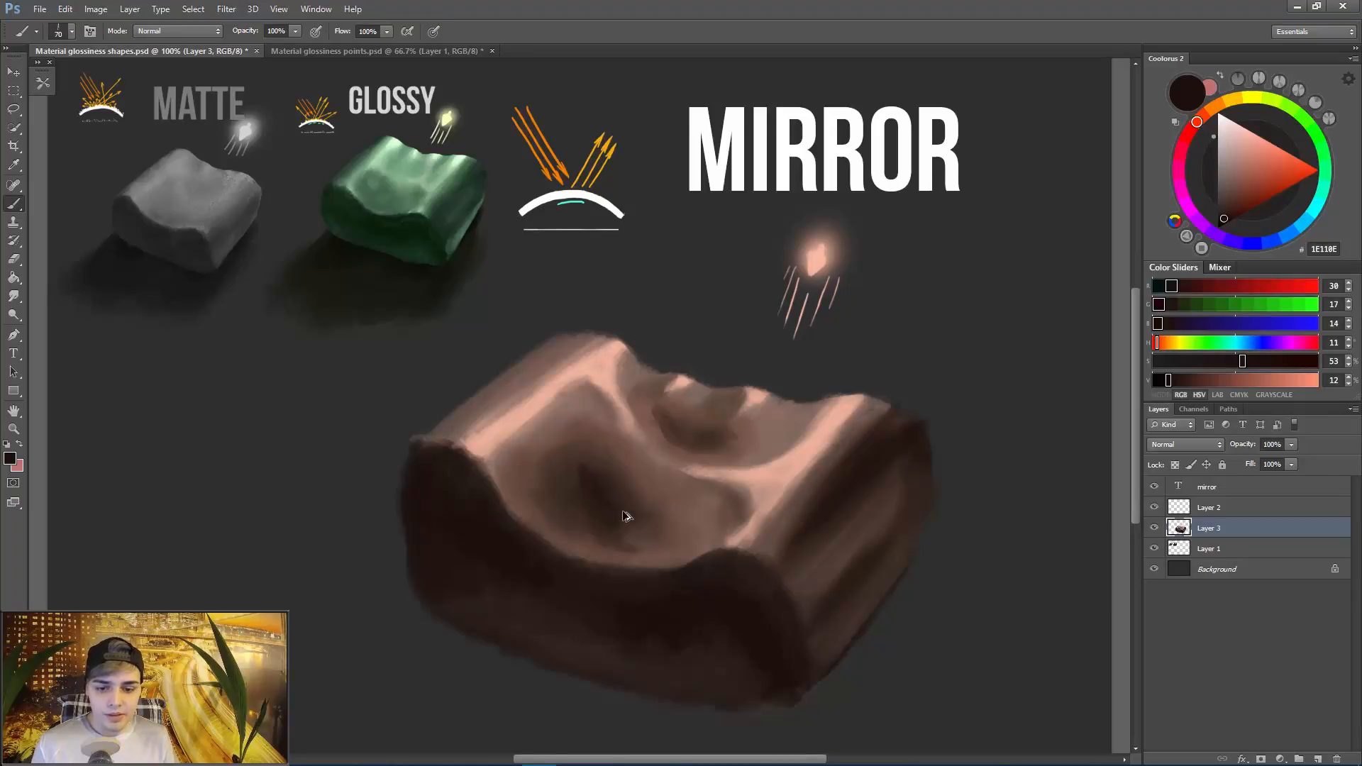
pyautogui.click(617, 521)
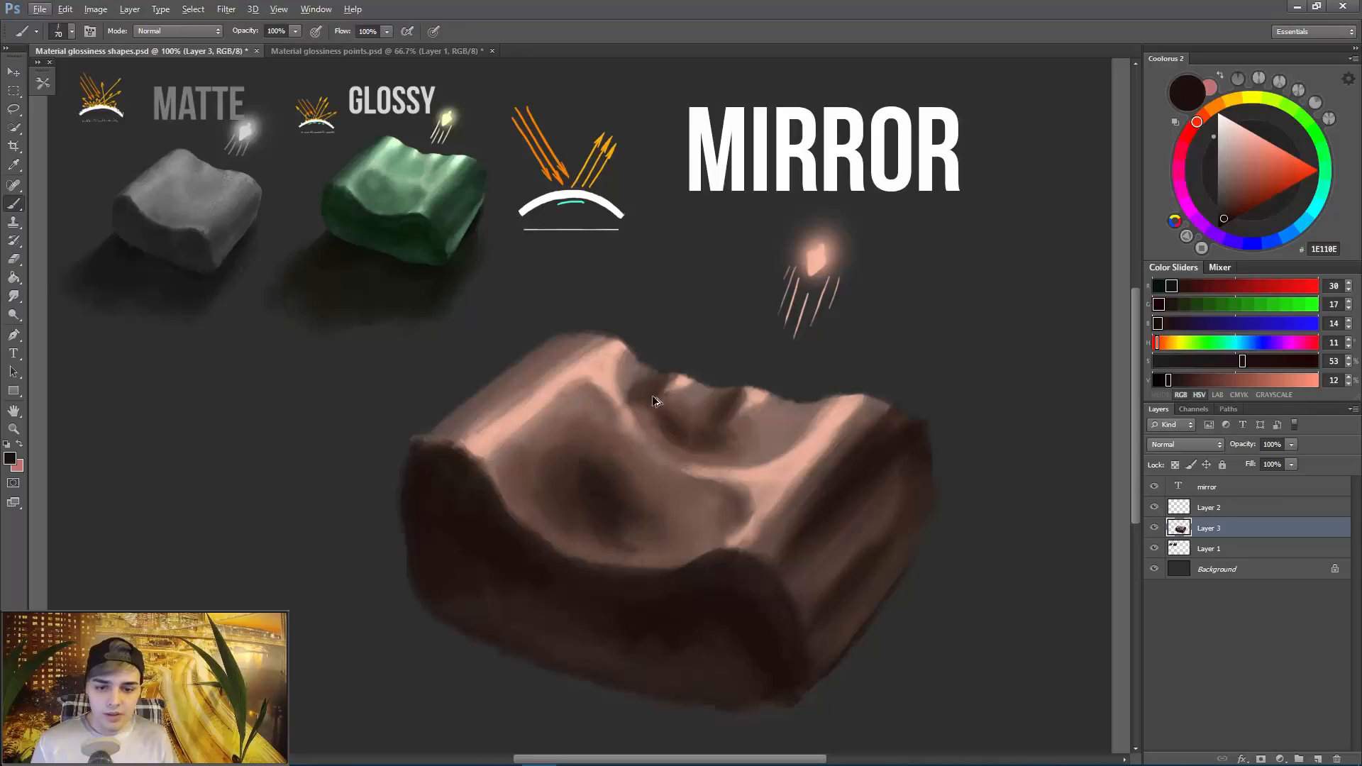
pyautogui.click(668, 418)
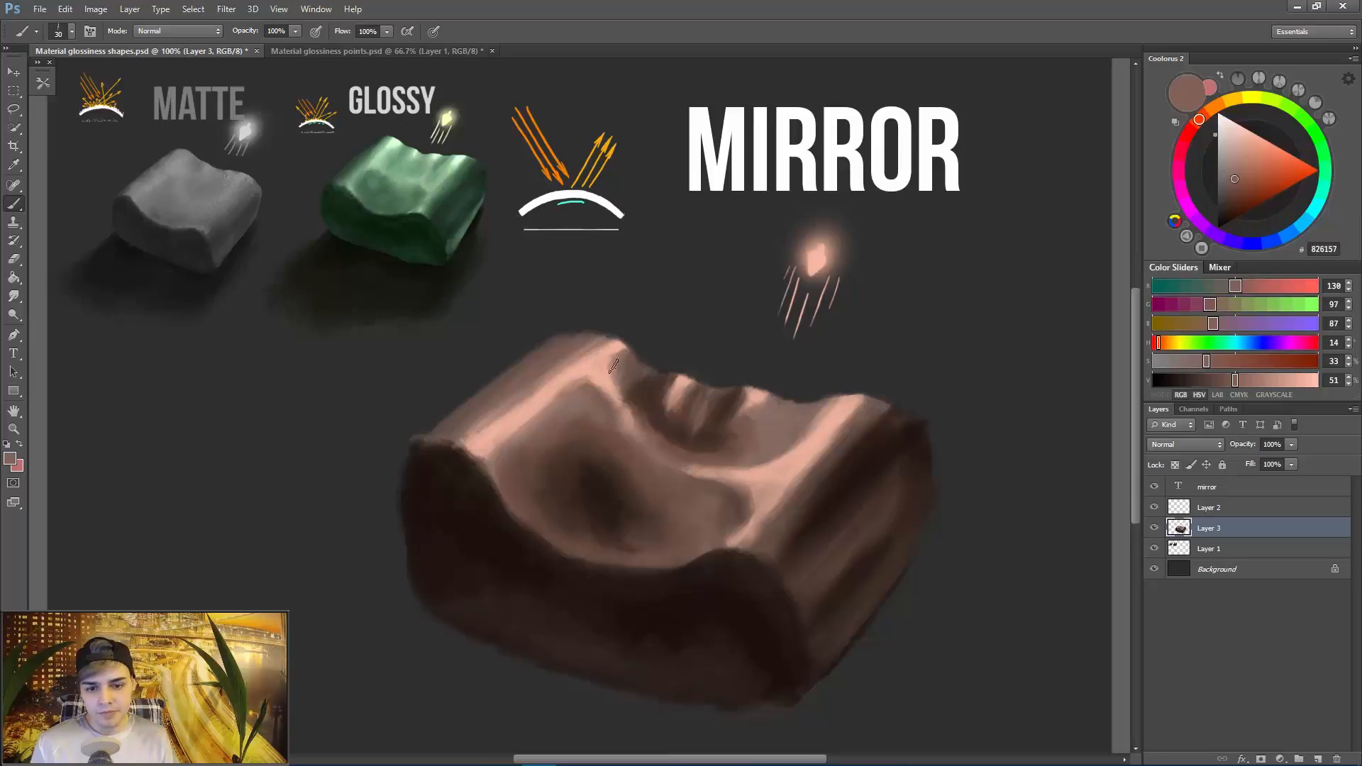
# Alternate dark and light sampled tones on the ridges, then switch to brightening the highlights.
pyautogui.click(1229, 201)
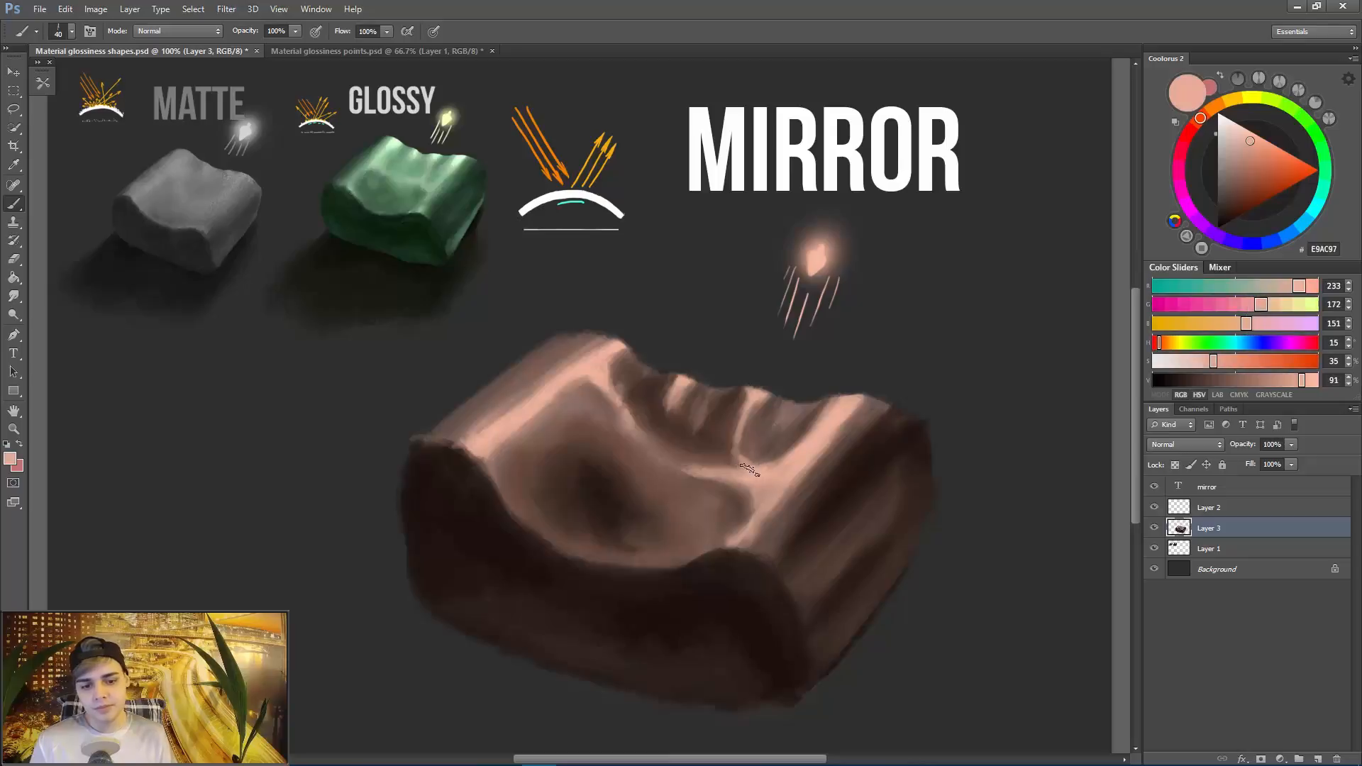
pyautogui.click(1232, 184)
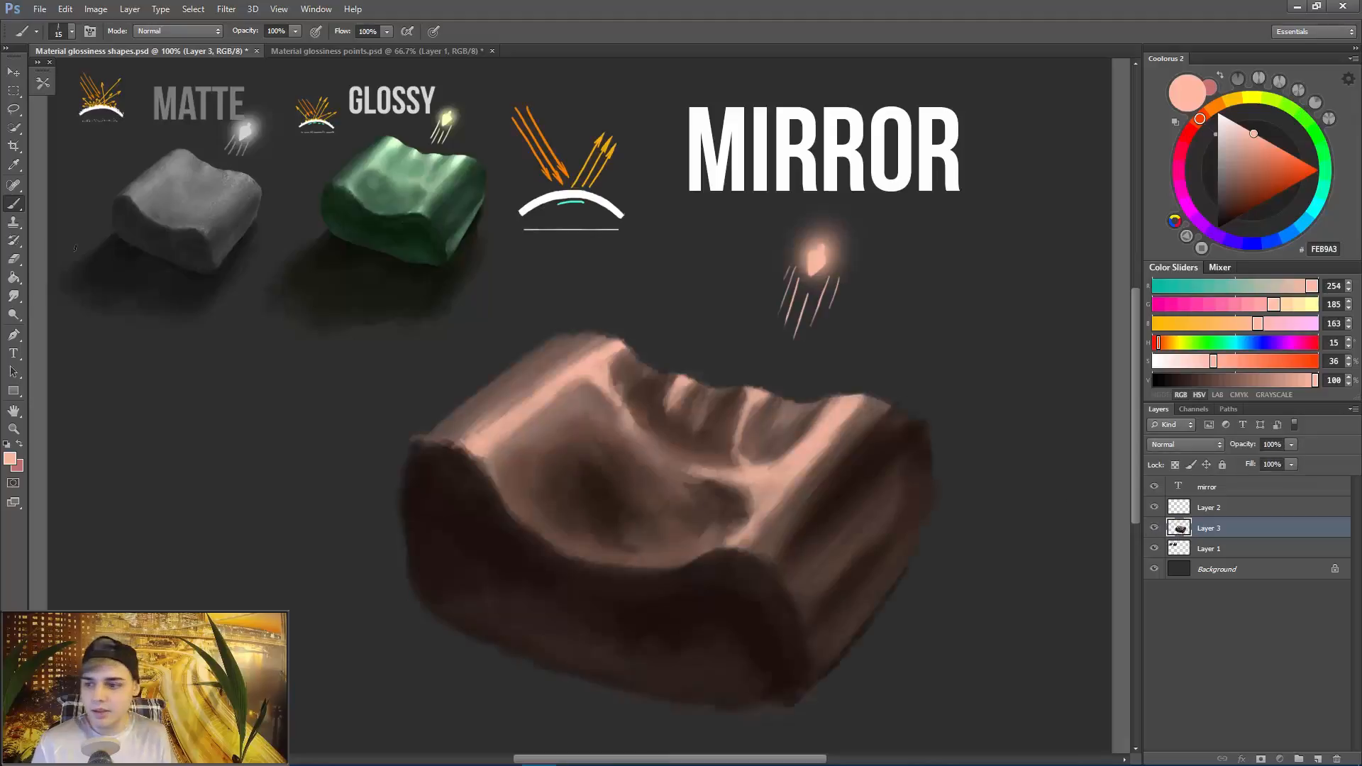
pyautogui.click(13, 288)
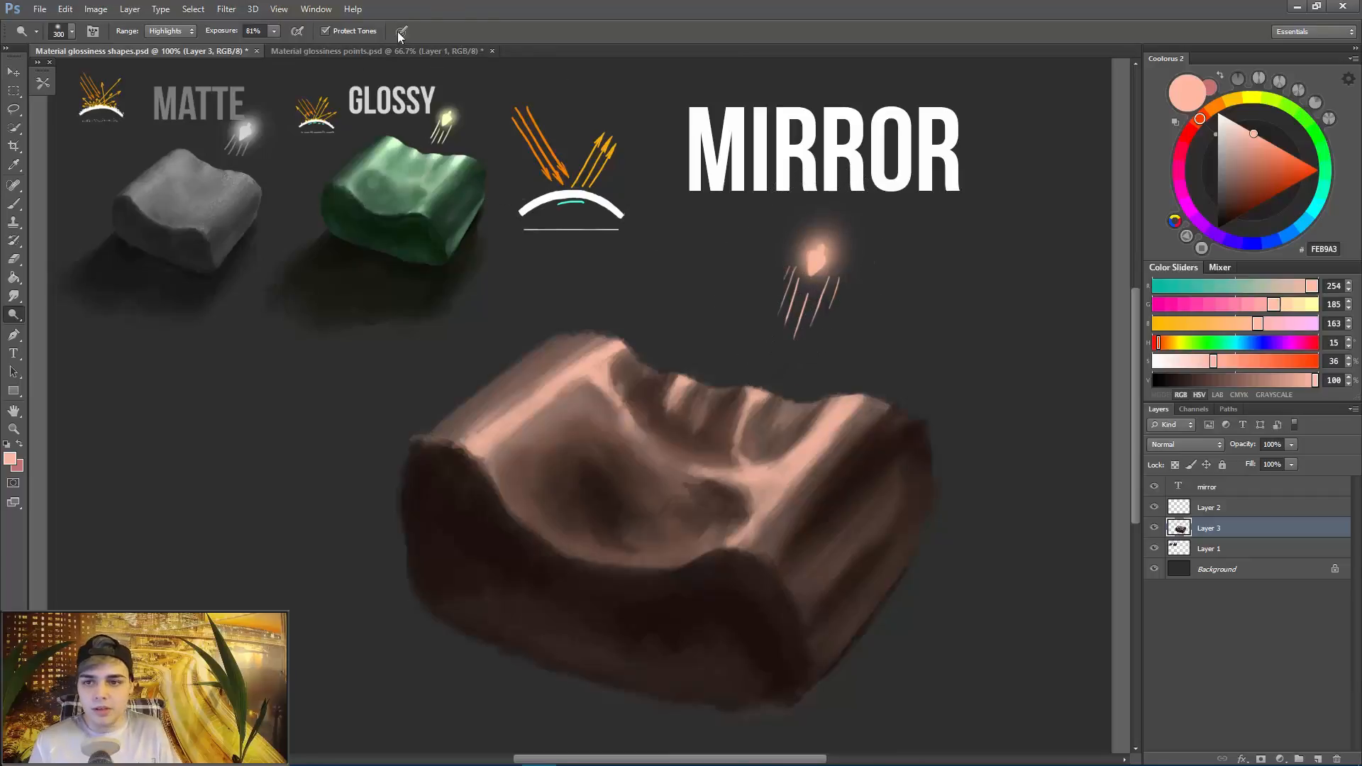
pyautogui.moveTo(811, 261)
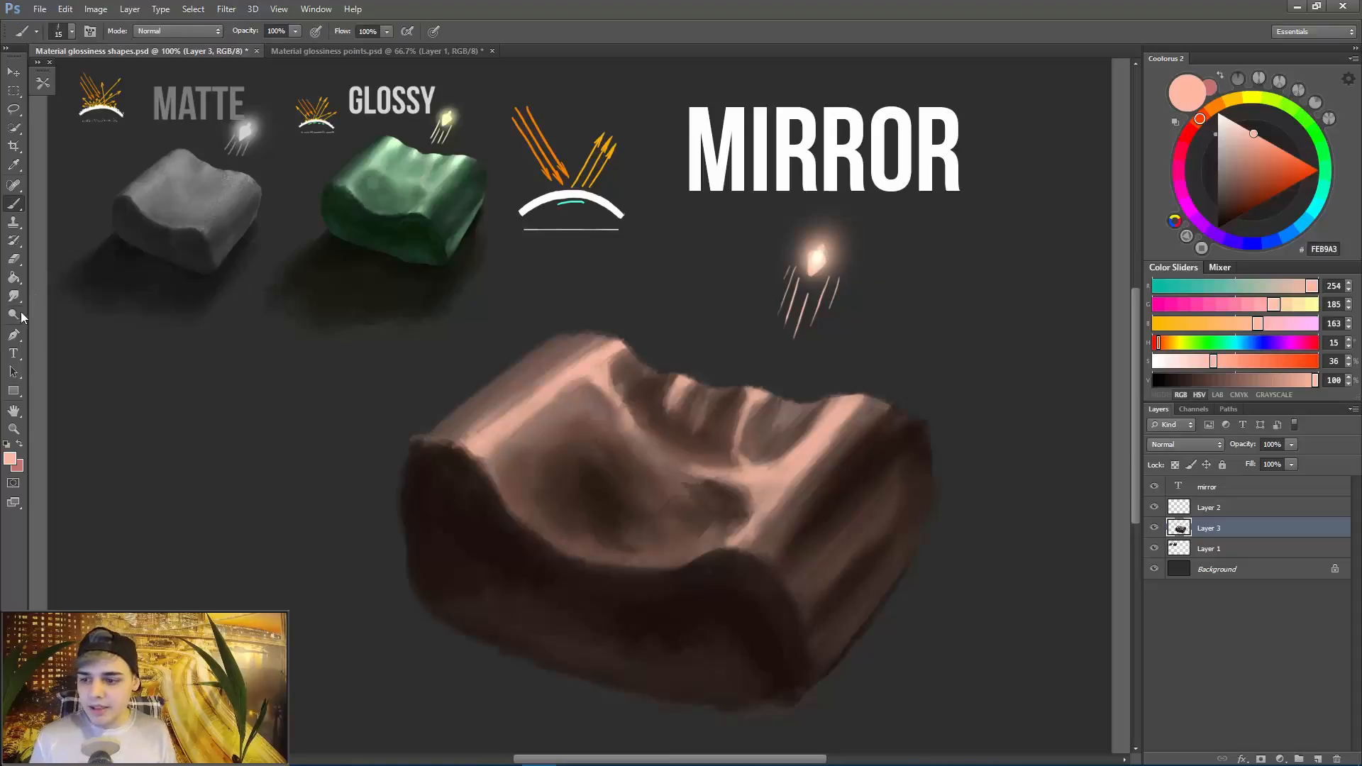
# Paint sharp pinkish-white highlight strokes along the block's front edge and top ridges.
pyautogui.click(15, 315)
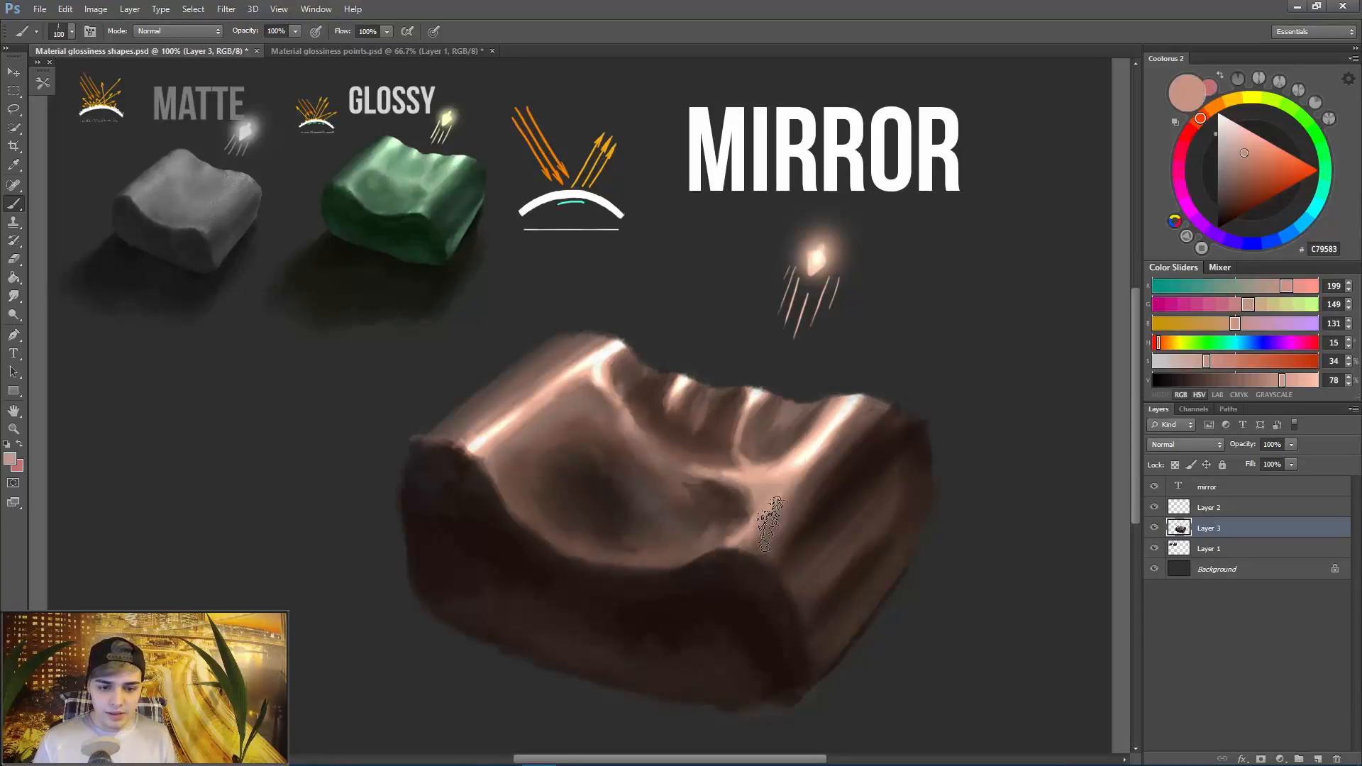
pyautogui.click(1209, 548)
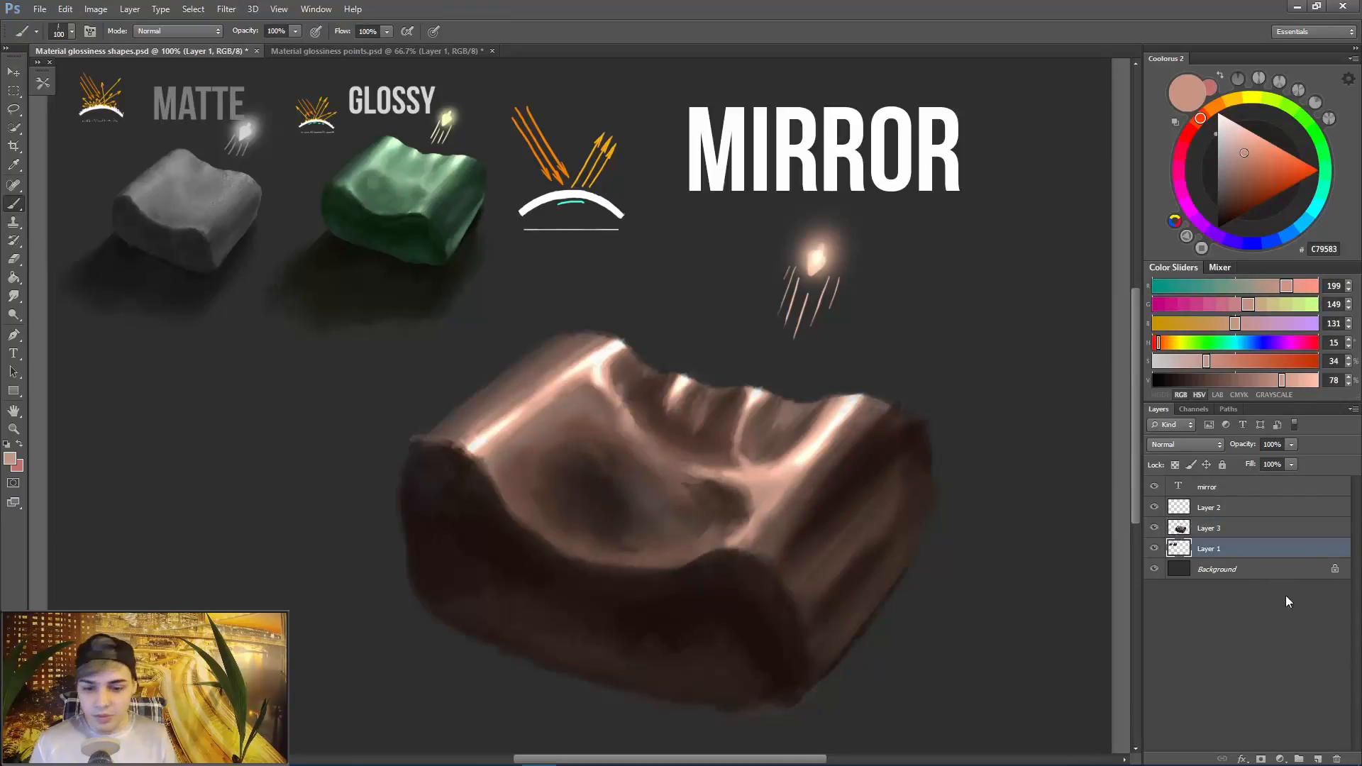
# Add a new layer, paint a near-black cast shadow under the block, then return to the block's layer.
pyautogui.click(1301, 758)
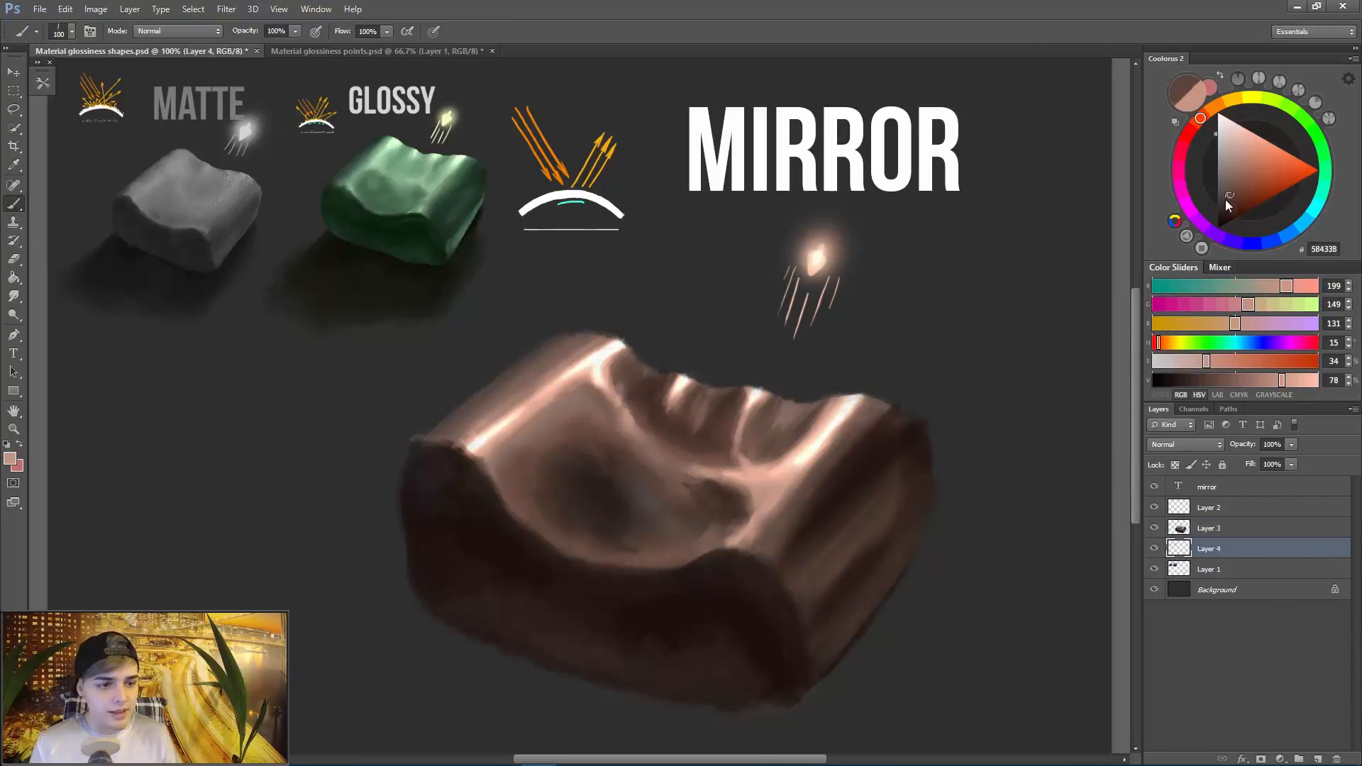
pyautogui.click(1217, 216)
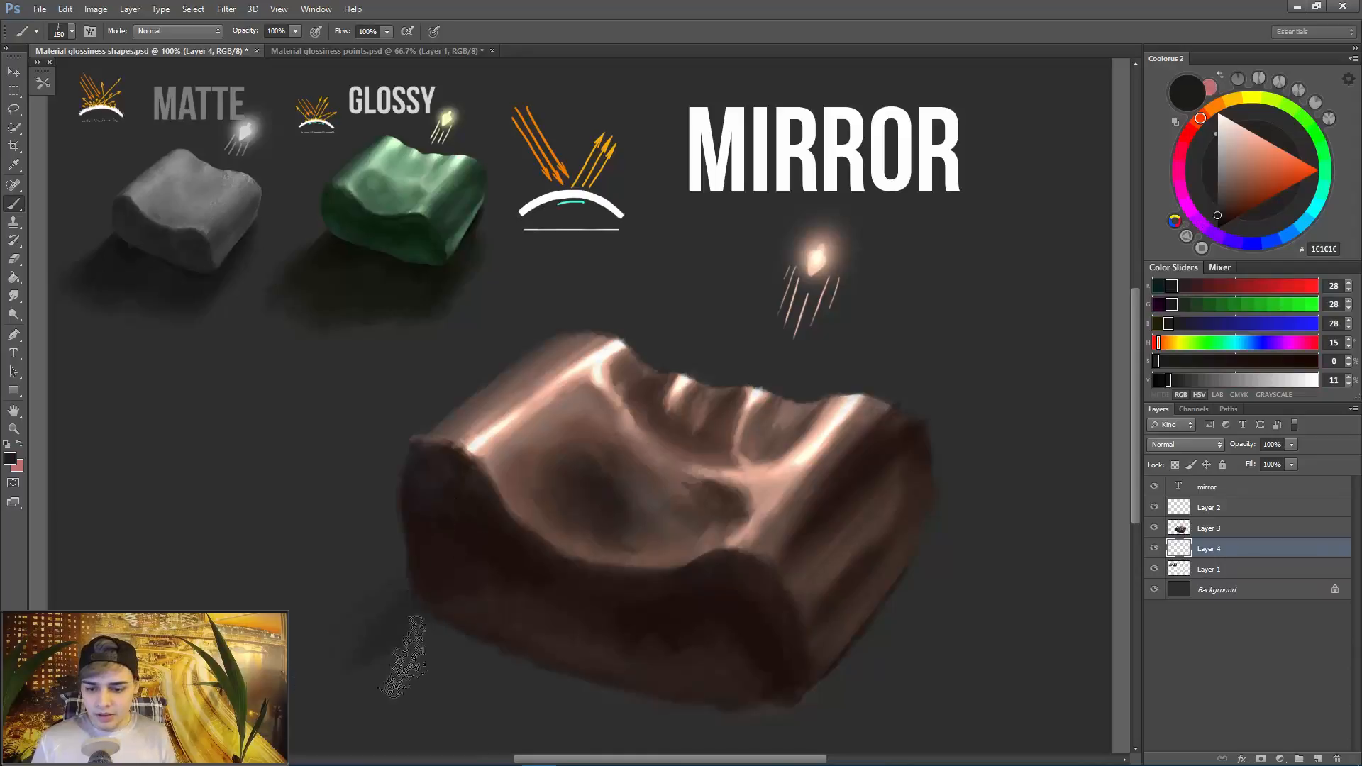
pyautogui.click(1218, 225)
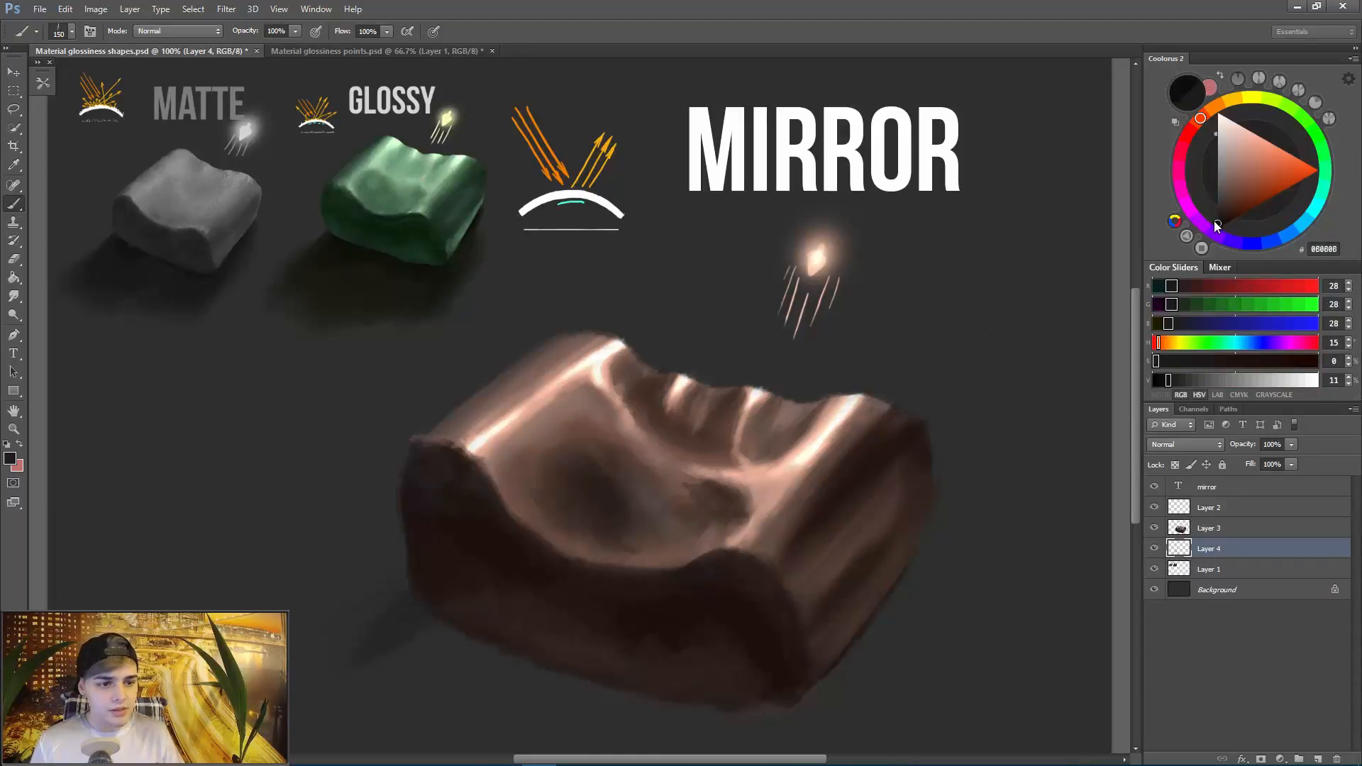
pyautogui.click(1216, 223)
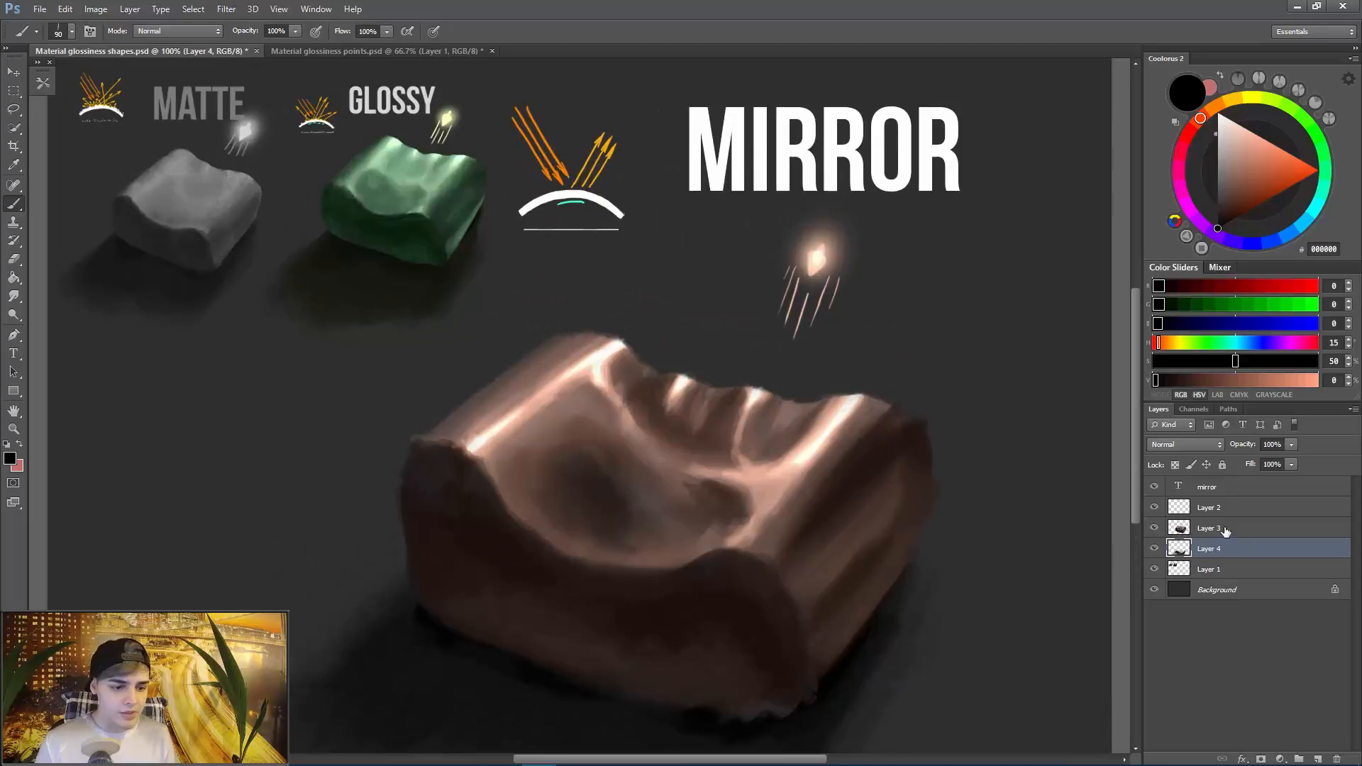
pyautogui.click(1209, 527)
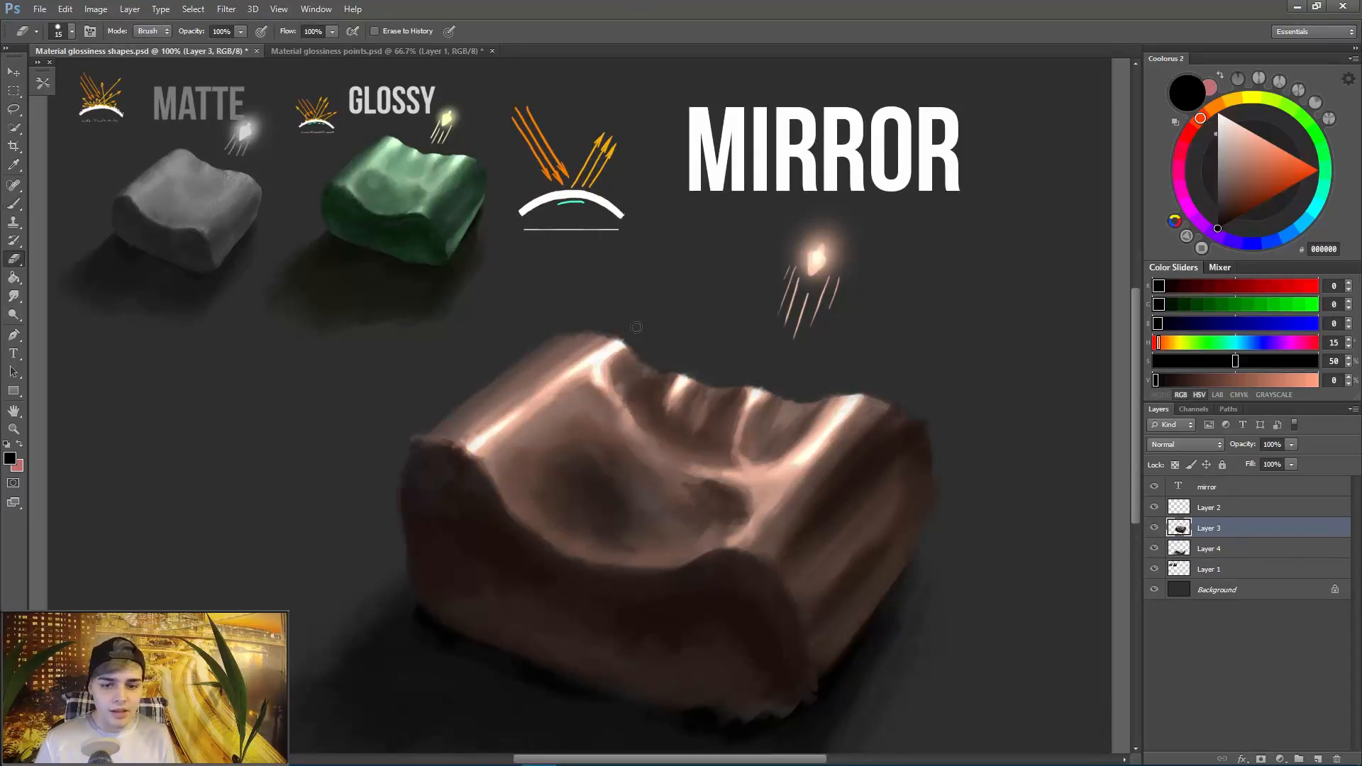
pyautogui.moveTo(606, 650)
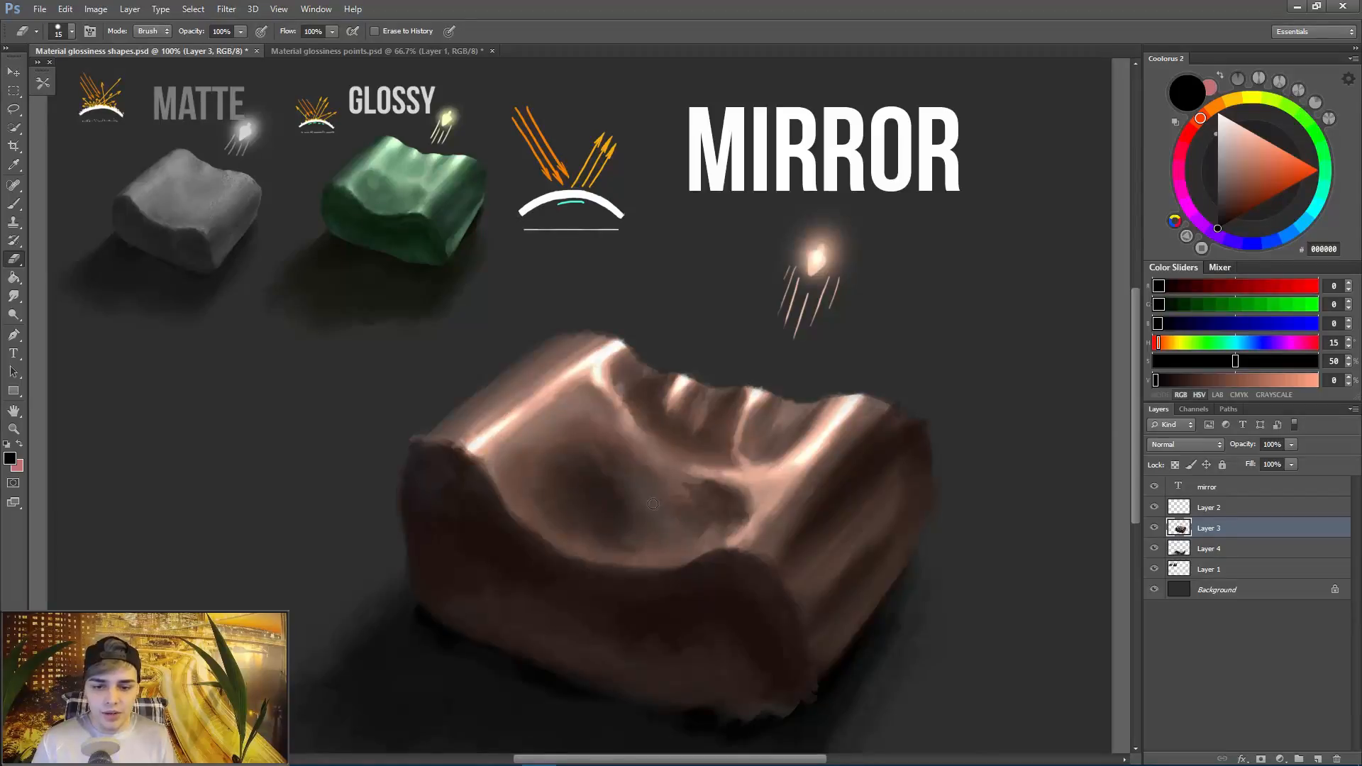
pyautogui.moveTo(660, 479)
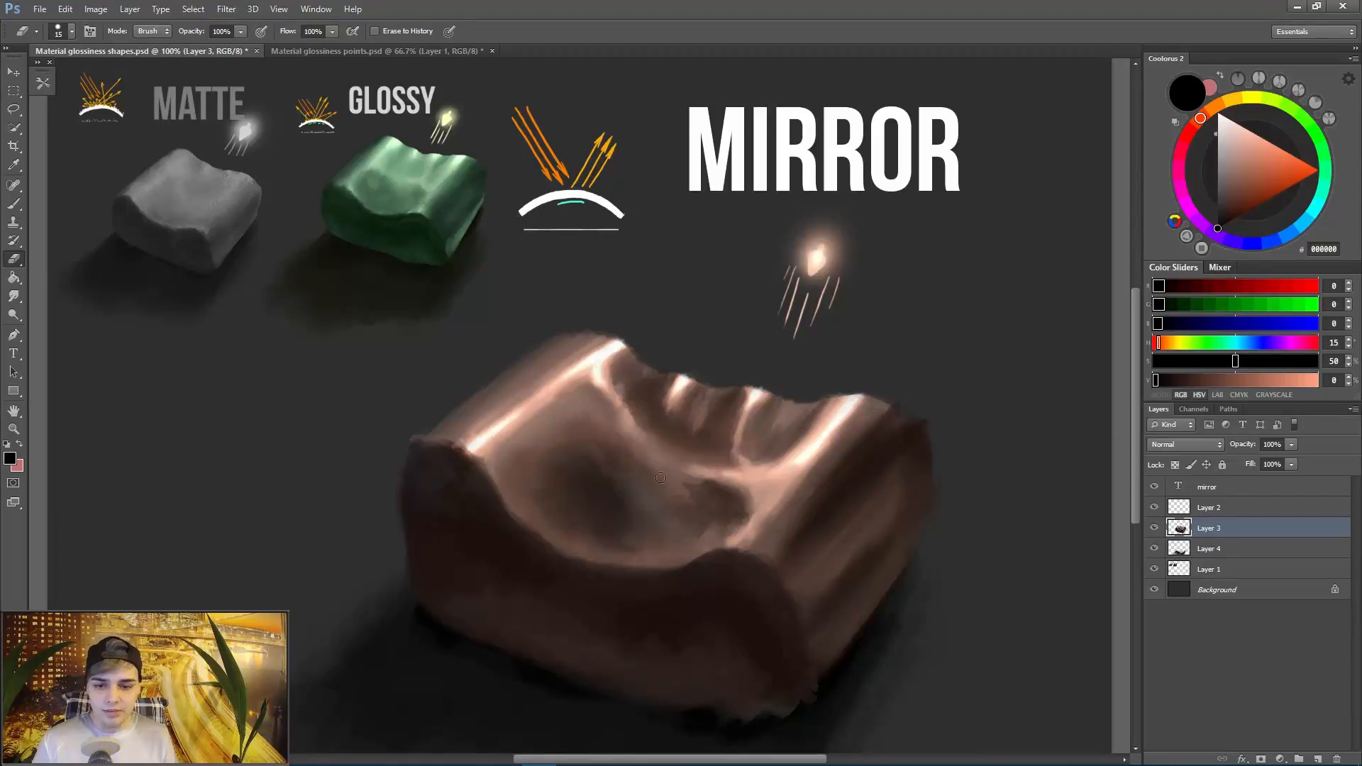
pyautogui.moveTo(564, 339)
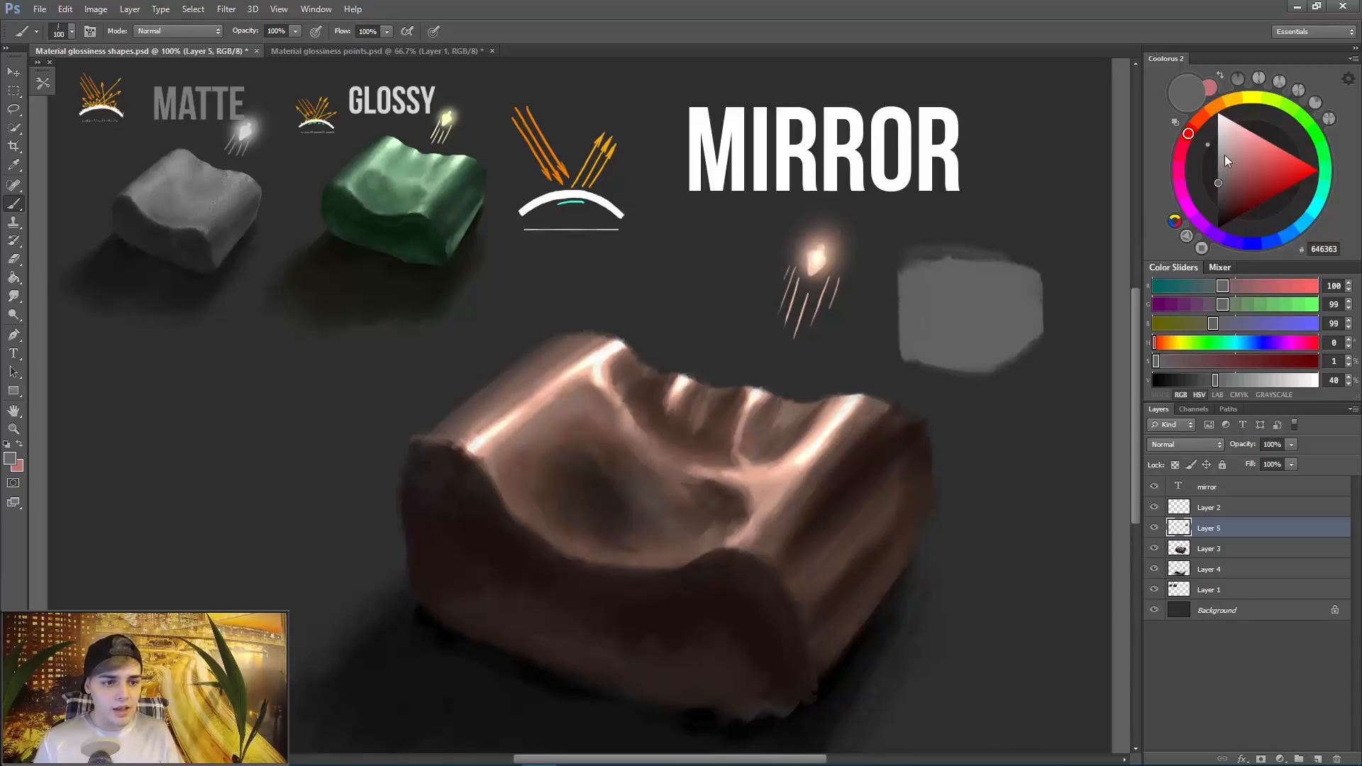
pyautogui.moveTo(1169, 193)
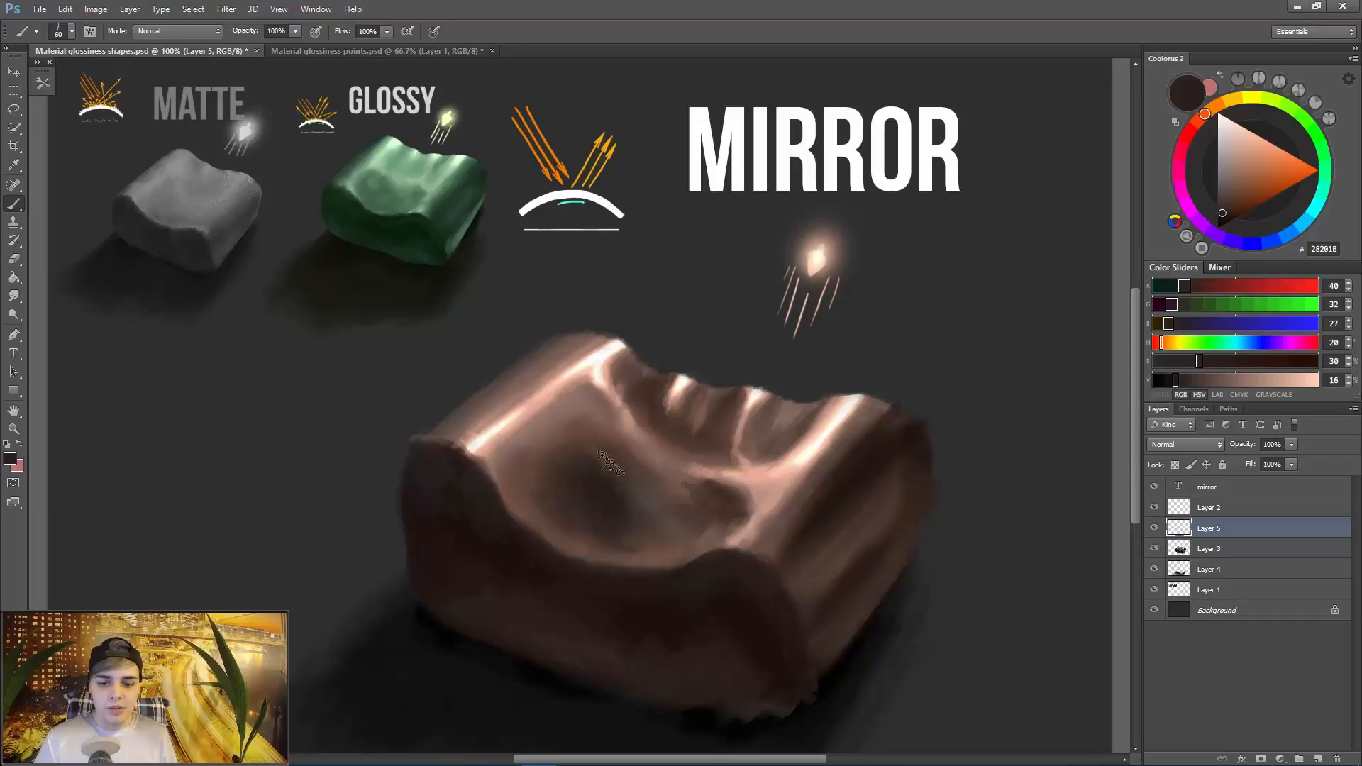
# Delete the unused empty Layer 5 and return to brushing on the block's Layer 3.
pyautogui.click(1232, 192)
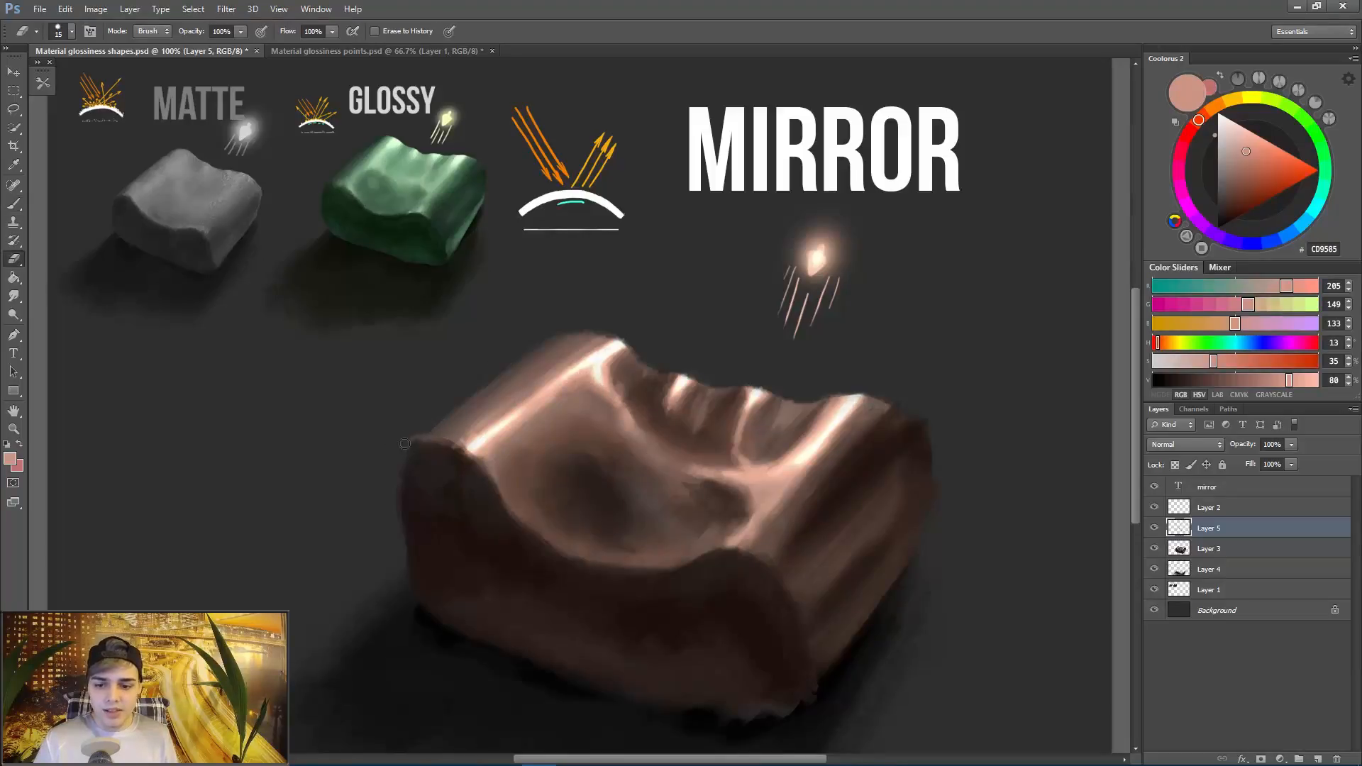
pyautogui.click(1155, 531)
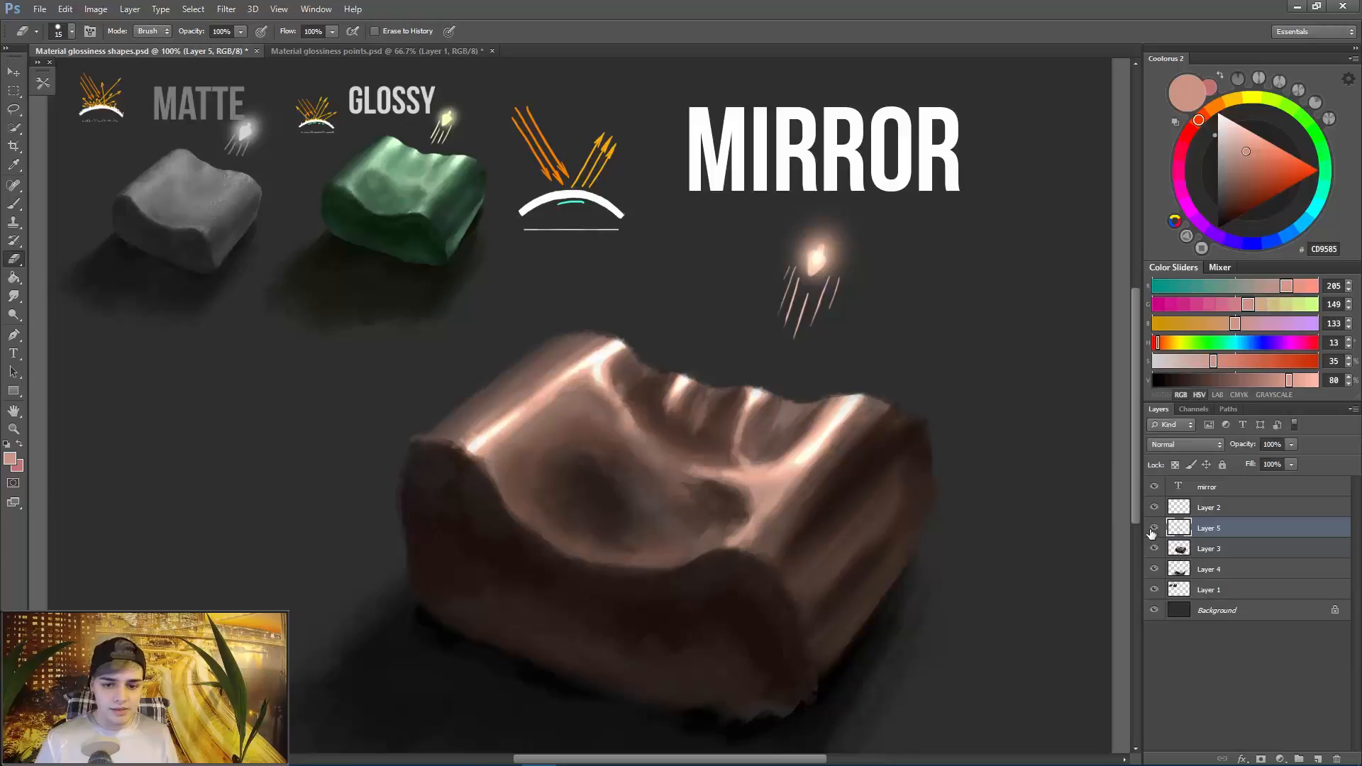
pyautogui.click(1153, 528)
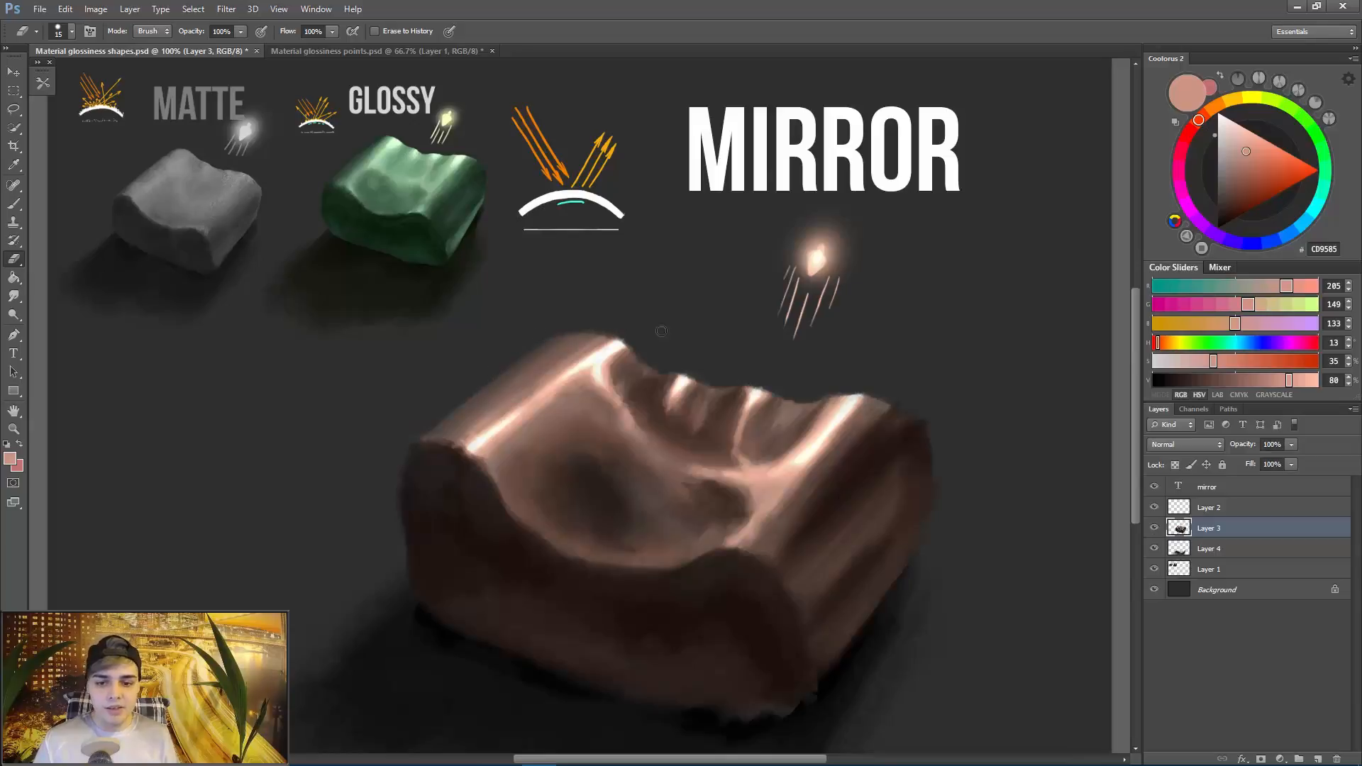
pyautogui.moveTo(636, 349)
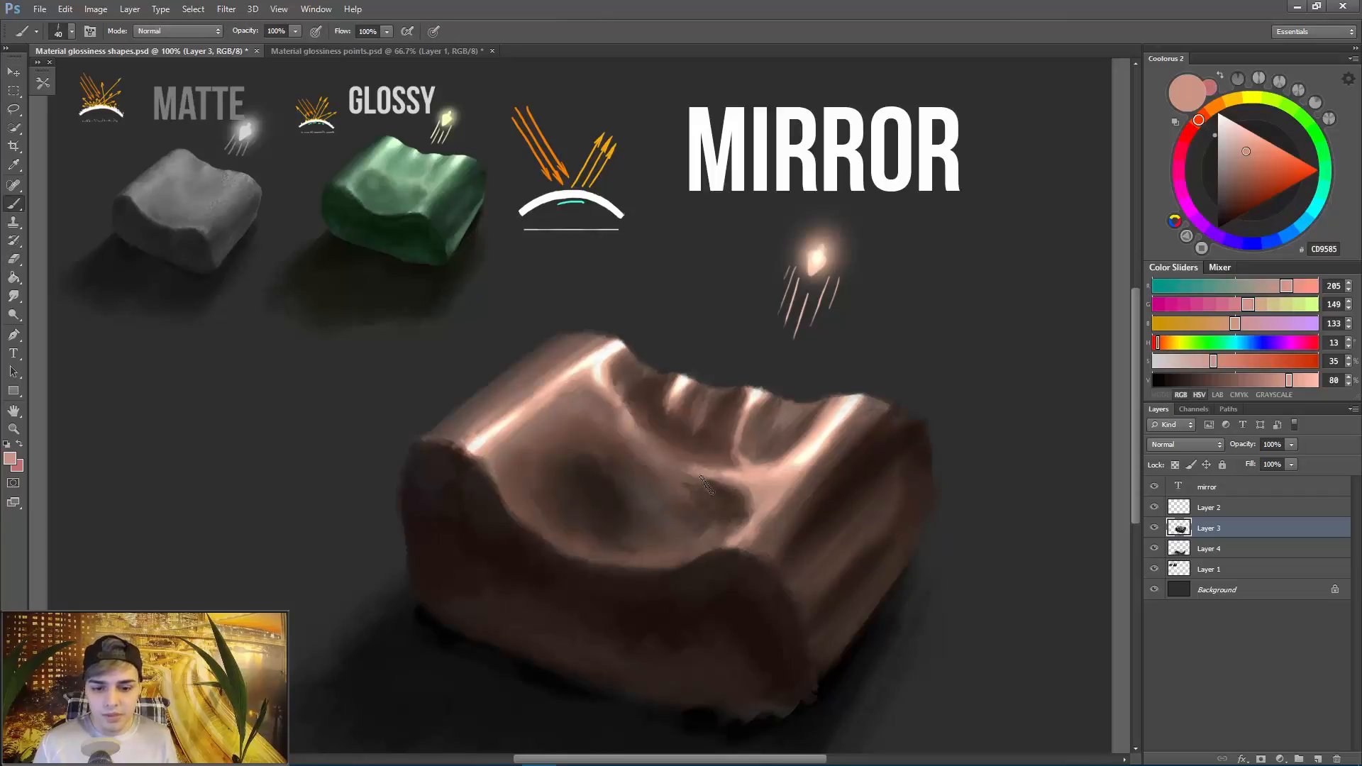
pyautogui.click(14, 278)
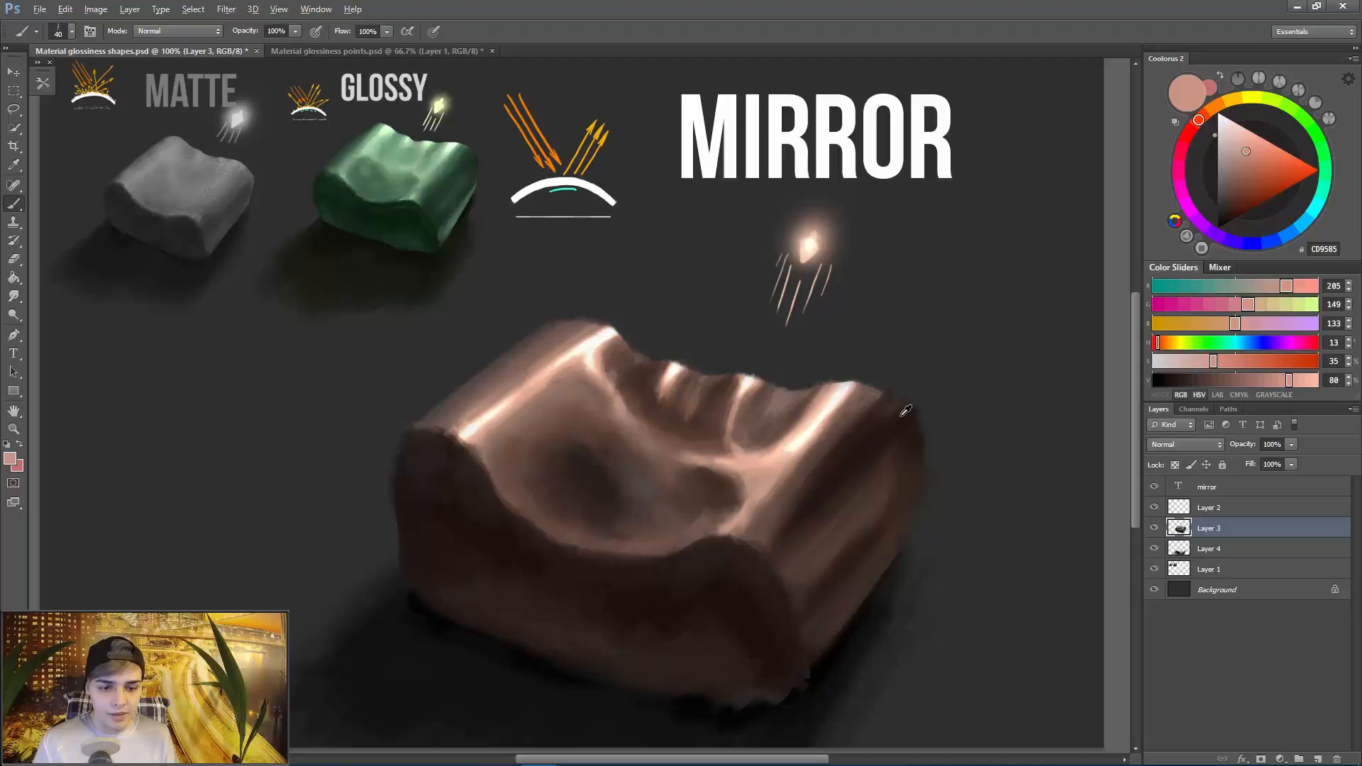
# Sample dark browns from the block and brush shadow creases along its front face.
pyautogui.click(1224, 207)
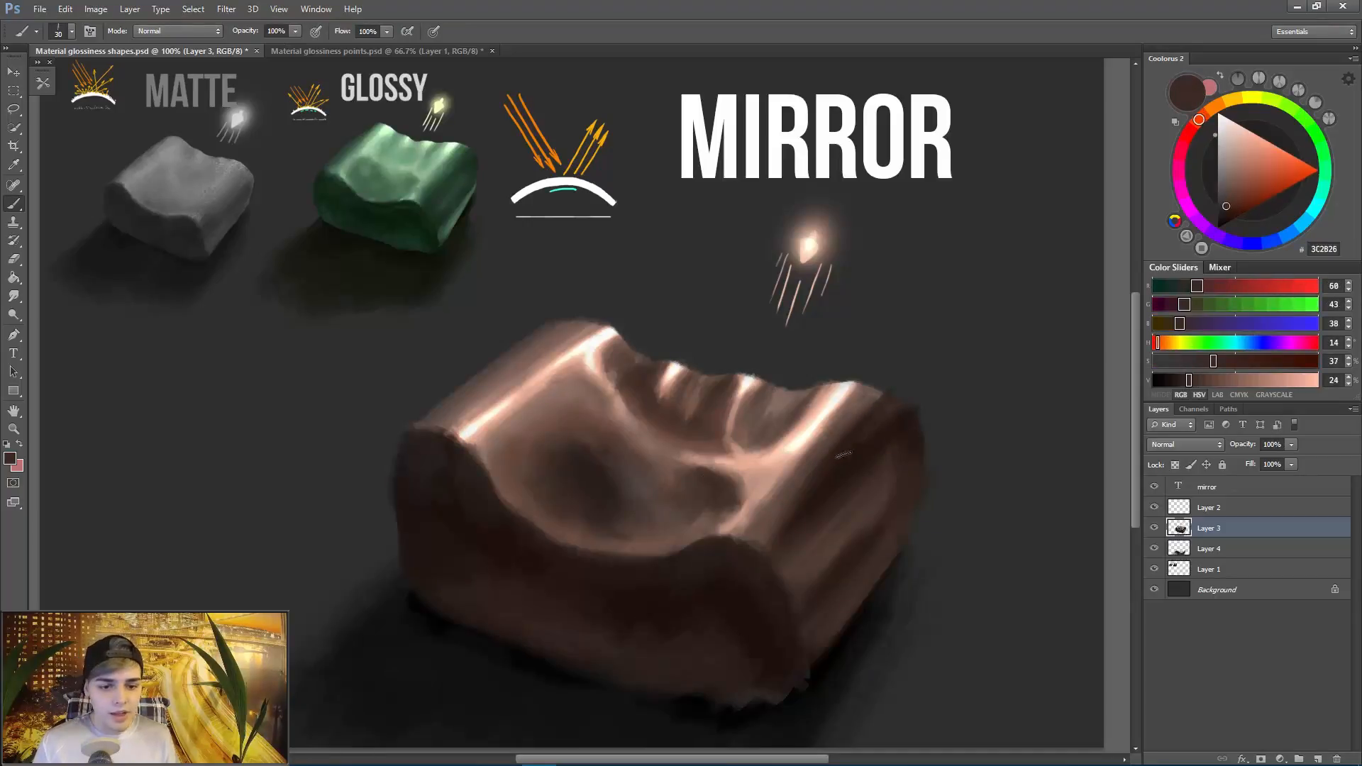
pyautogui.click(15, 222)
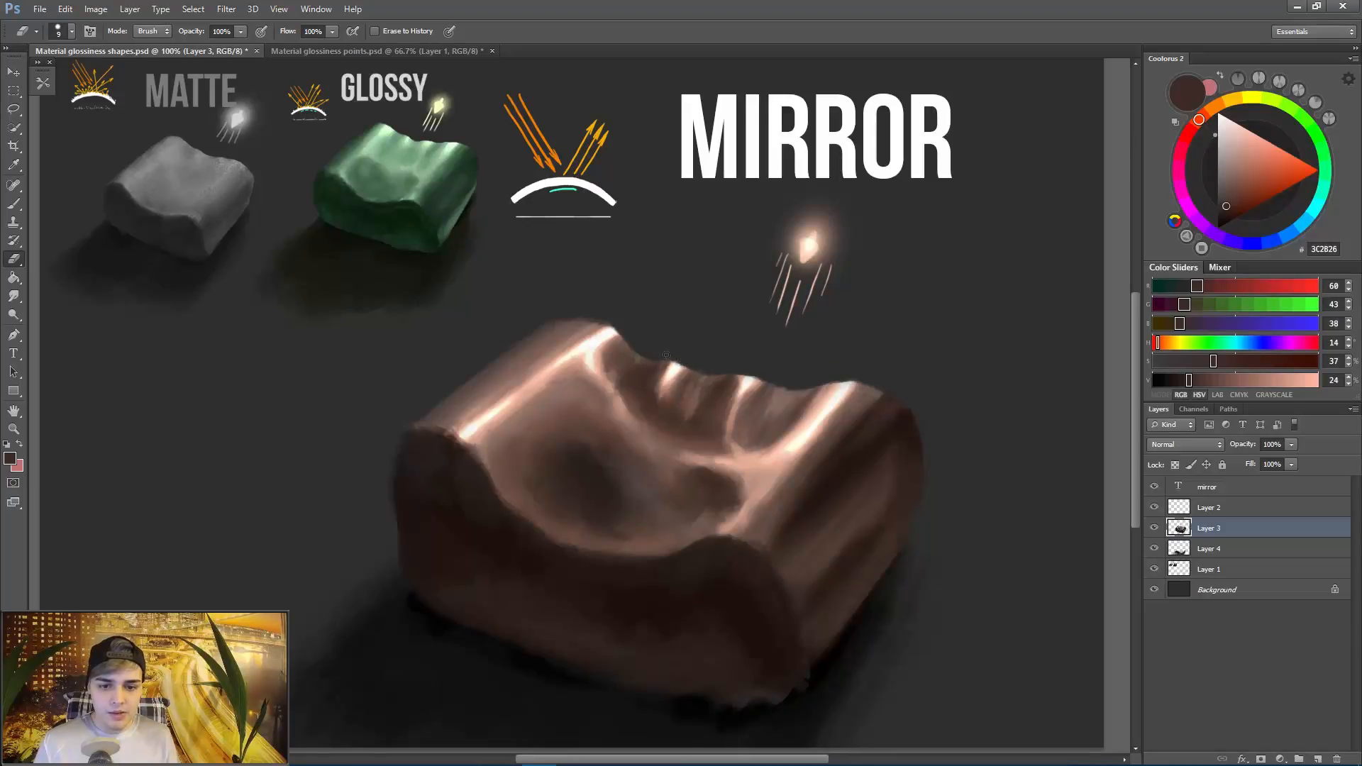
pyautogui.moveTo(591, 332)
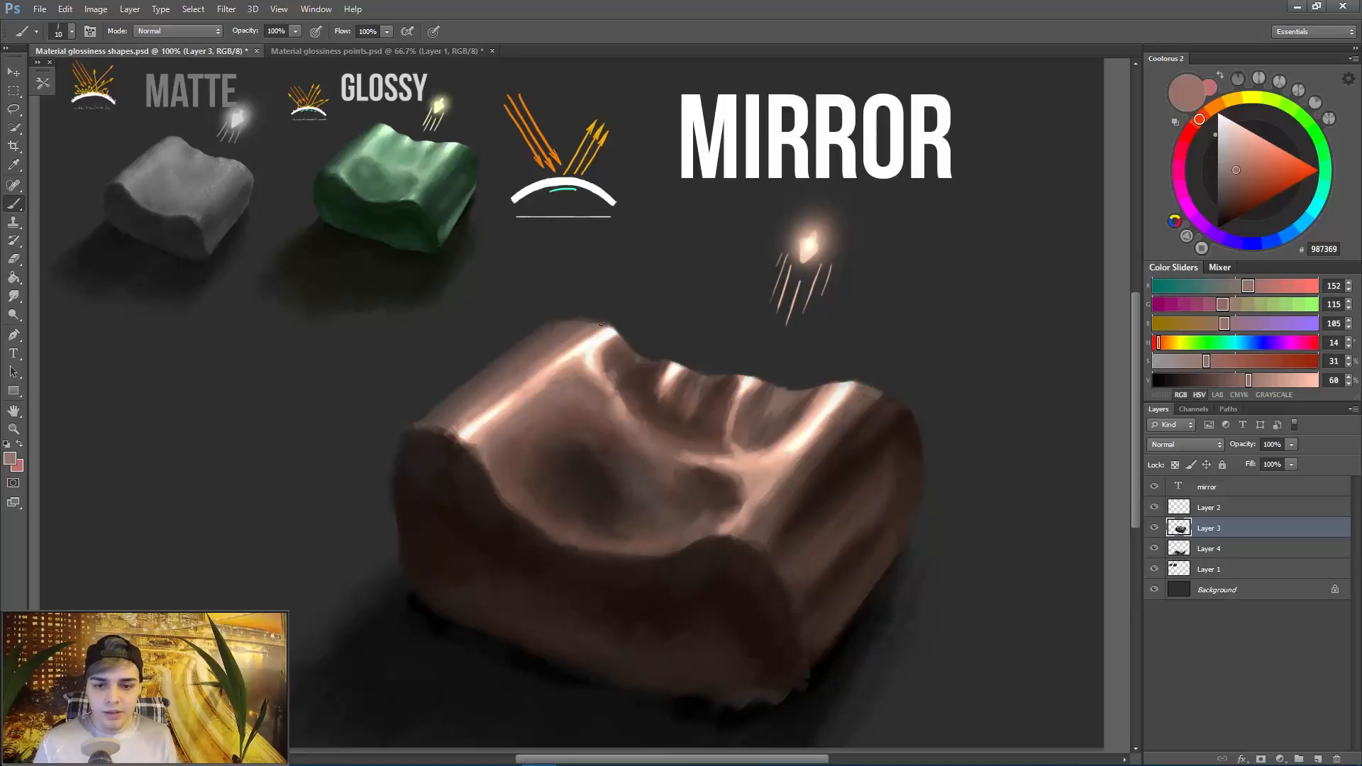
pyautogui.click(1229, 186)
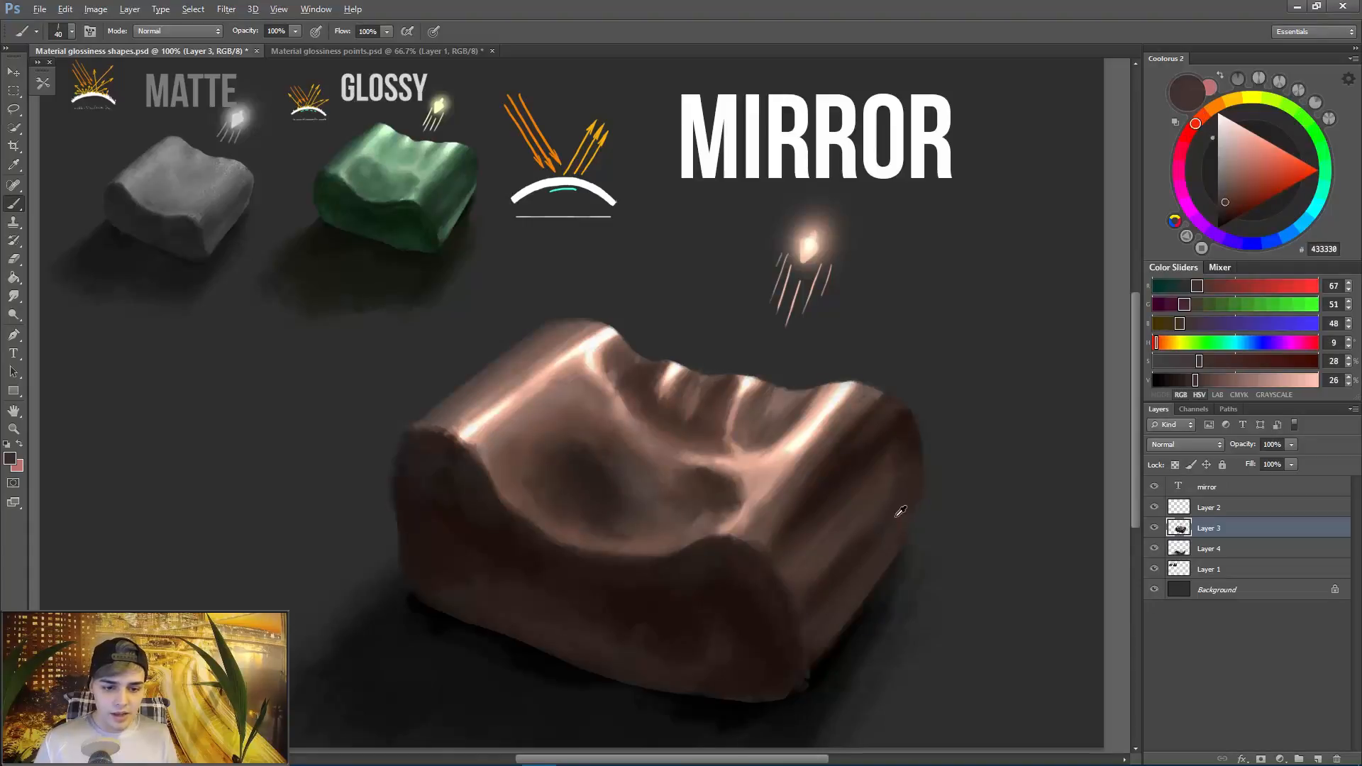
pyautogui.click(1226, 211)
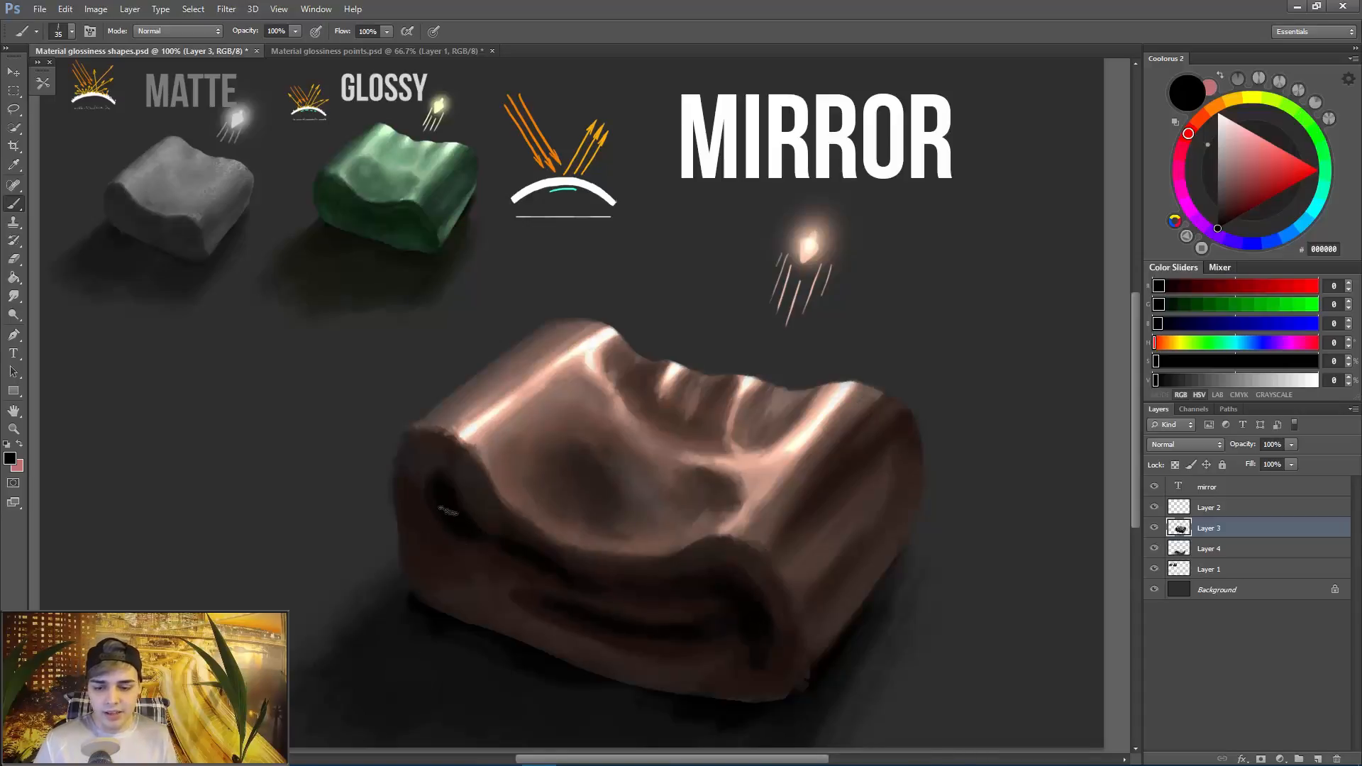
# Deepen the front and bottom edges with near-black shading, ready for smudging.
pyautogui.click(1205, 113)
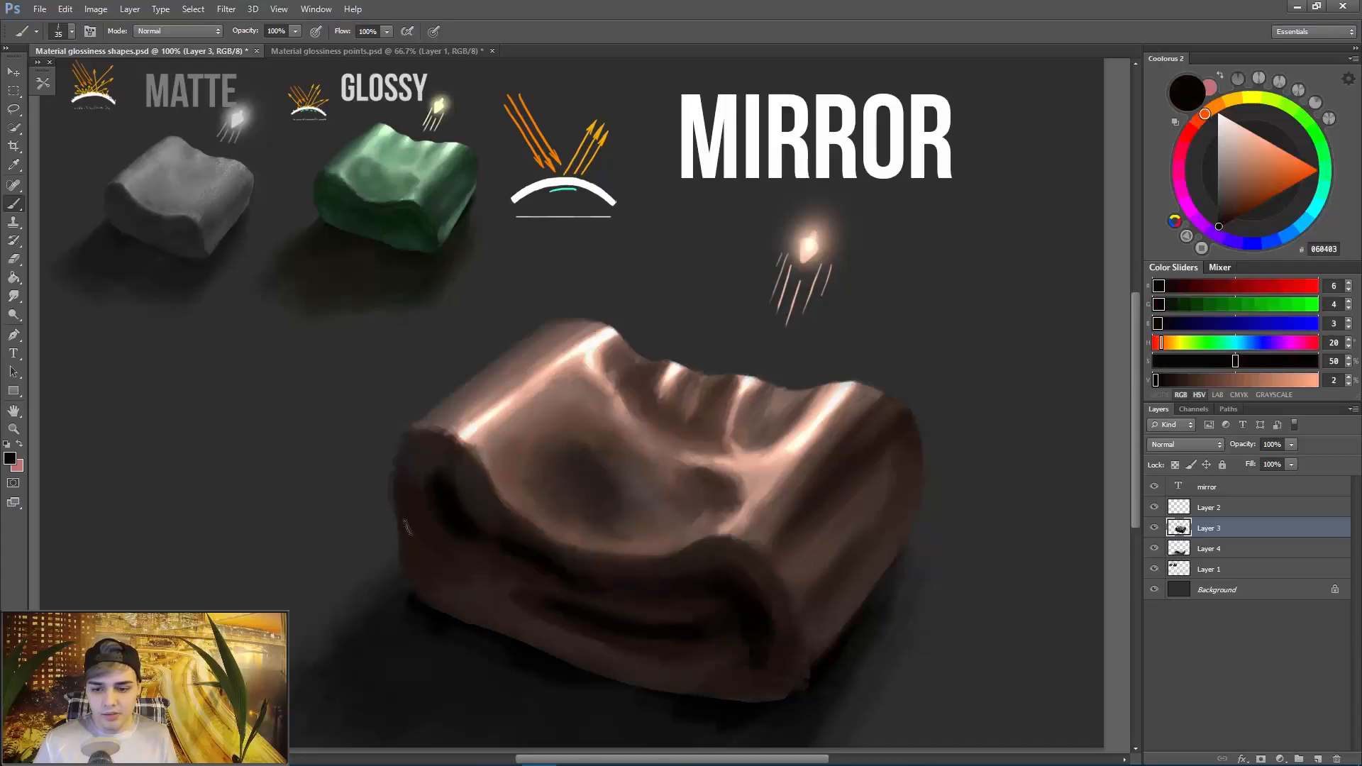
pyautogui.moveTo(365, 653)
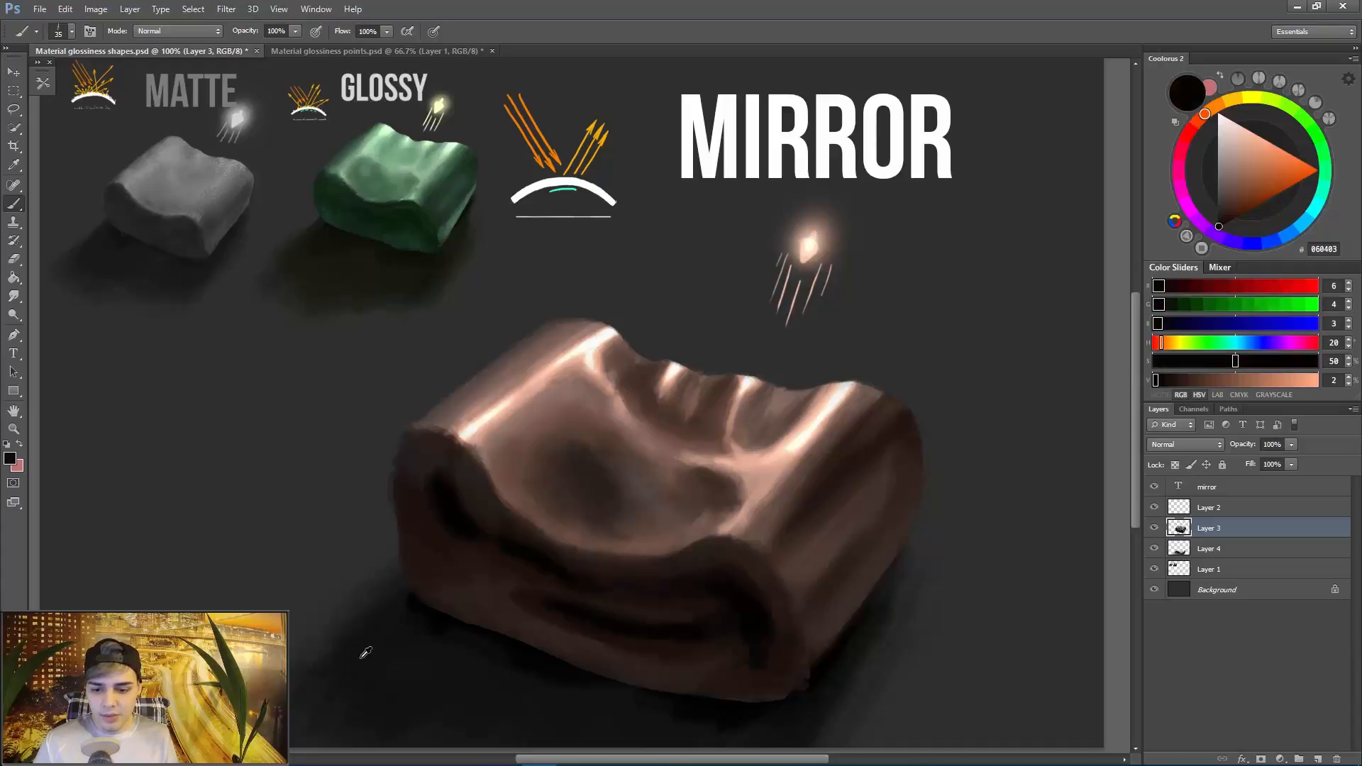
pyautogui.click(1187, 134)
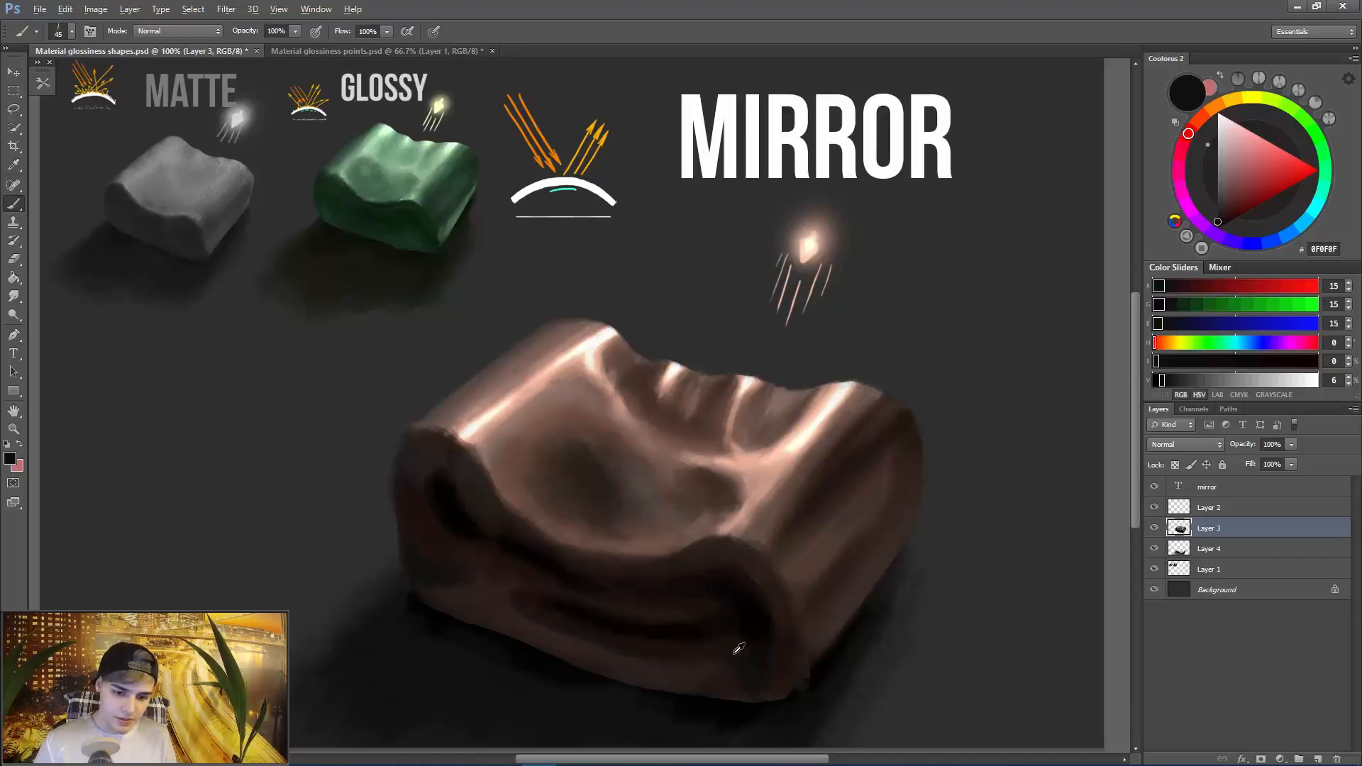
pyautogui.click(1223, 122)
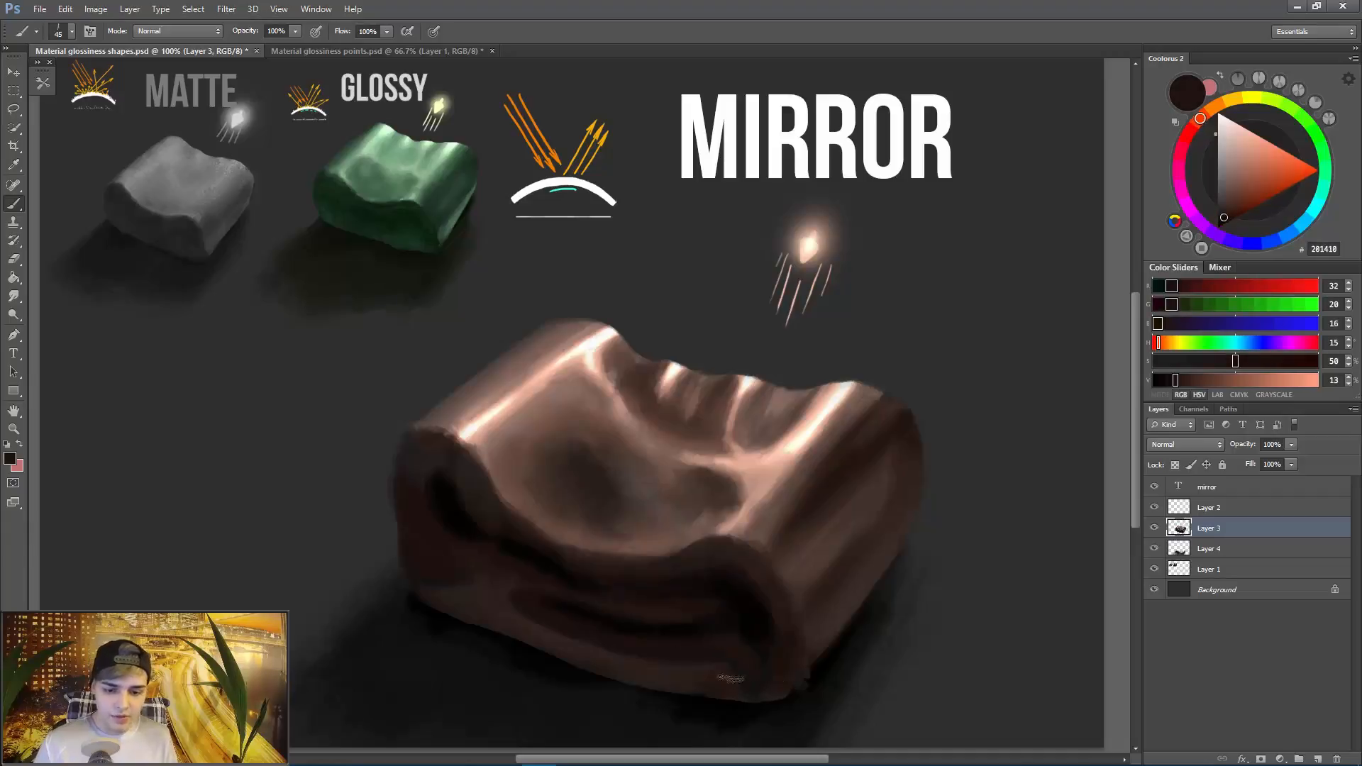
pyautogui.click(1188, 133)
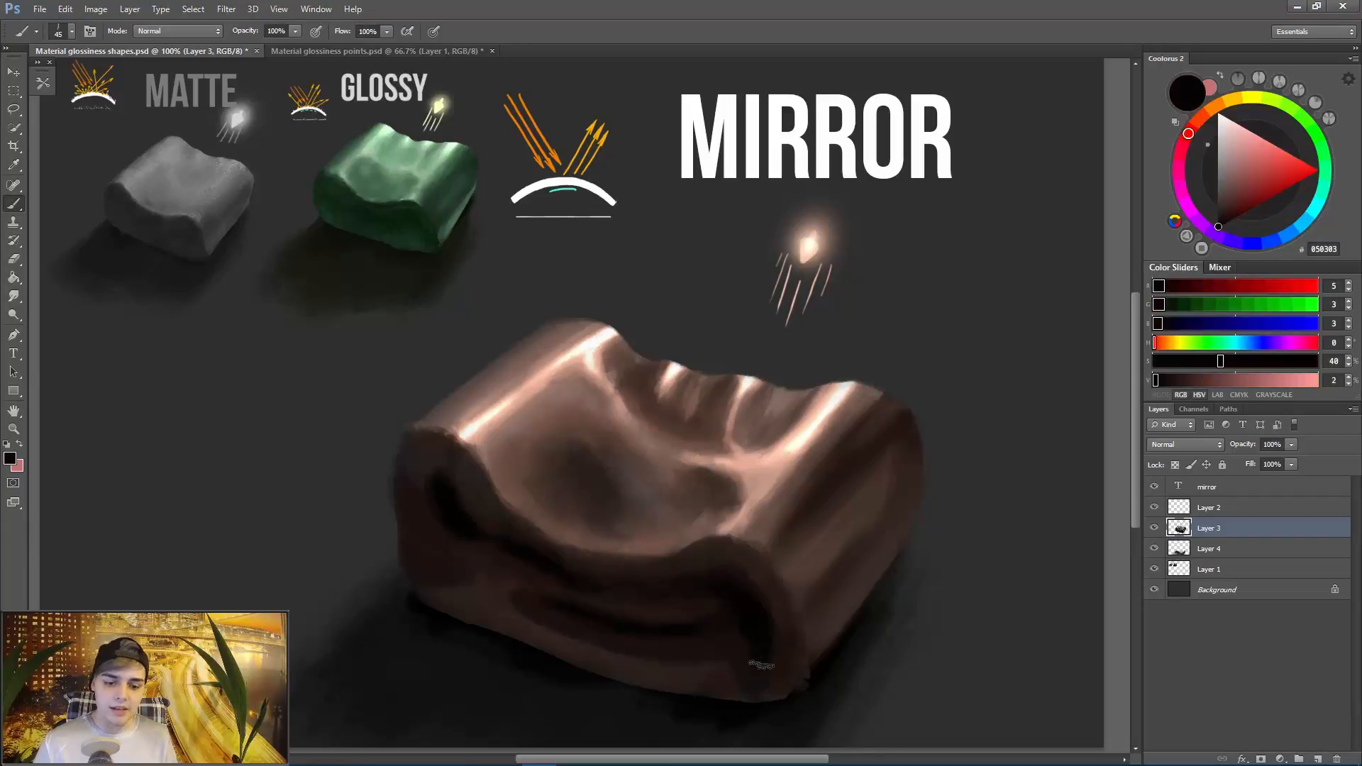
pyautogui.click(1223, 217)
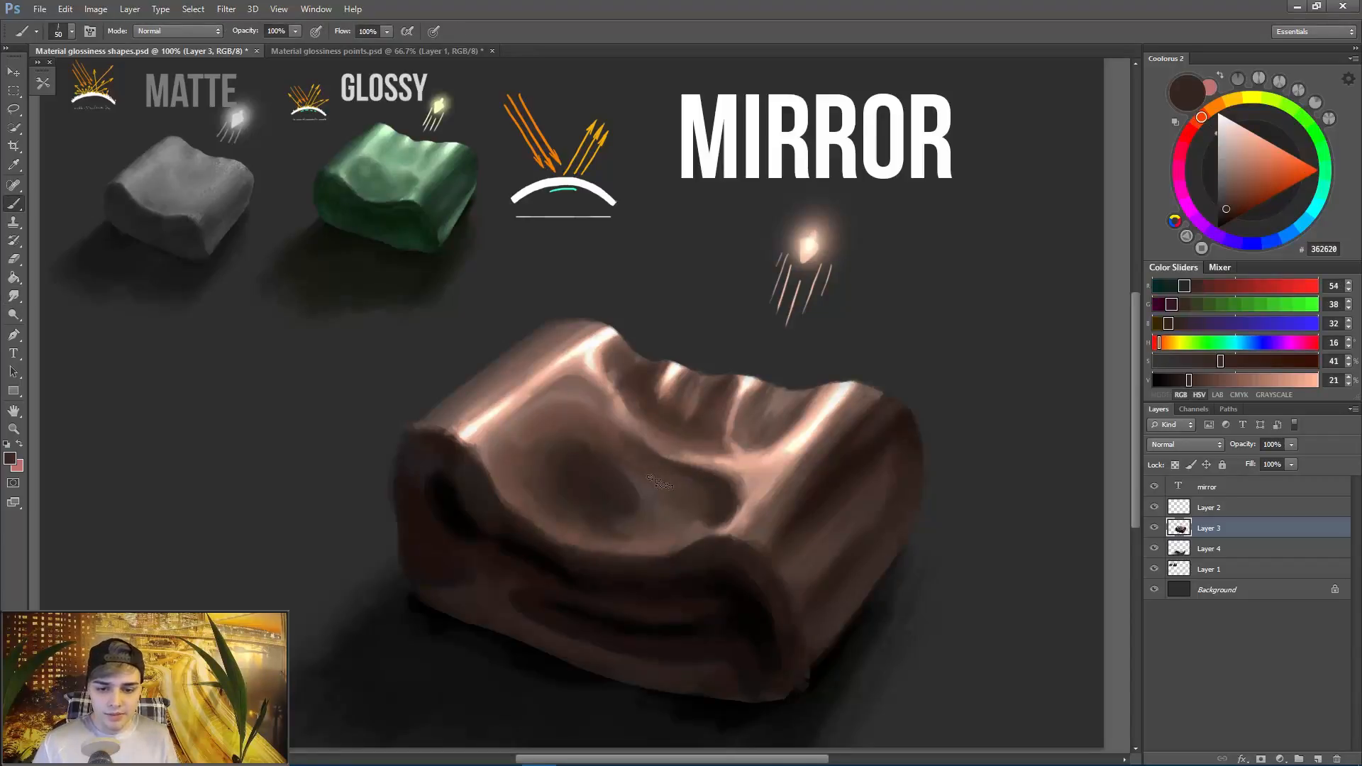
pyautogui.click(1236, 183)
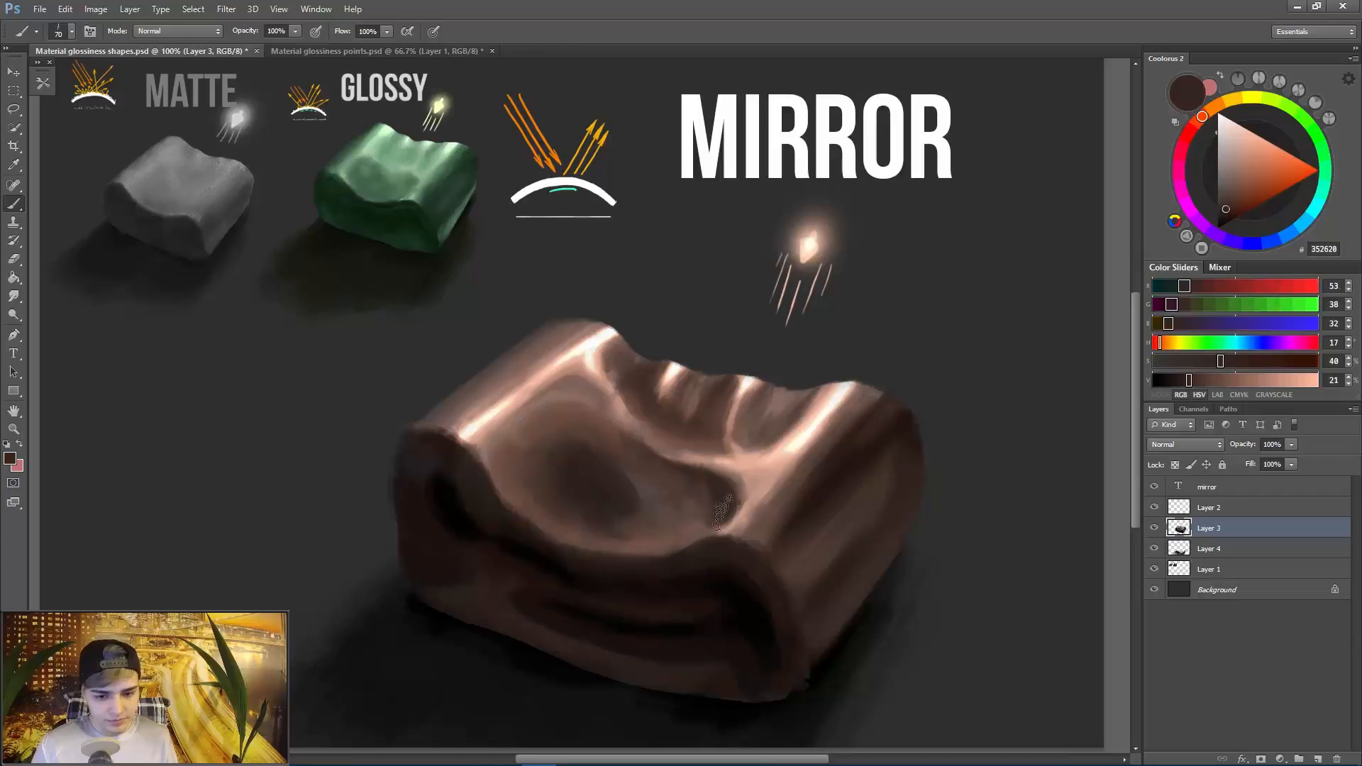
pyautogui.click(13, 255)
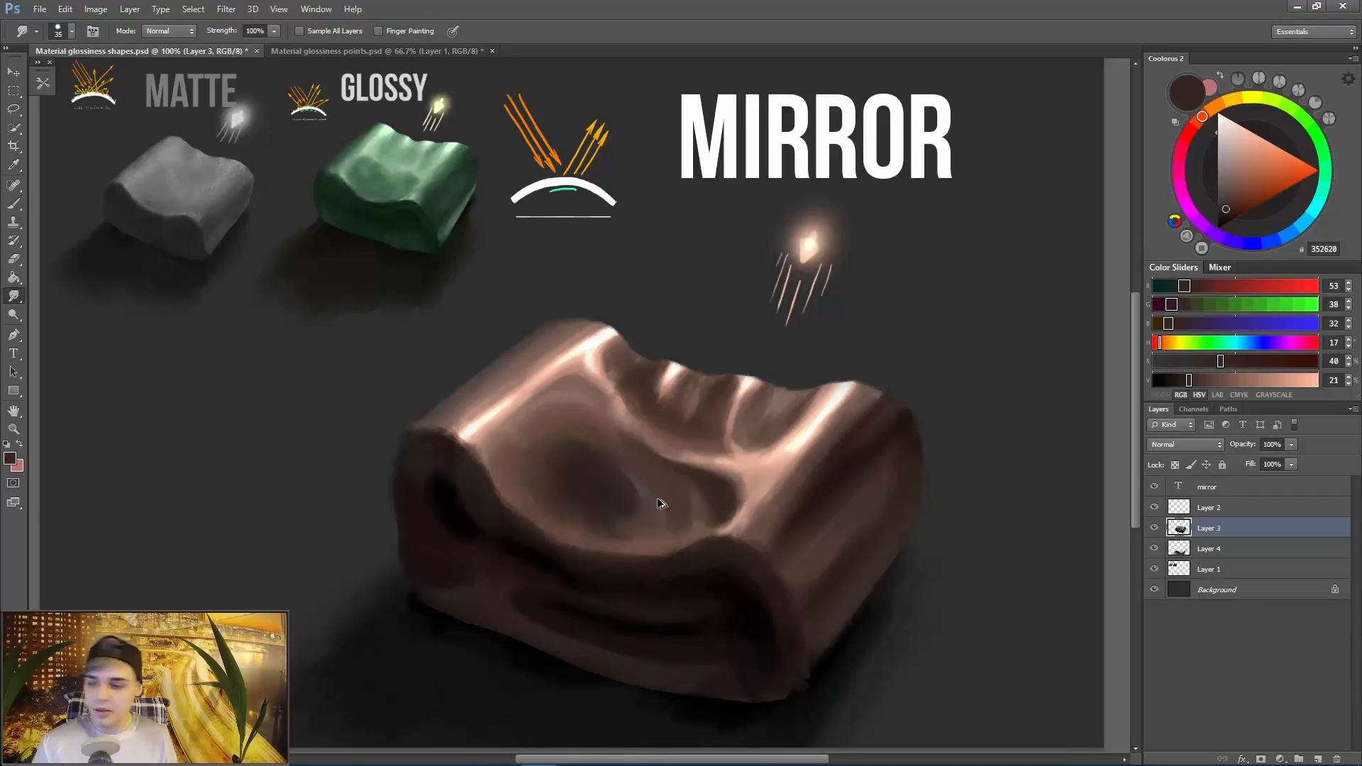
pyautogui.moveTo(685, 493)
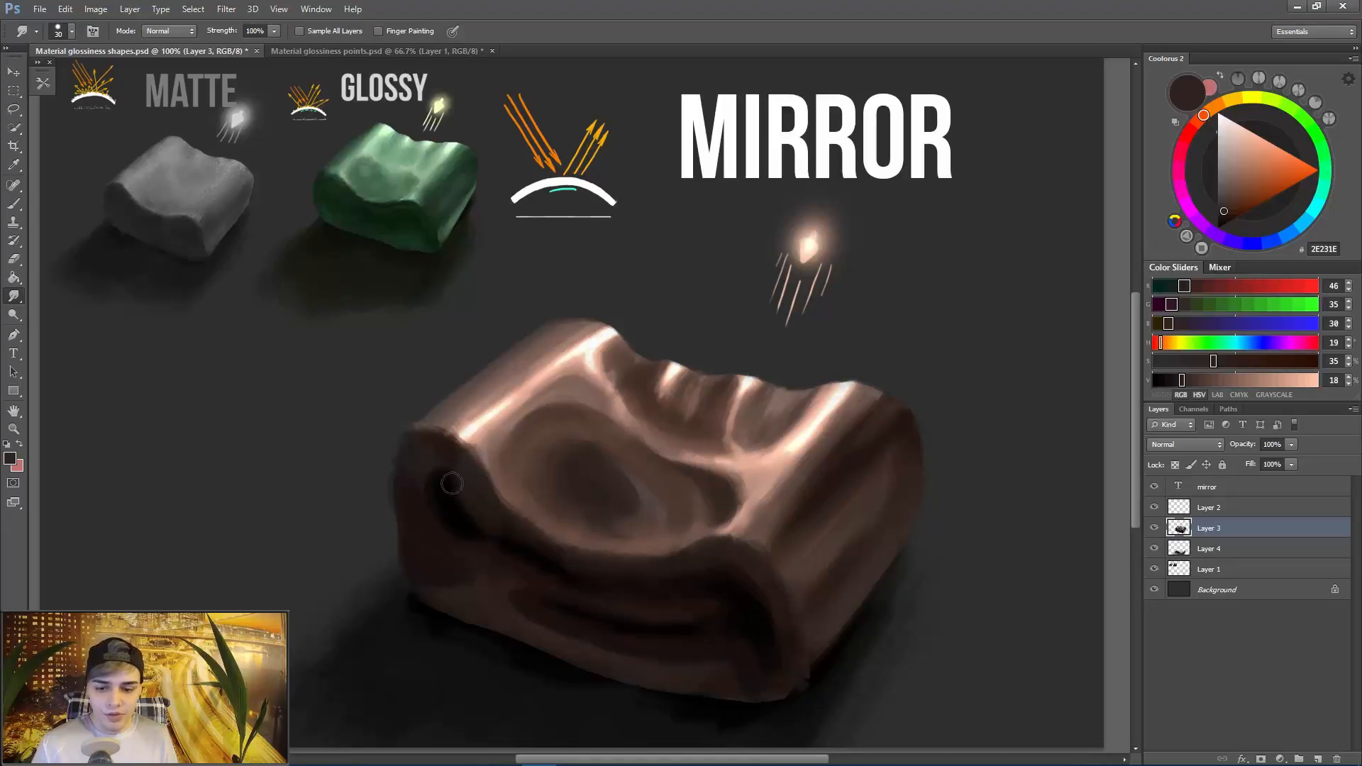
pyautogui.moveTo(752, 493)
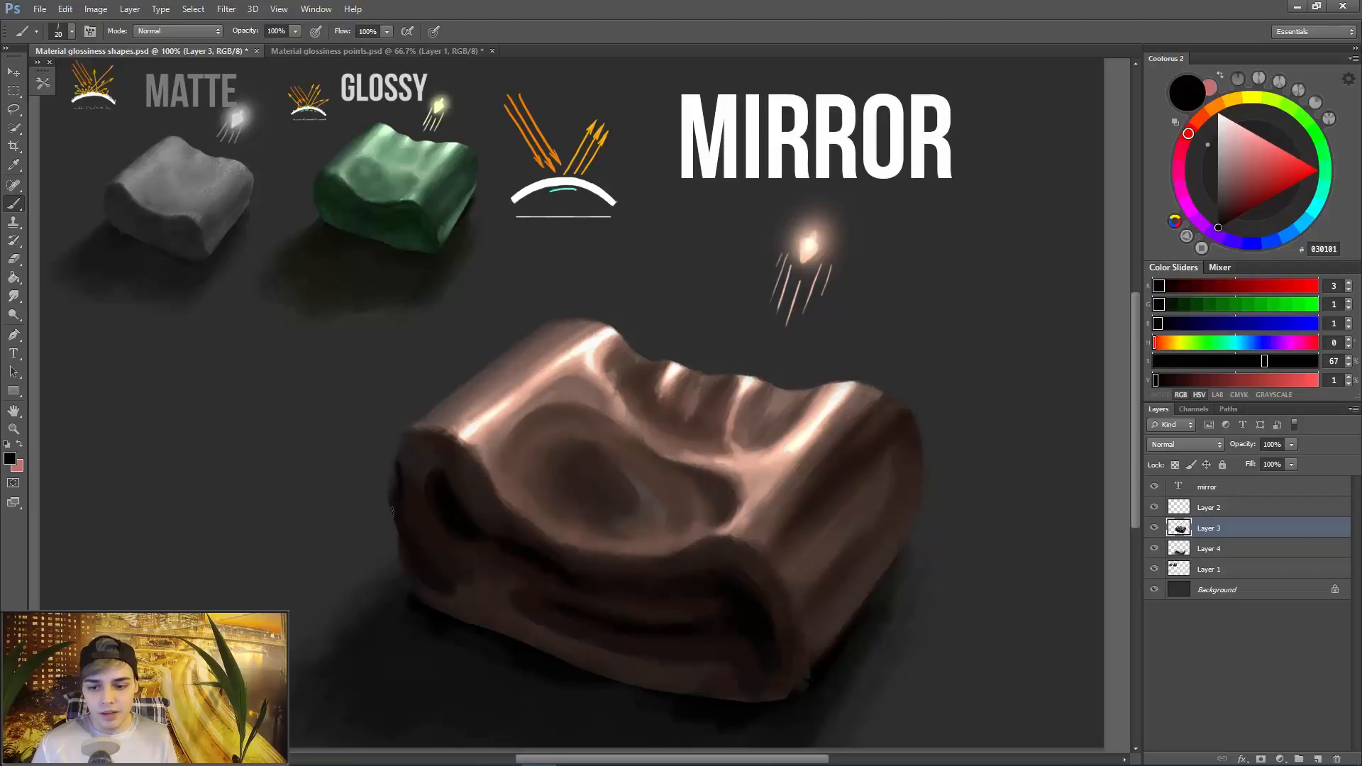
# Paint darker brown shading on the block's left side and into its top hollow.
pyautogui.click(1196, 122)
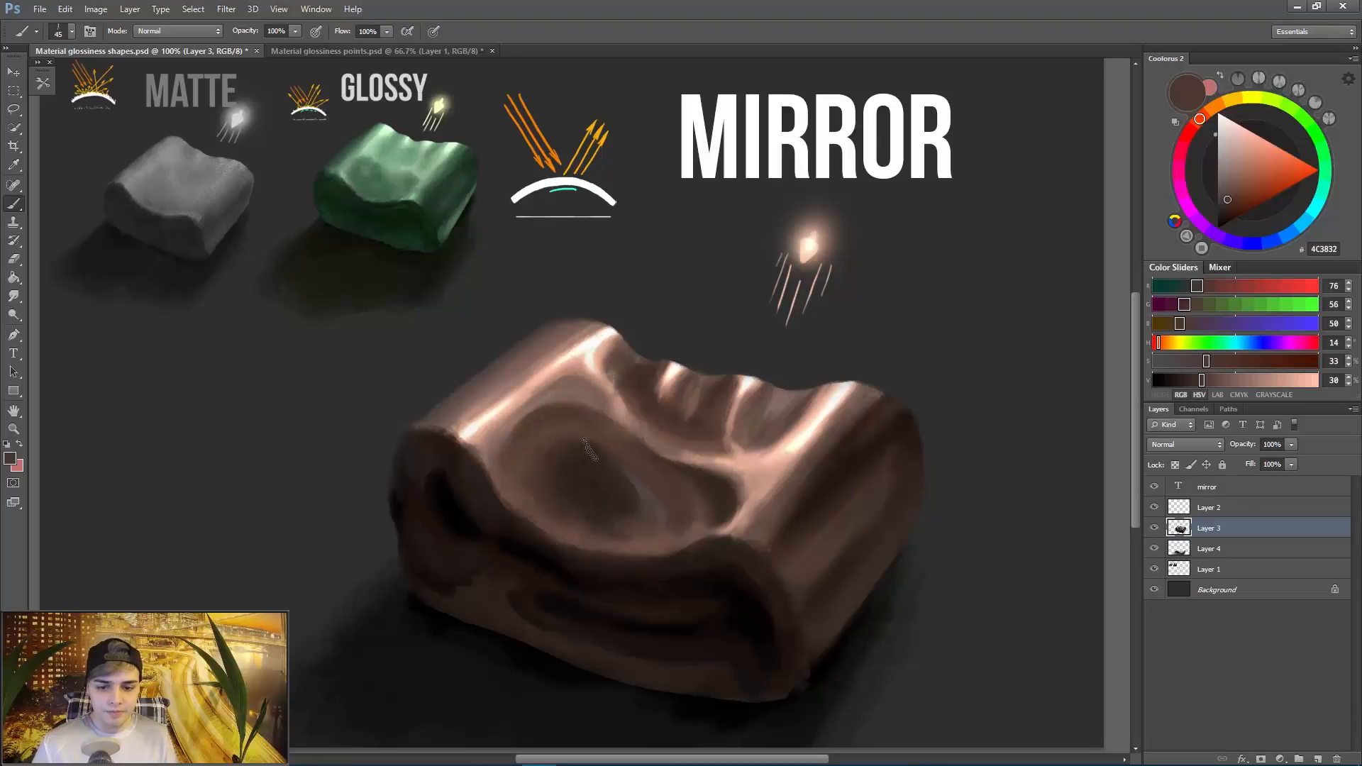
pyautogui.click(14, 276)
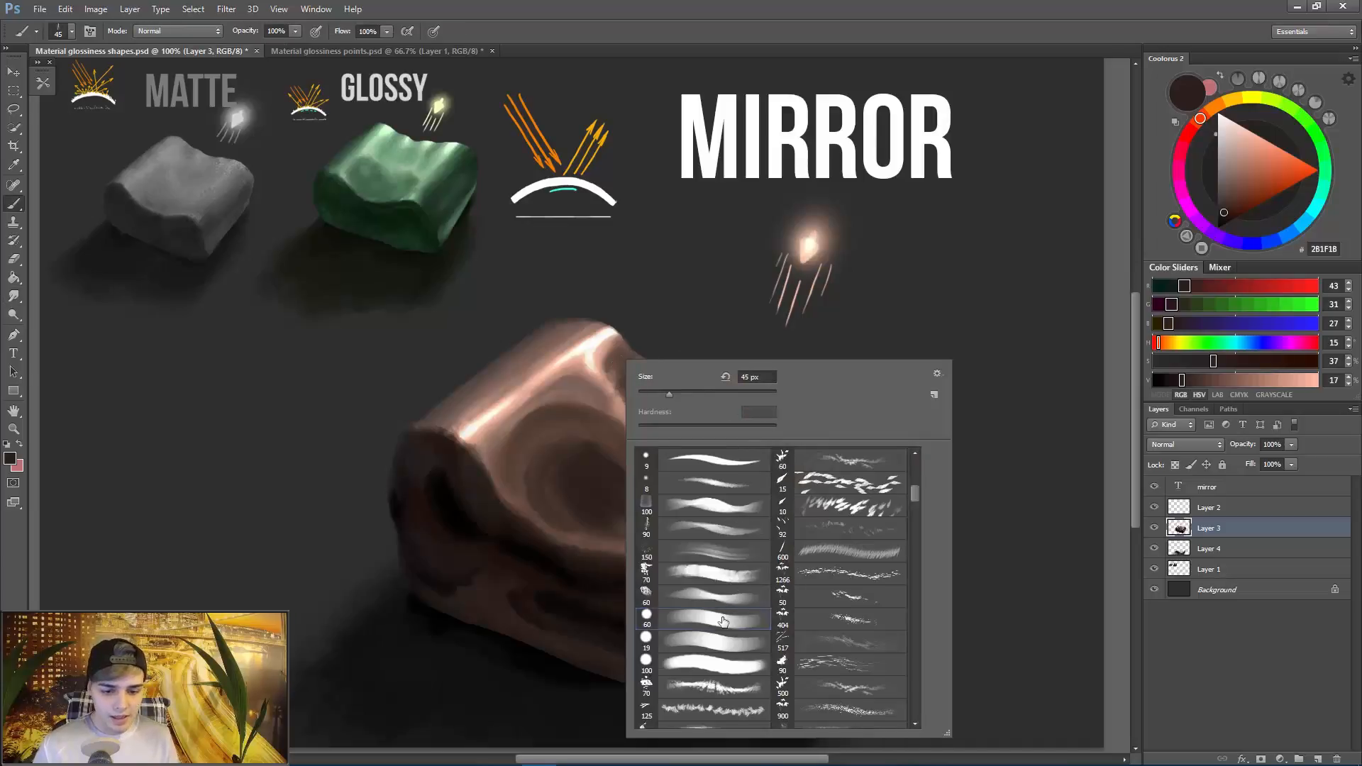
# Choose a small brush tip with a light peach colour and Soft Light blend mode.
pyautogui.click(703, 621)
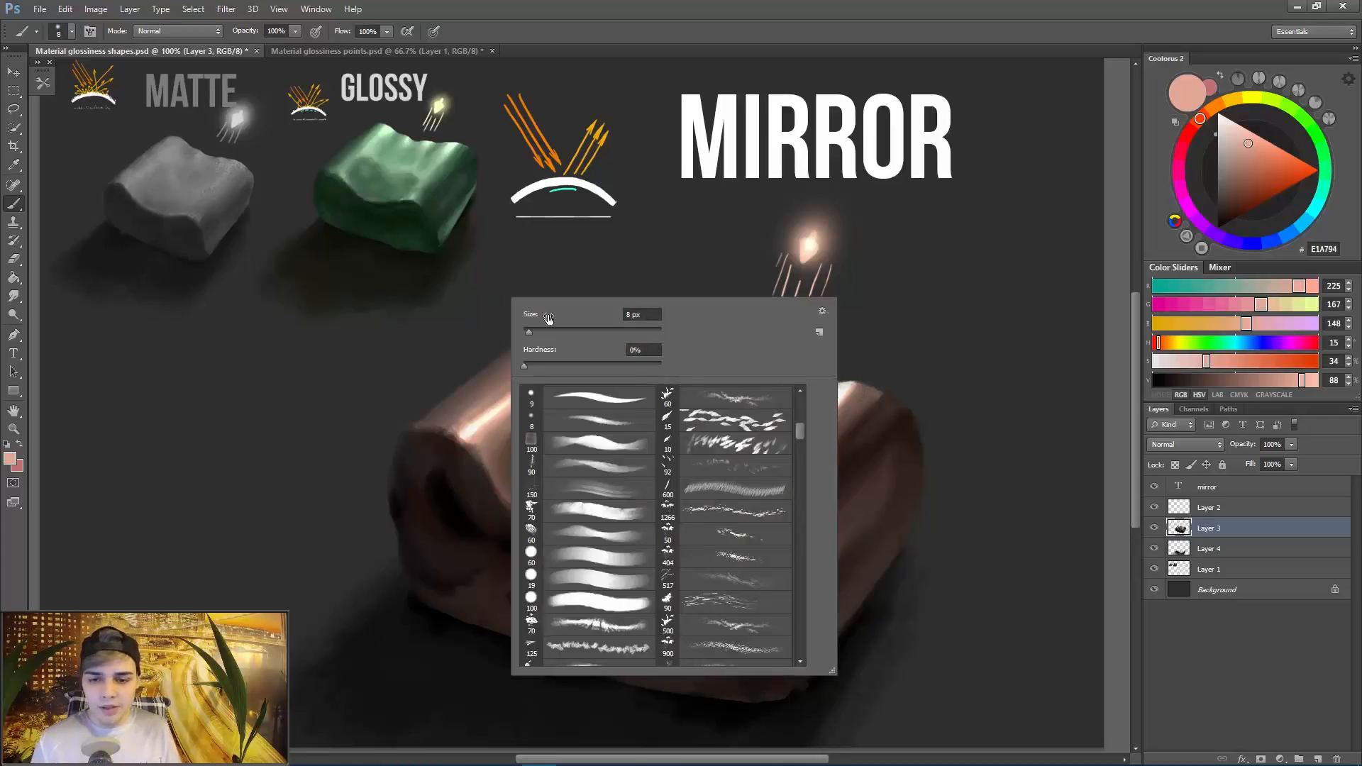
pyautogui.click(176, 30)
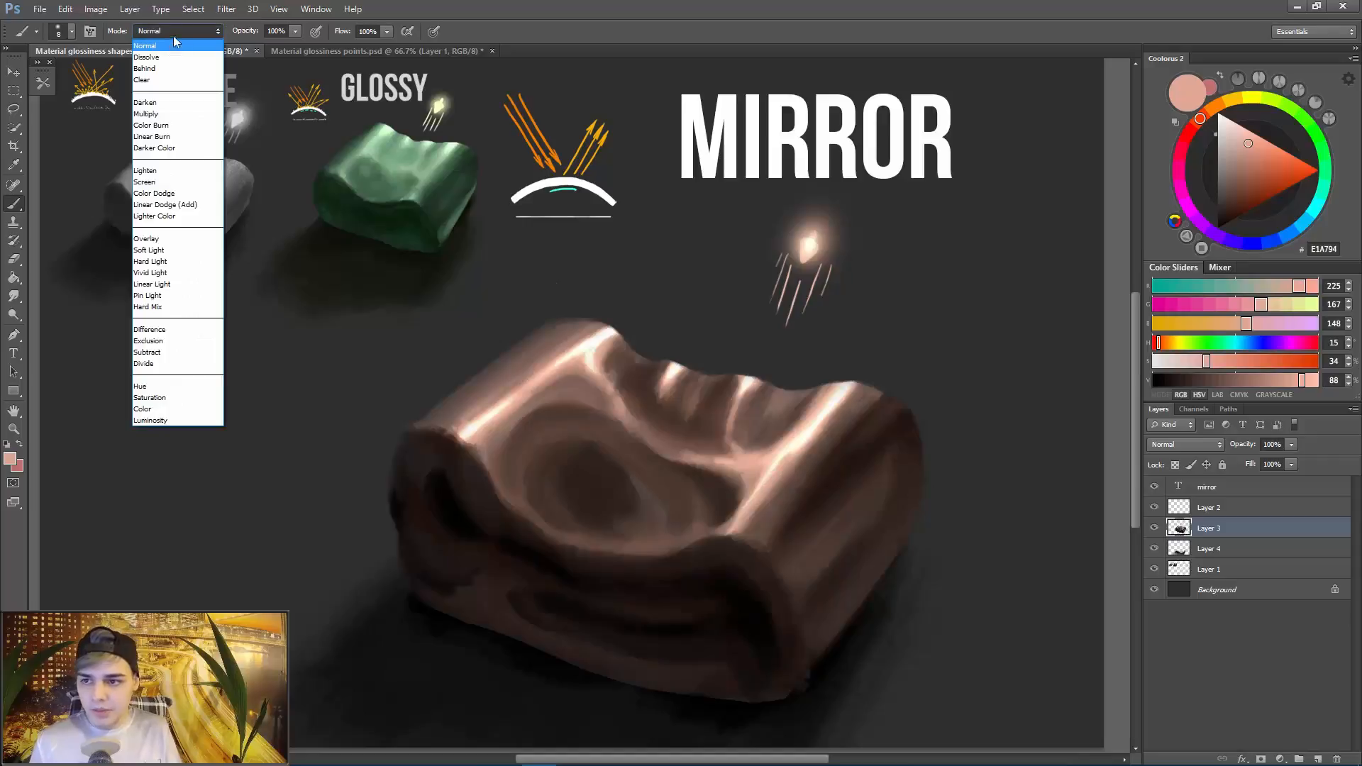
pyautogui.moveTo(169, 238)
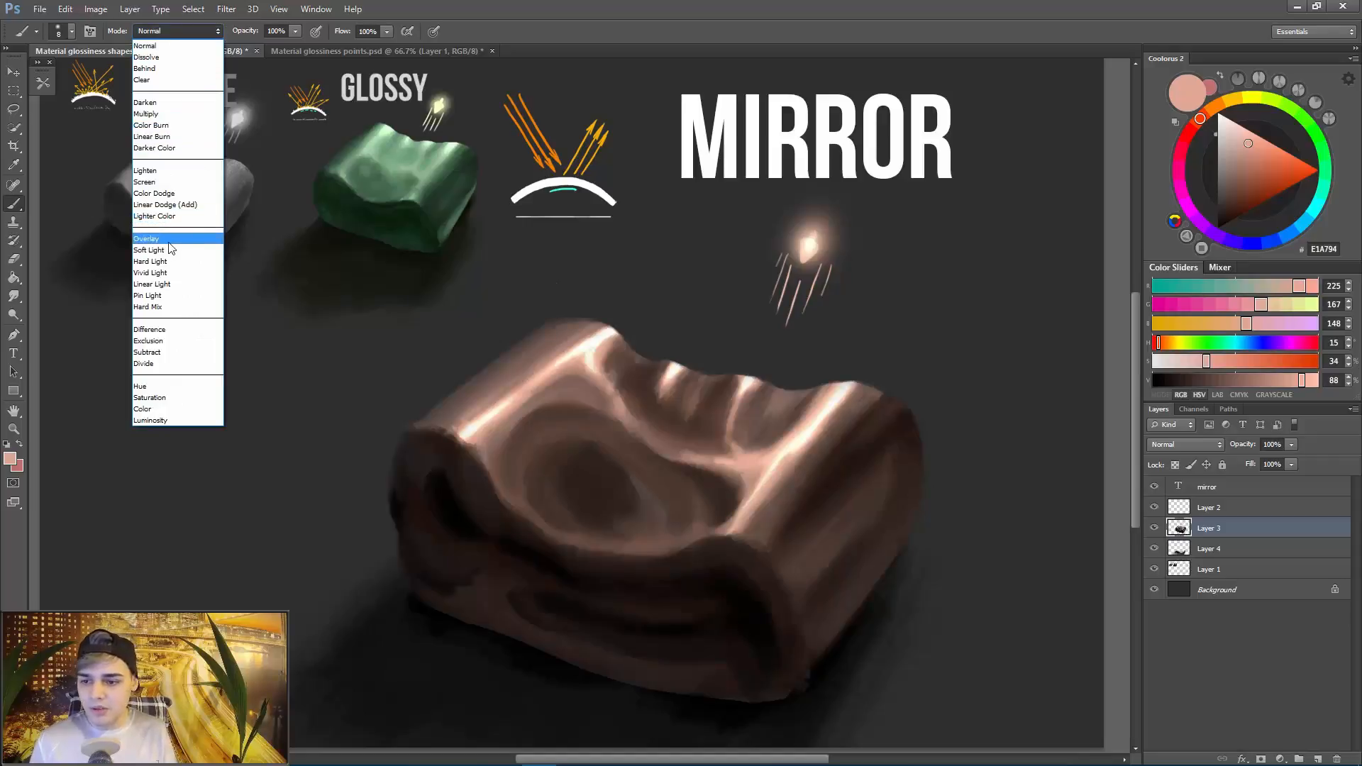
pyautogui.moveTo(165, 250)
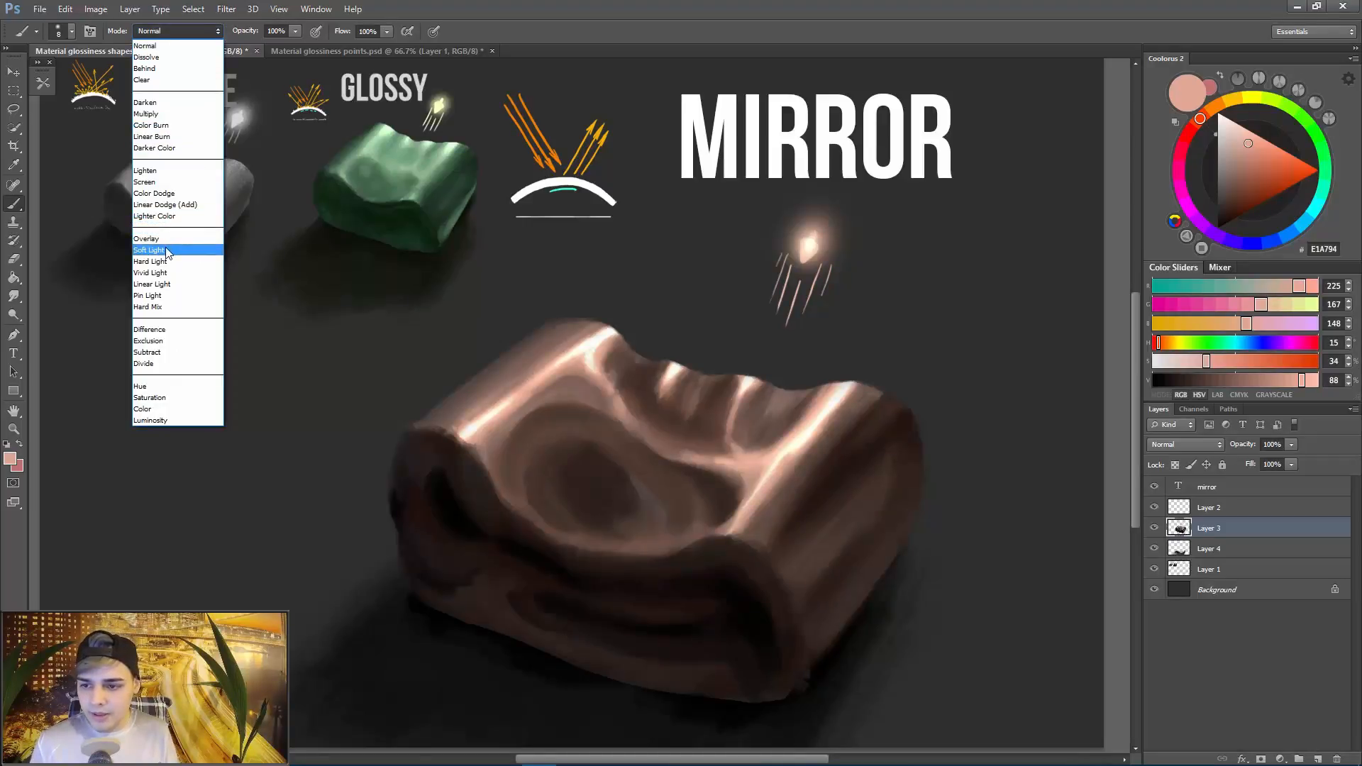
pyautogui.click(149, 250)
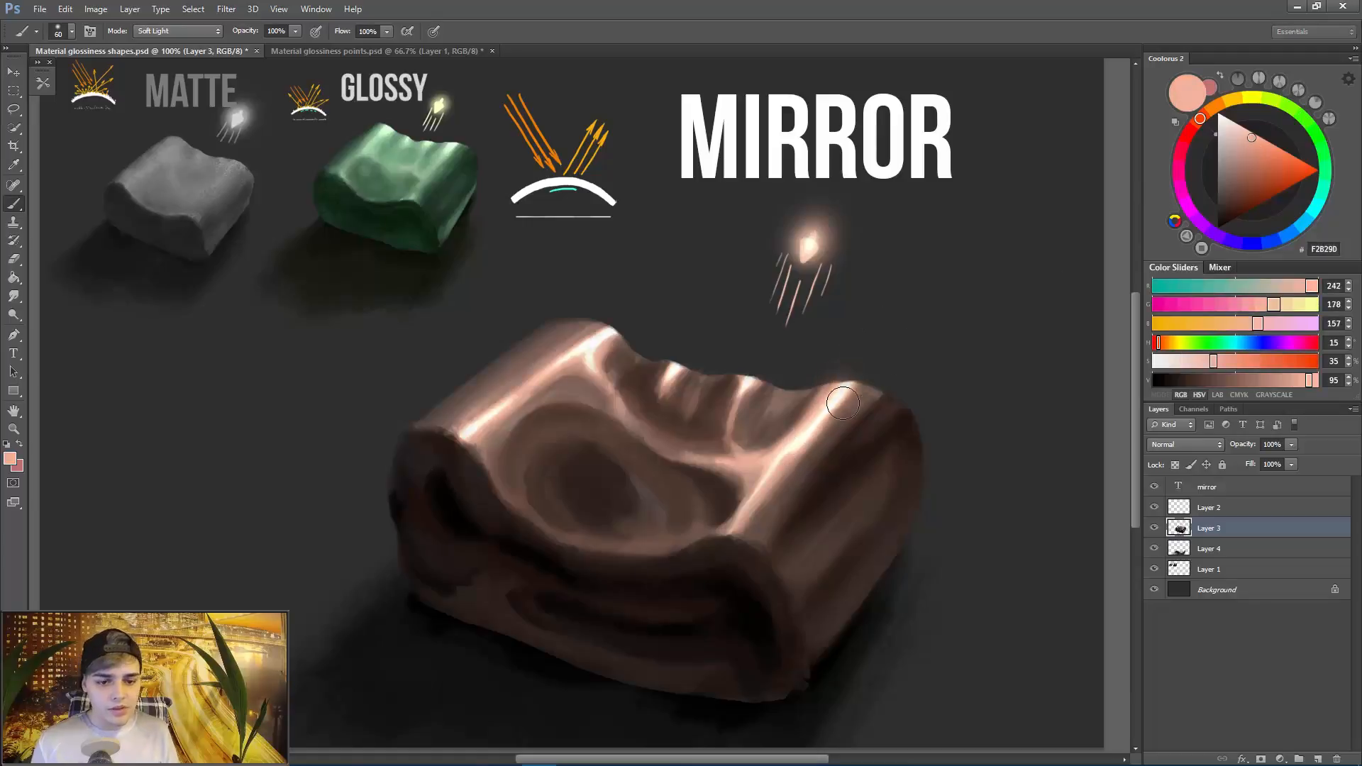
# Brush warm orange-pink glows along the block's top edge and upper left ridges.
pyautogui.click(1256, 143)
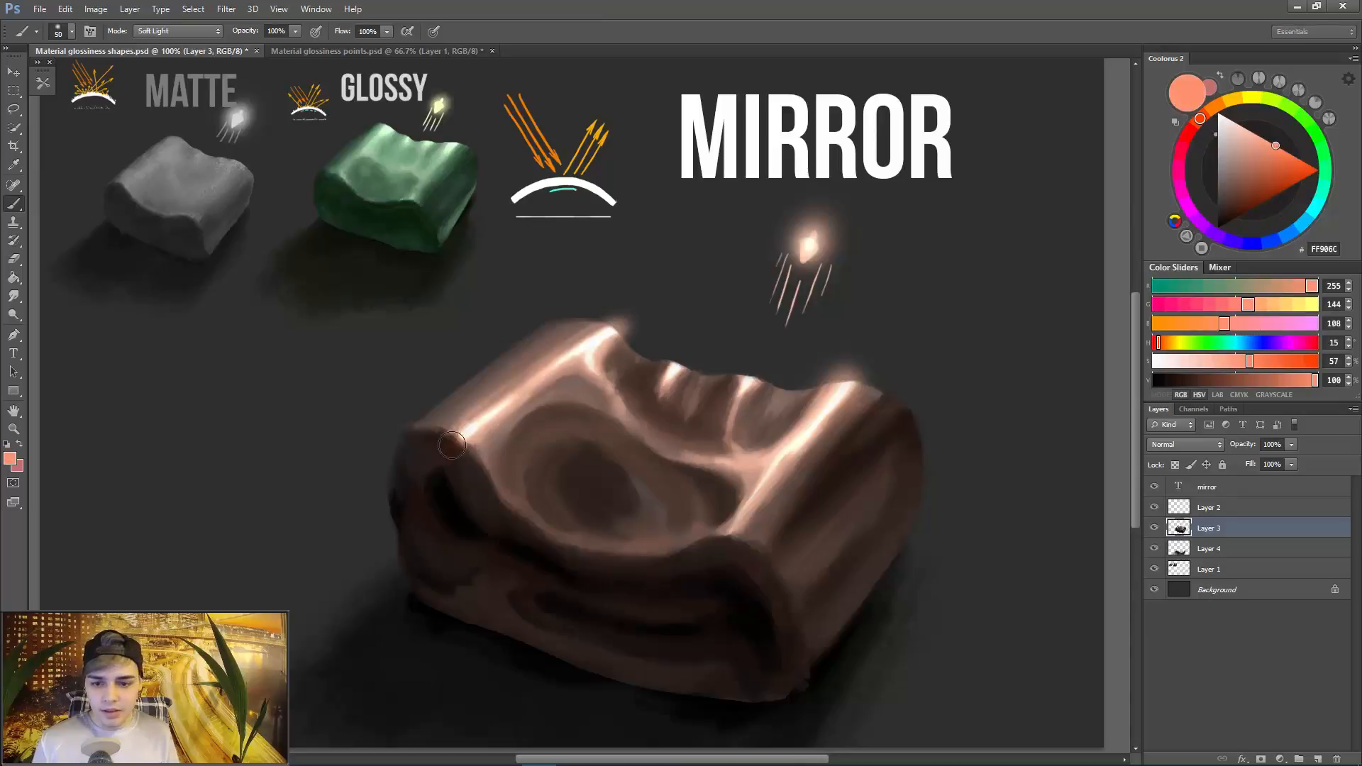
pyautogui.click(1256, 139)
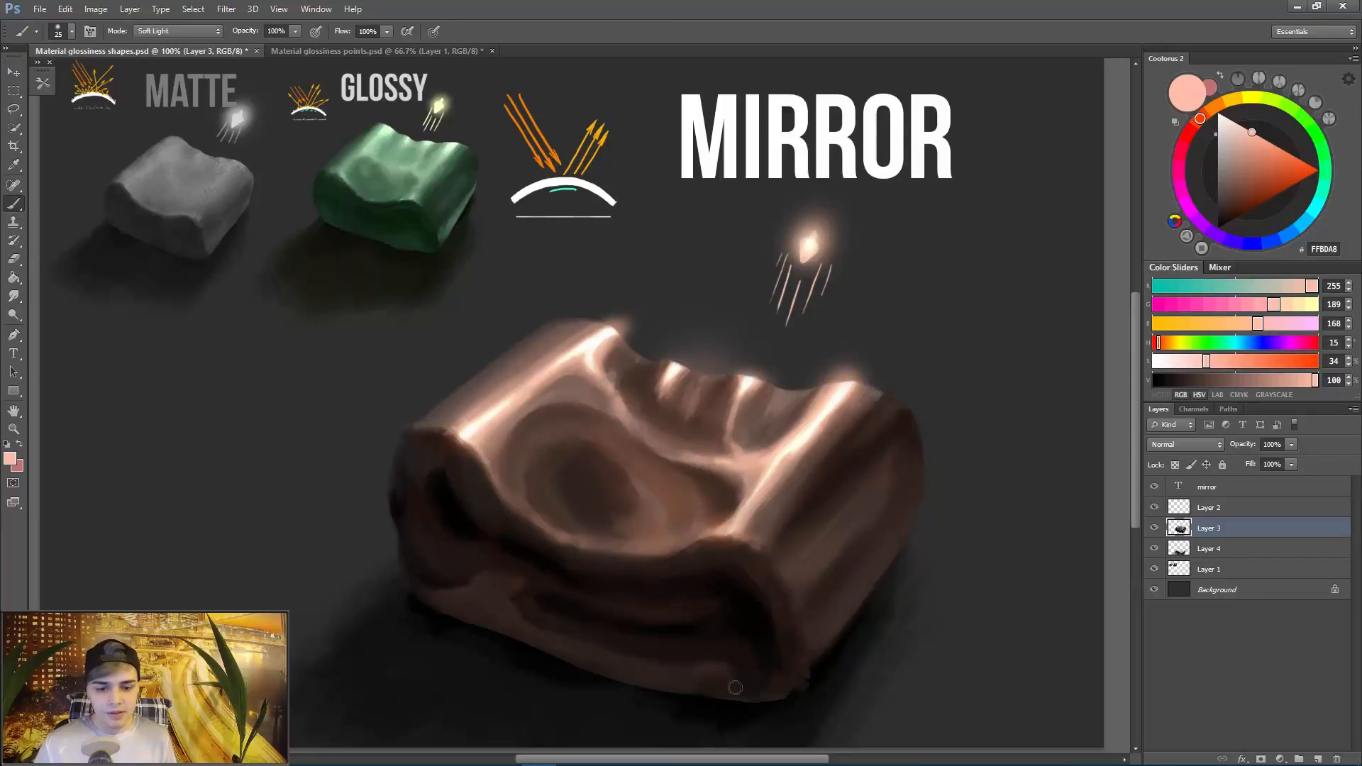
pyautogui.moveTo(1240, 566)
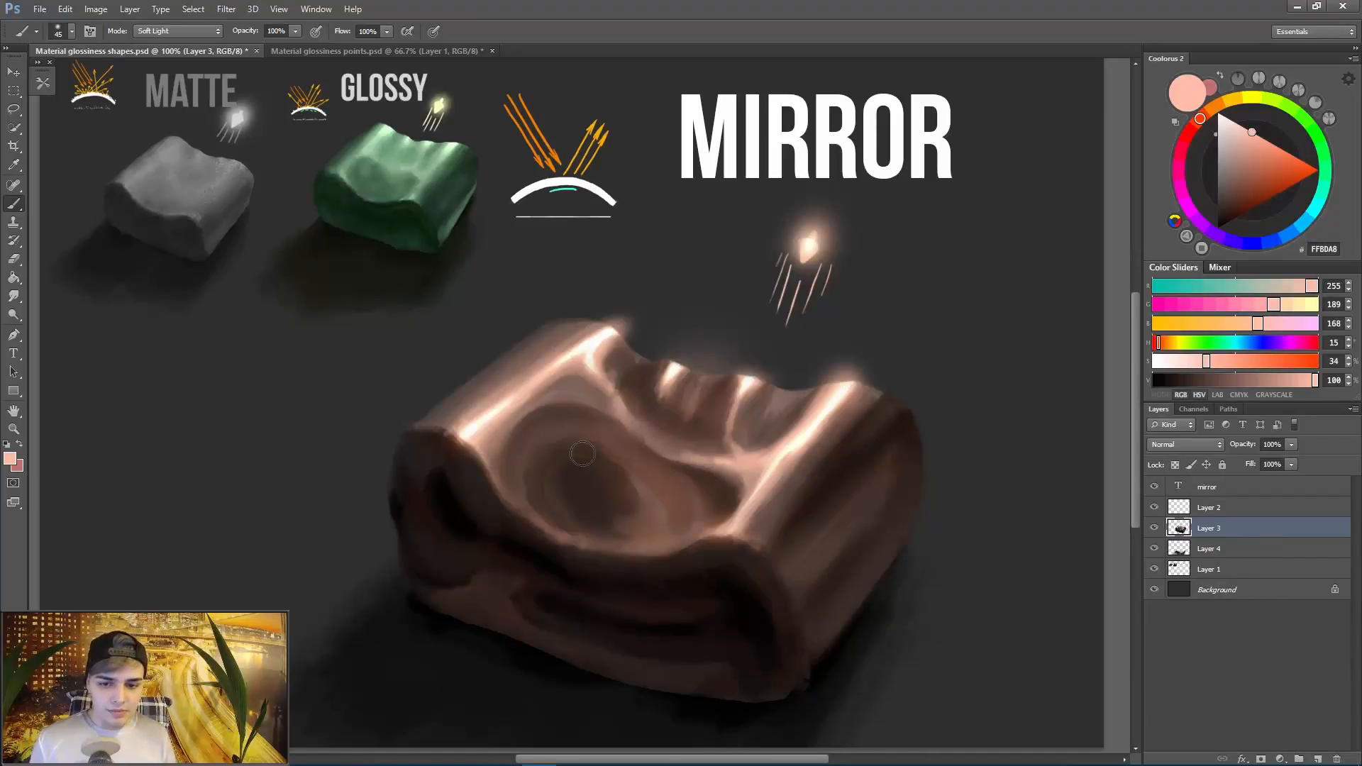
# Paint a warm brownish soft-light glow on the Background floor around the block.
pyautogui.click(1216, 589)
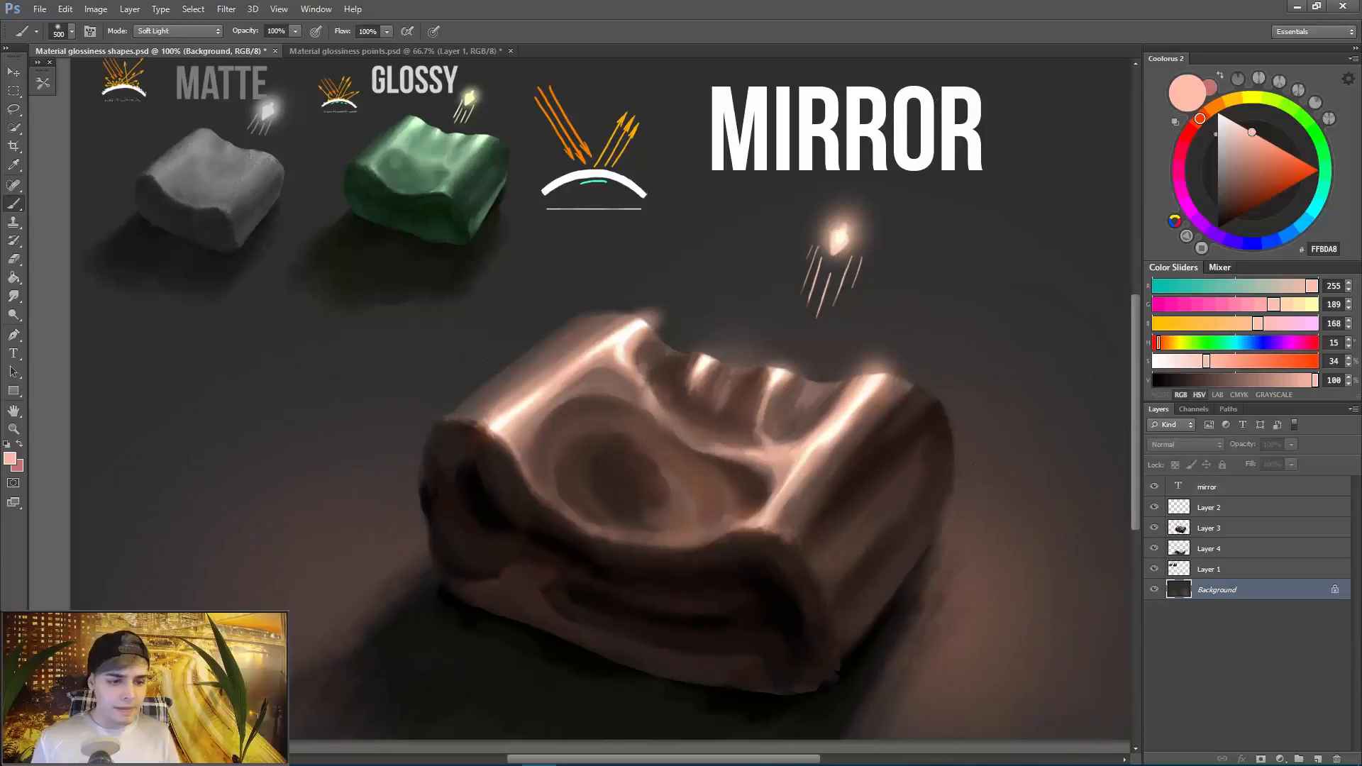
pyautogui.click(177, 30)
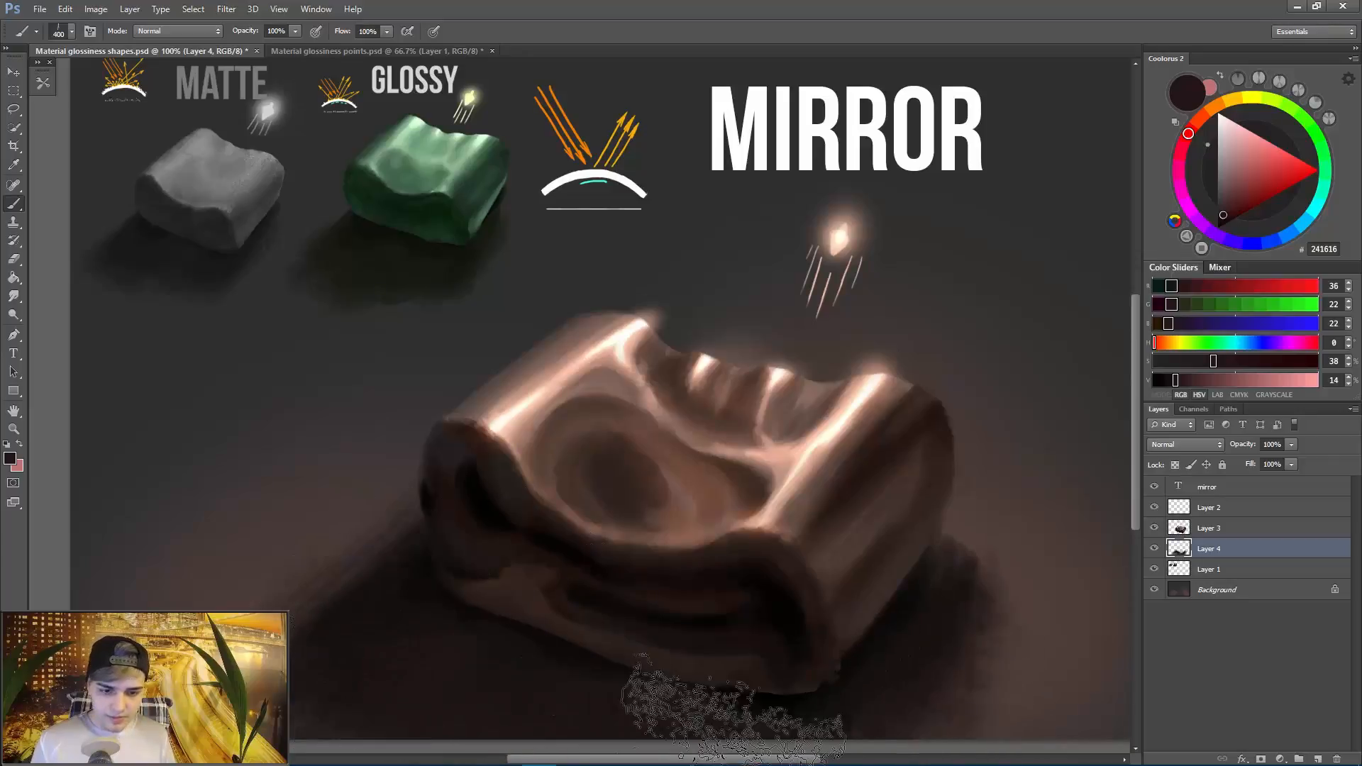
# On Layer 3, brush near-black shadow along the block's base where it meets the floor.
pyautogui.click(1209, 528)
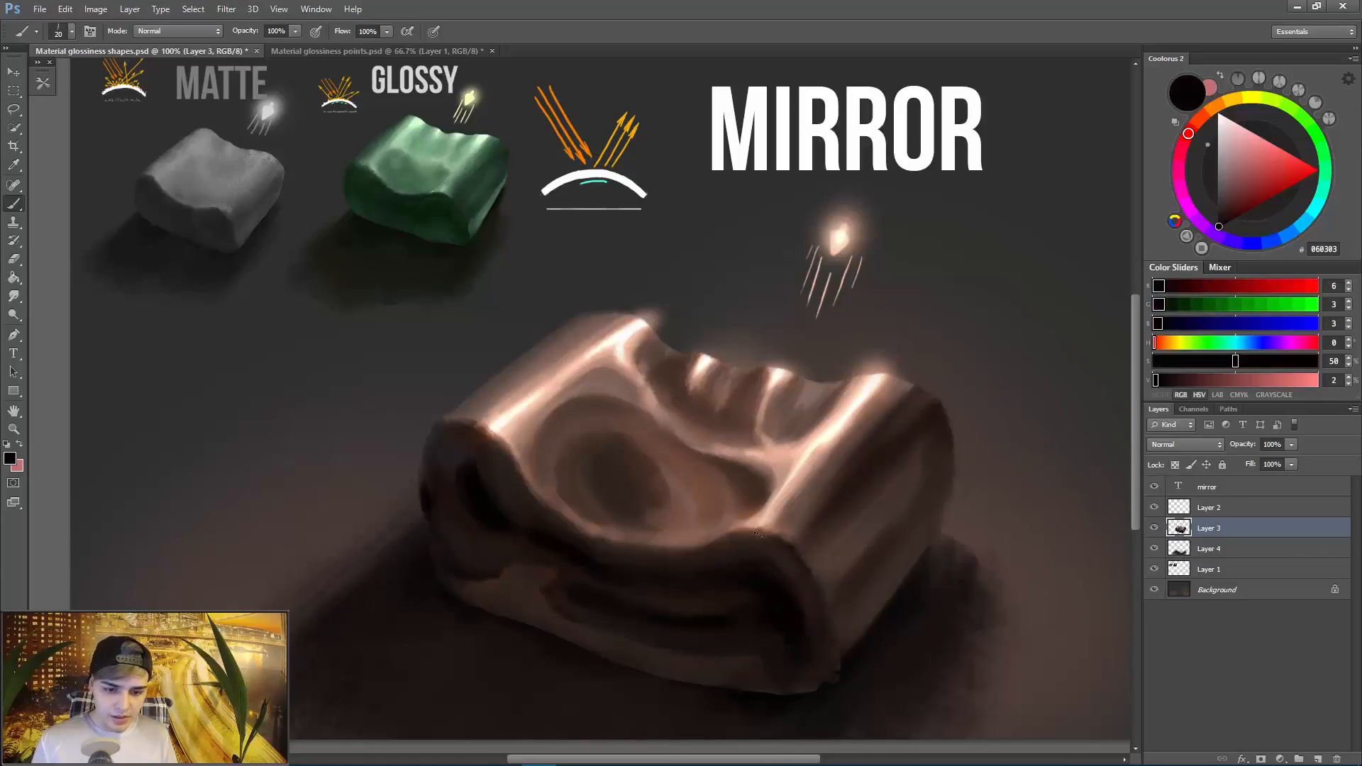
pyautogui.click(748, 535)
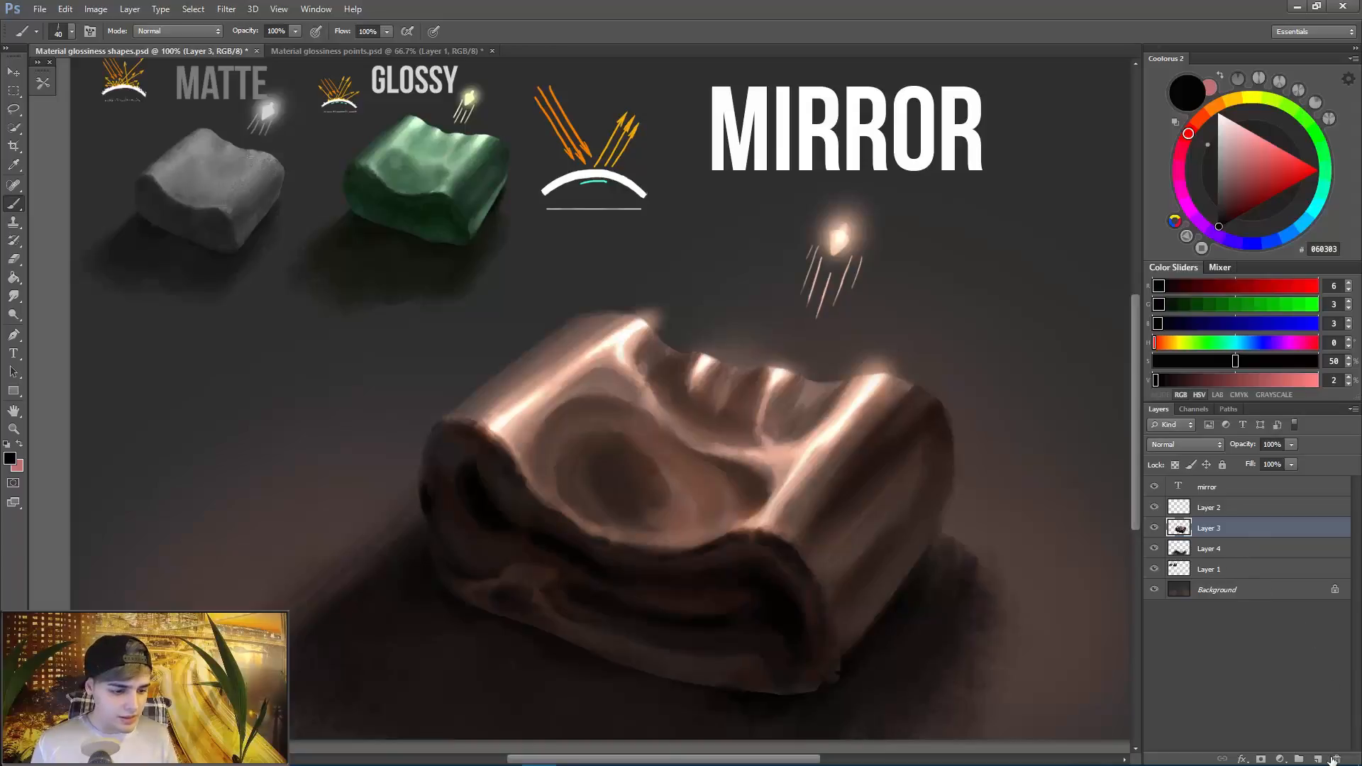
# Create an empty Layer 5 above the block and browse the brush presets.
pyautogui.click(1209, 548)
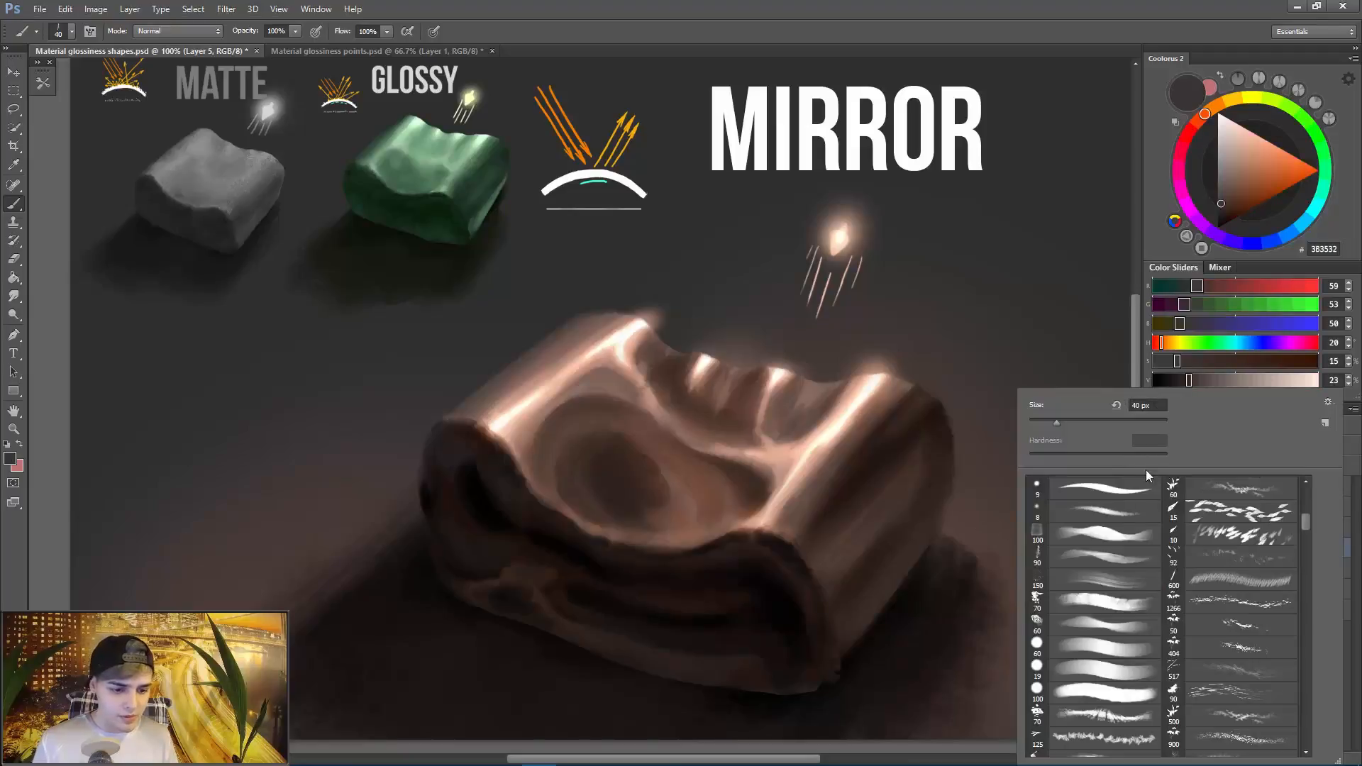
pyautogui.scroll(-3)
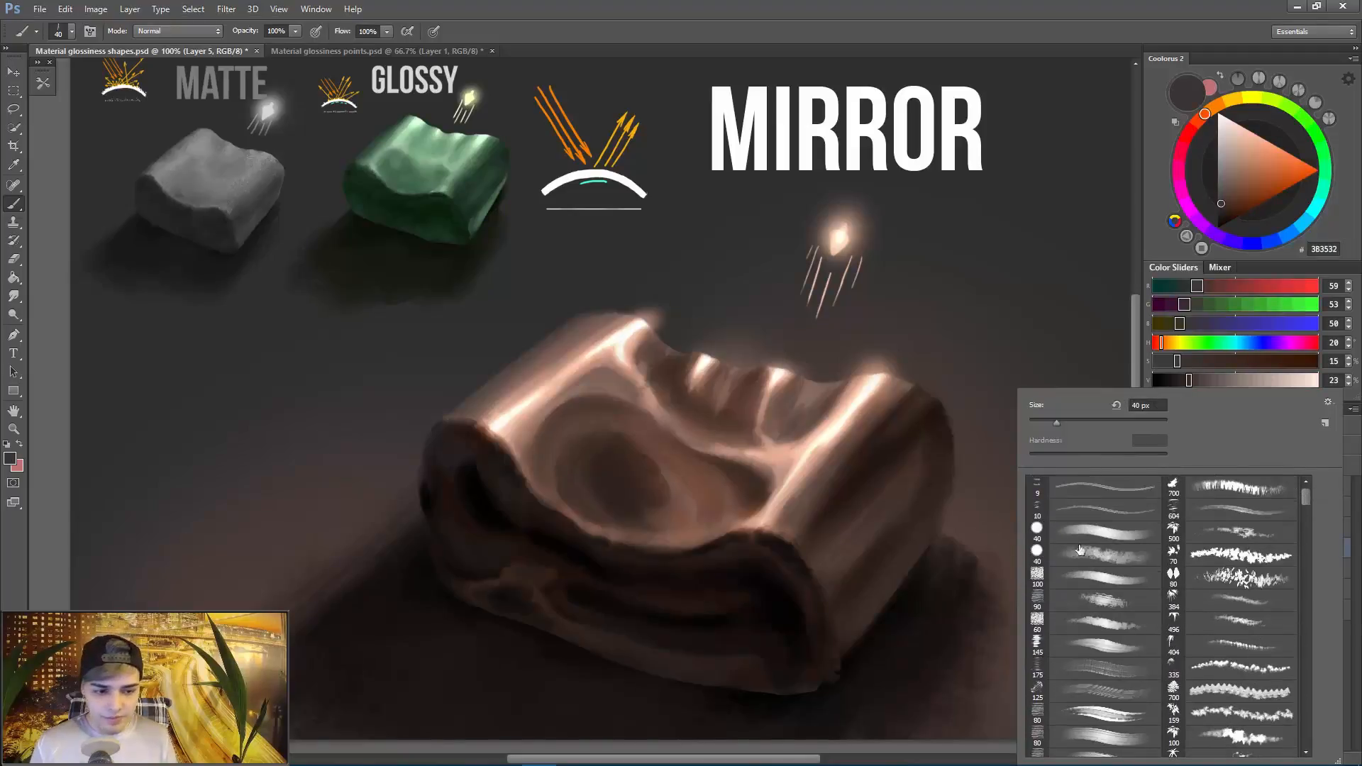